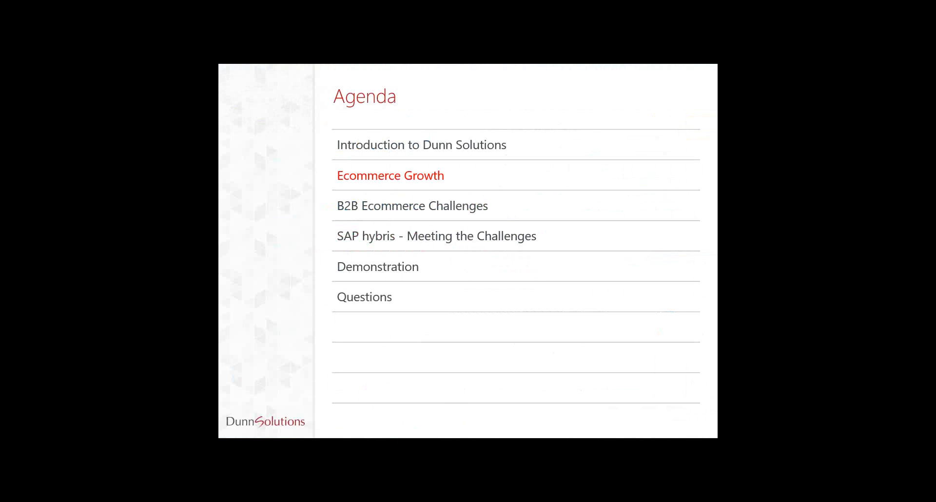
pyautogui.moveTo(787, 122)
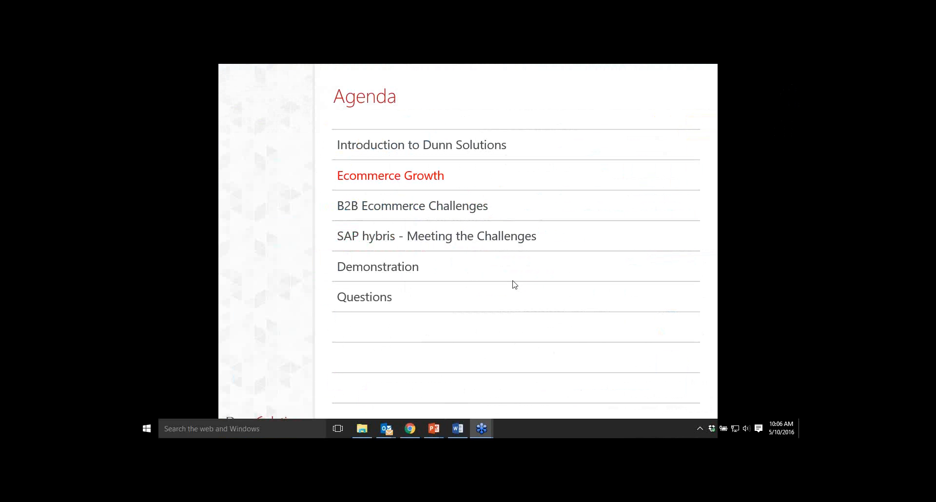
pyautogui.moveTo(495, 267)
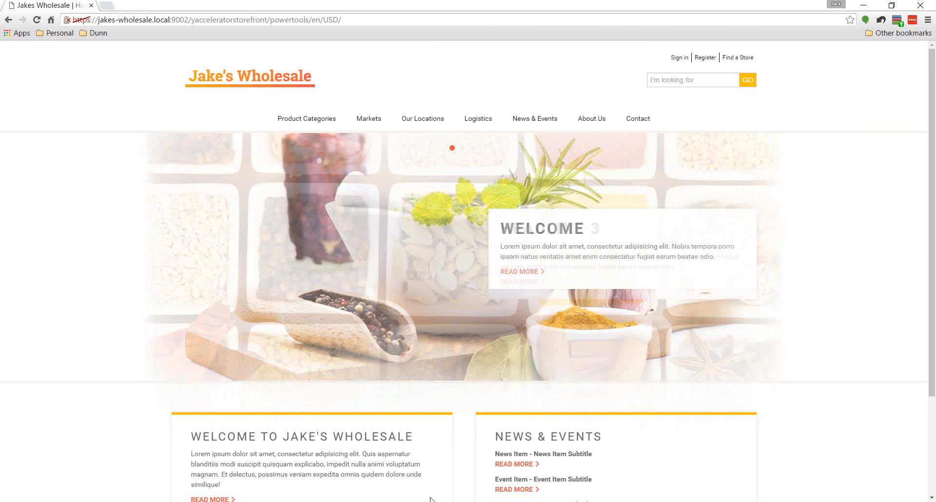
# Step: Go to Product Categories and enter the Sweet Ingredients category
pyautogui.scroll(-3)
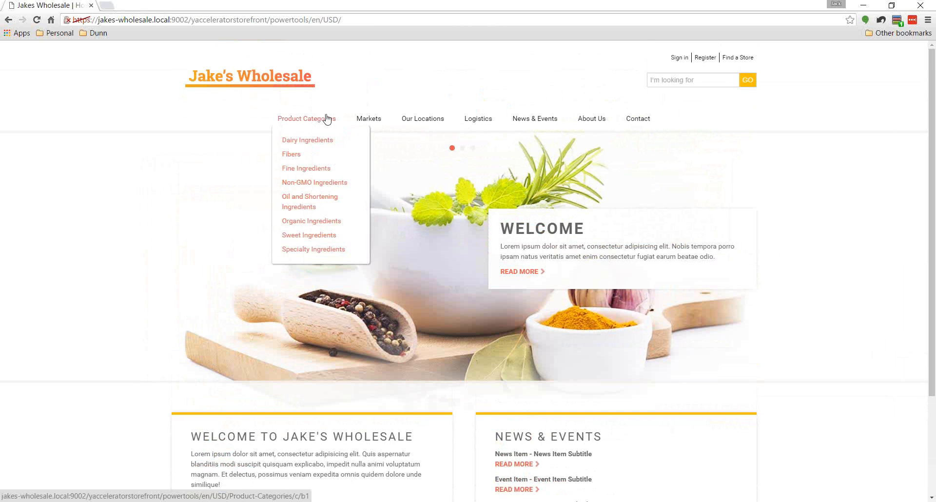
pyautogui.click(306, 119)
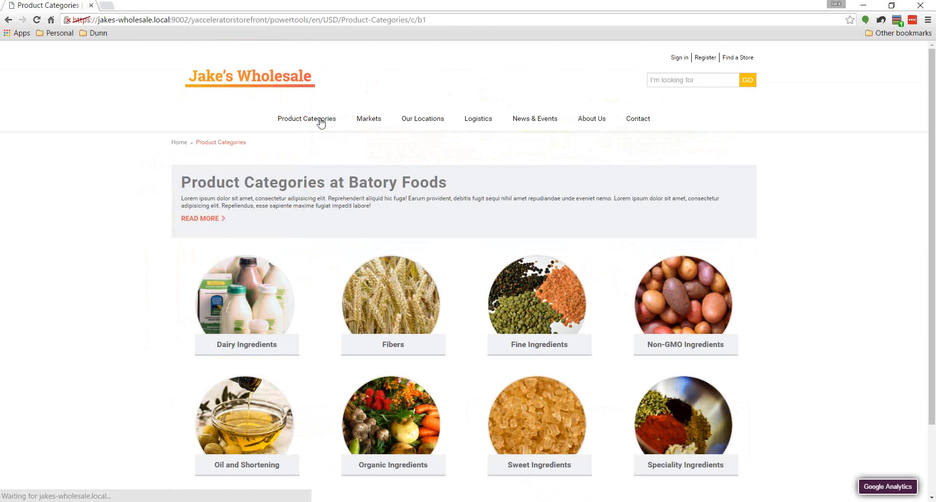
pyautogui.moveTo(127, 277)
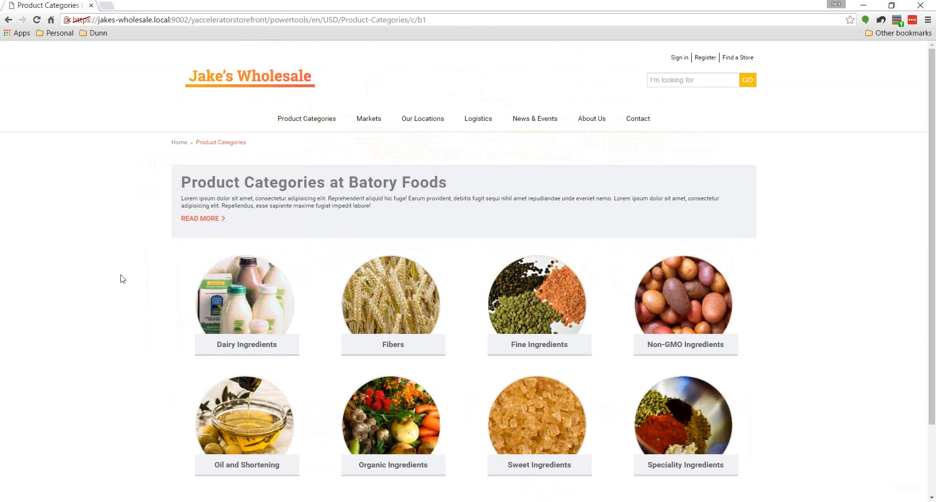
pyautogui.scroll(-3)
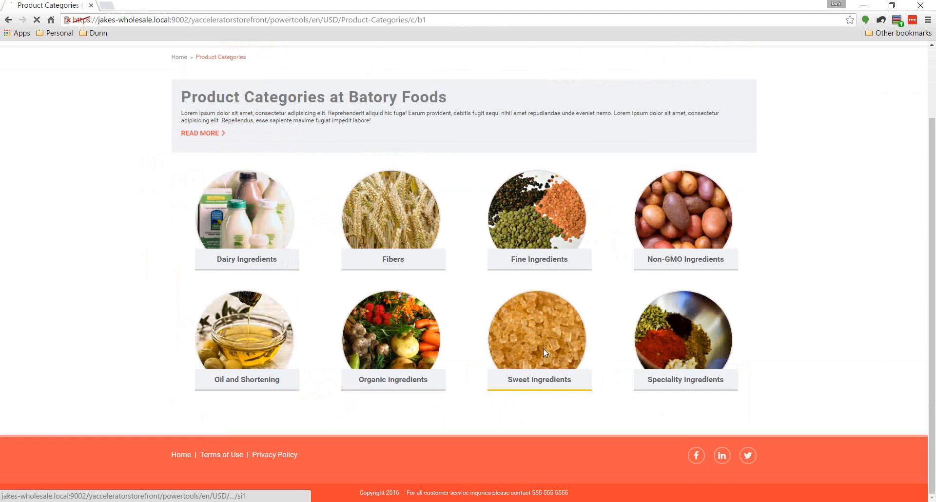
pyautogui.click(539, 330)
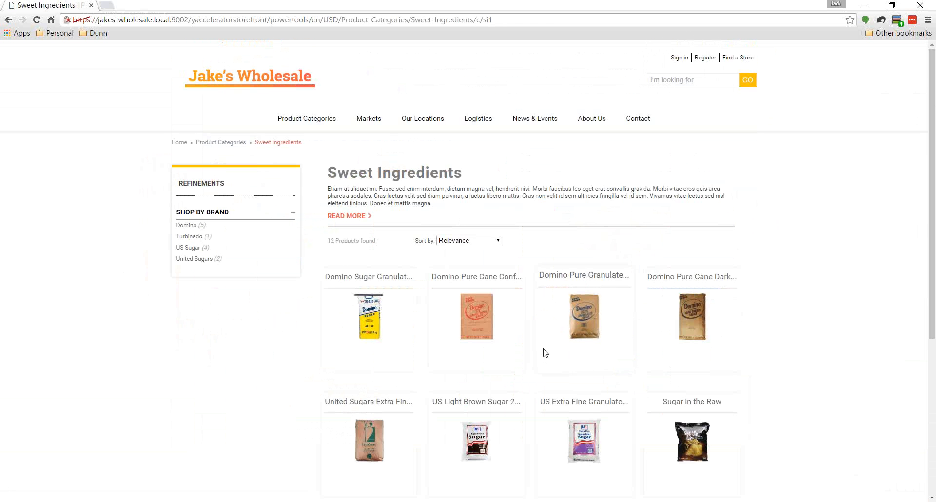
pyautogui.moveTo(213, 226)
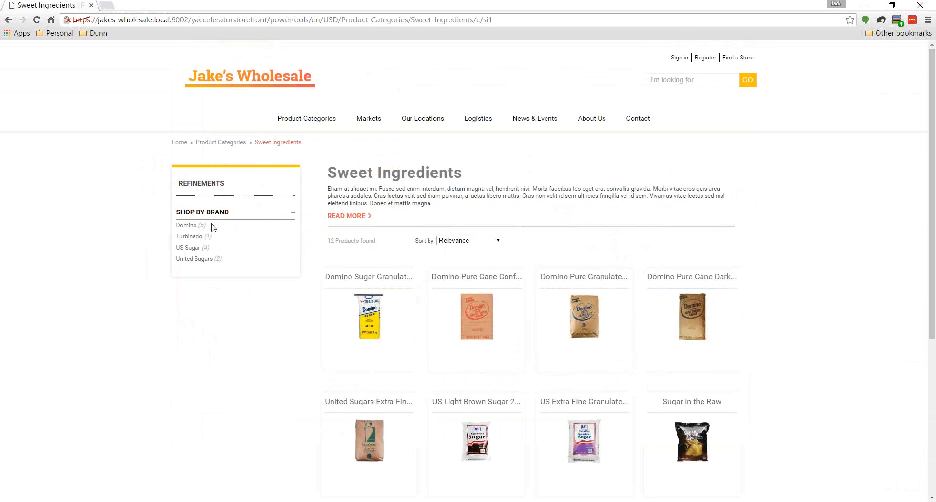
pyautogui.moveTo(190, 229)
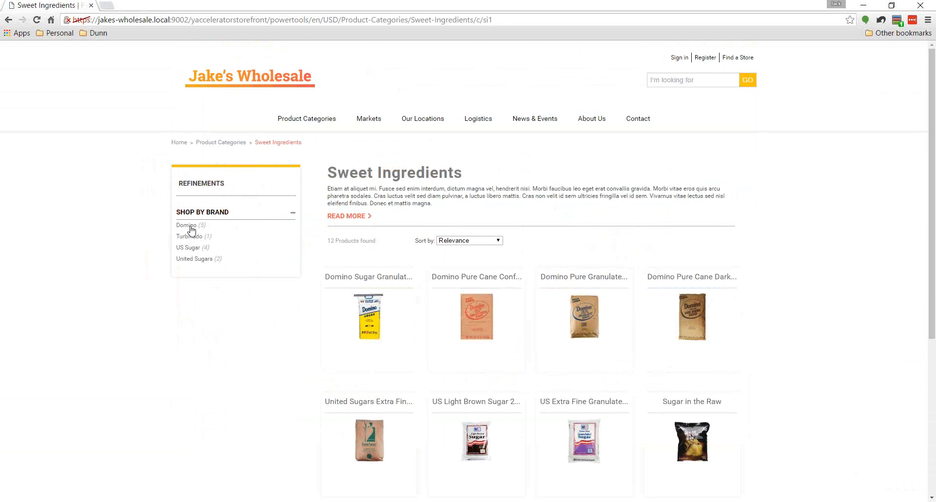
pyautogui.moveTo(192, 228)
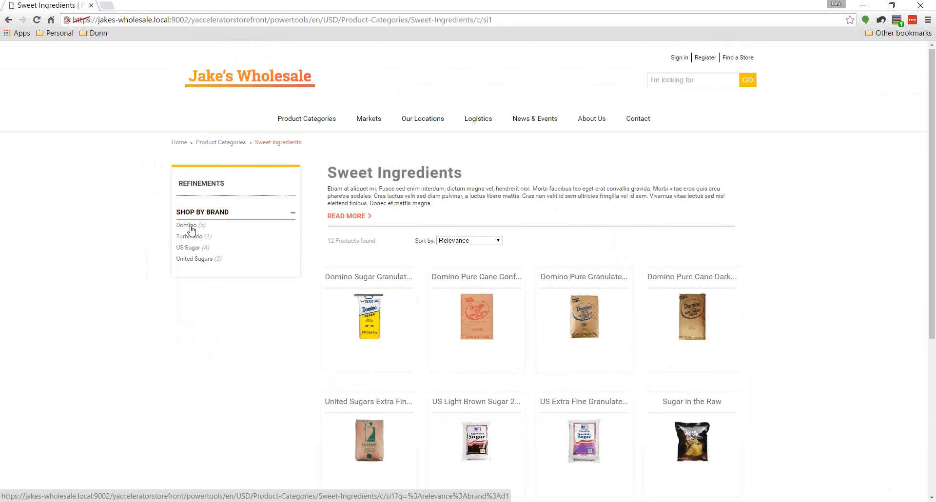
# Step: Filter the listing by the Domino brand, then clear it to show all 12 products again
pyautogui.click(186, 226)
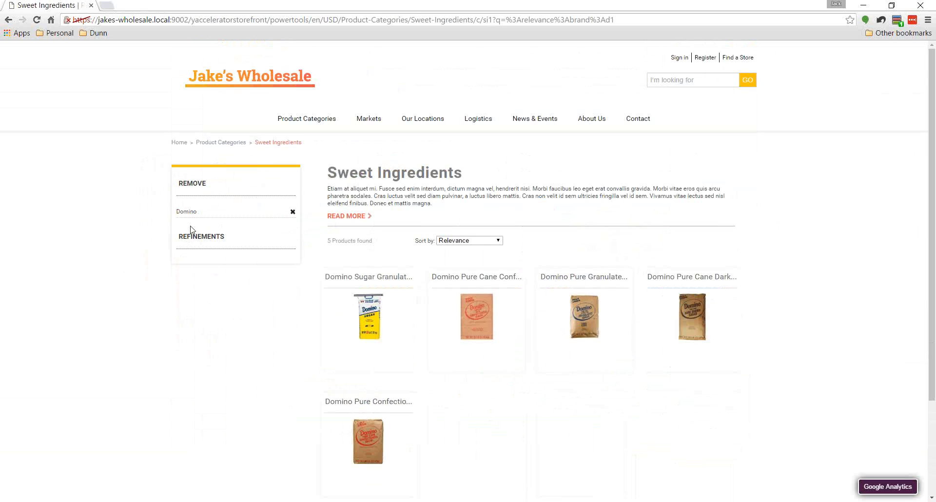
pyautogui.click(292, 212)
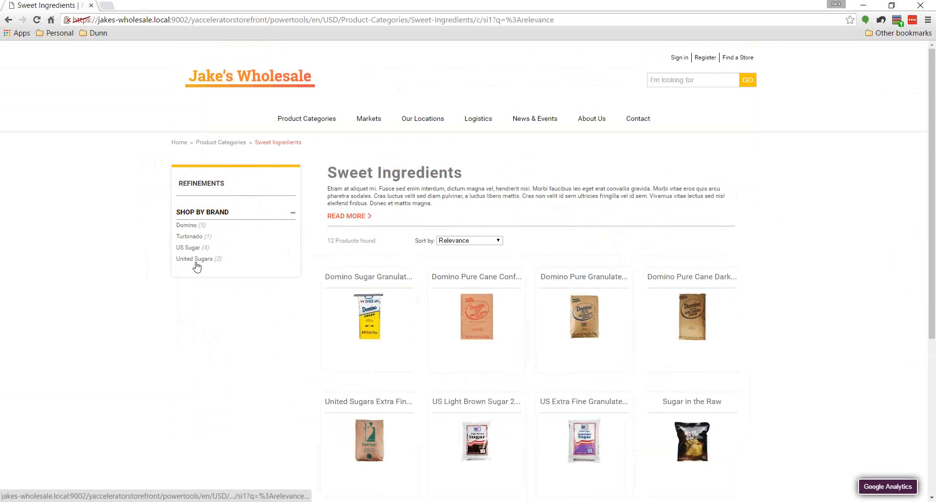
pyautogui.scroll(-3)
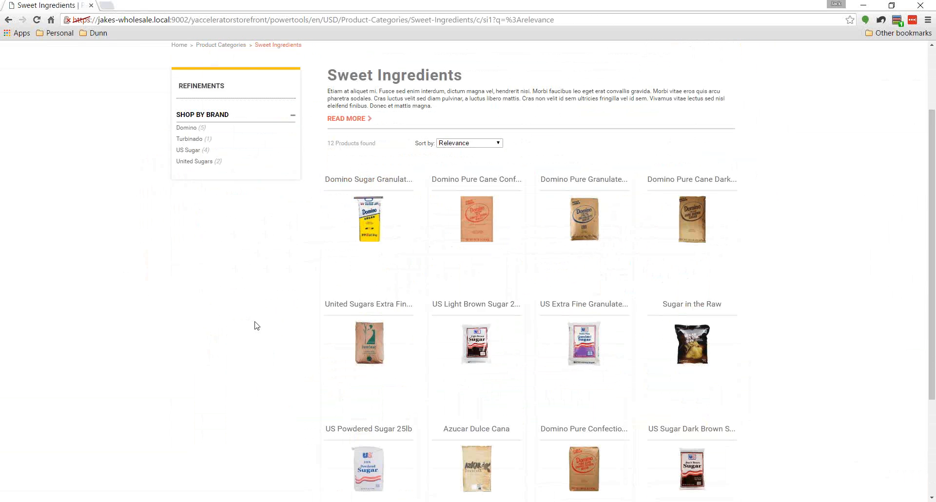
pyautogui.scroll(-3)
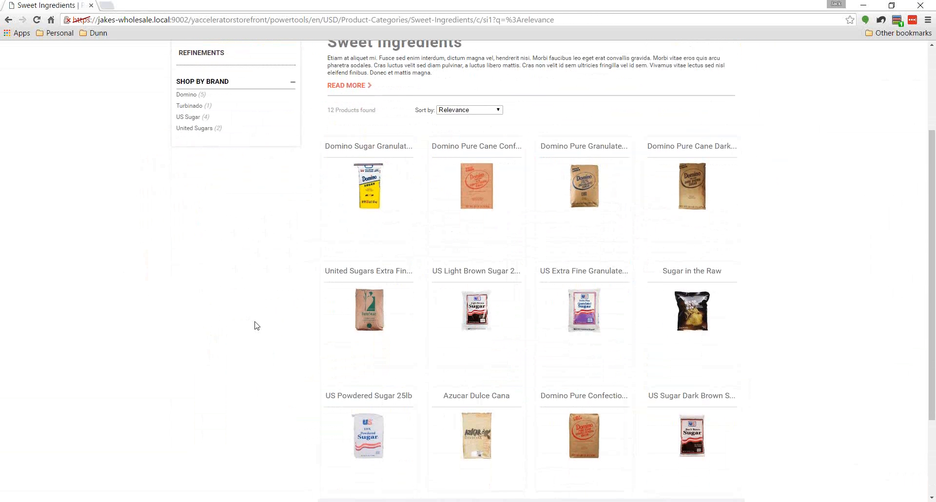
pyautogui.moveTo(665, 375)
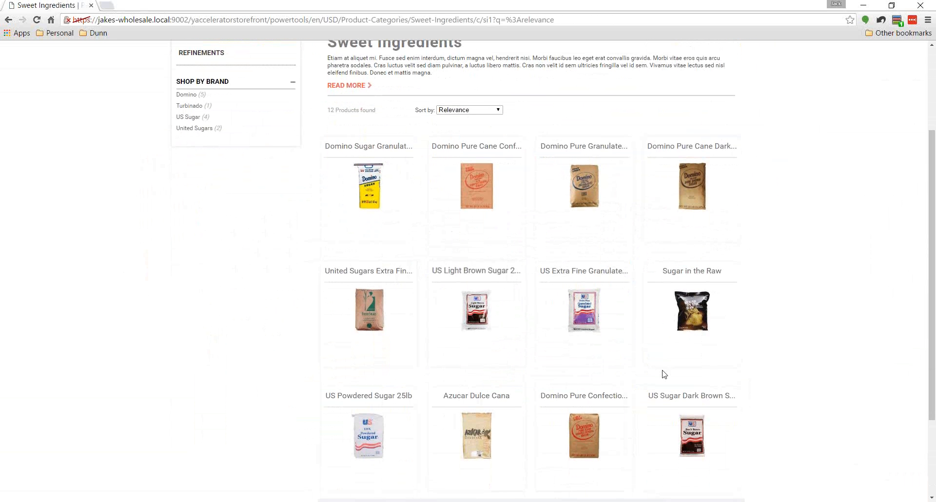
pyautogui.scroll(3)
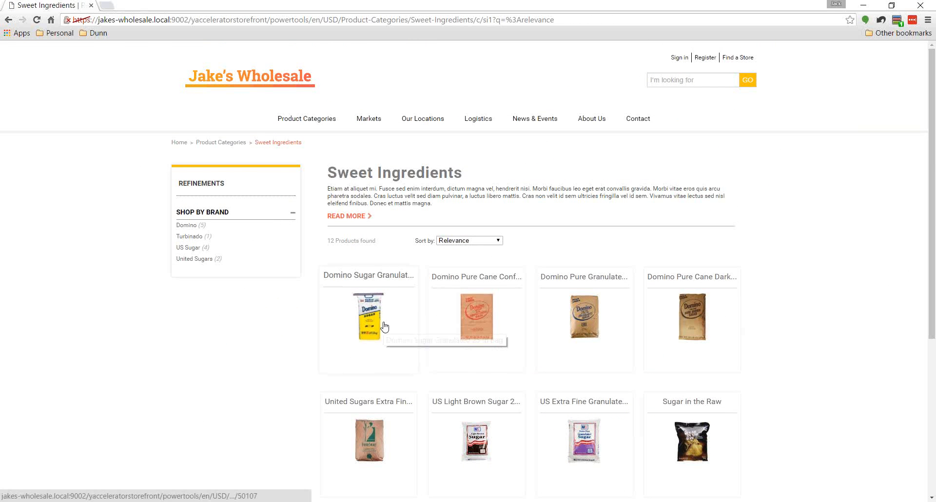
# Step: View the Domino Sugar Granulated 25 lb Bag page as a guest, noting Request Quote and Specifications
pyautogui.click(369, 317)
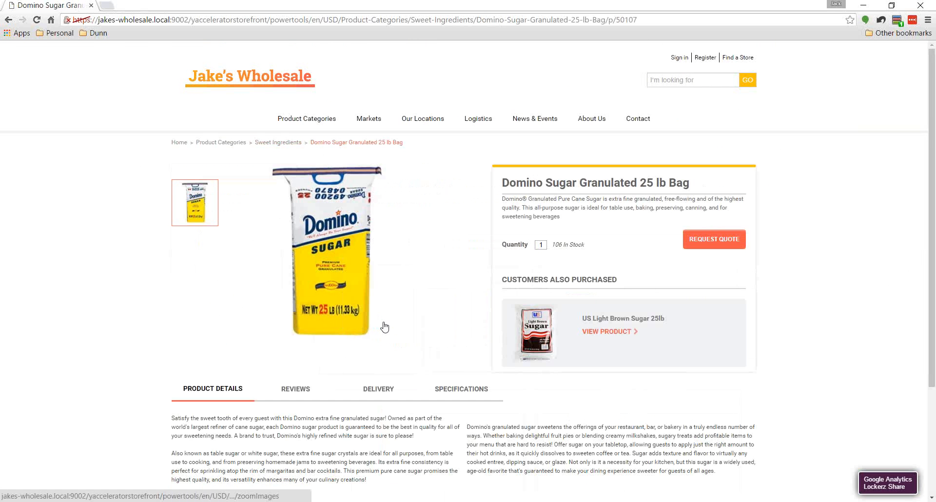
pyautogui.moveTo(384, 327)
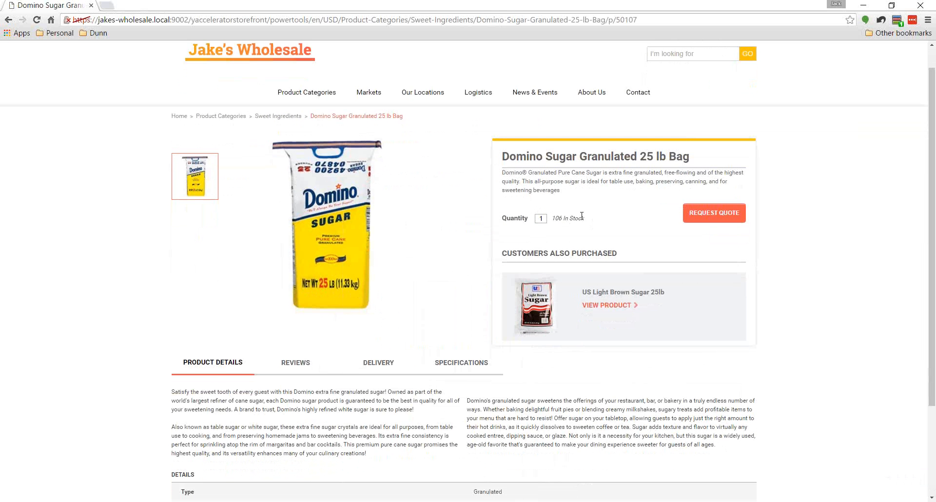
pyautogui.moveTo(730, 236)
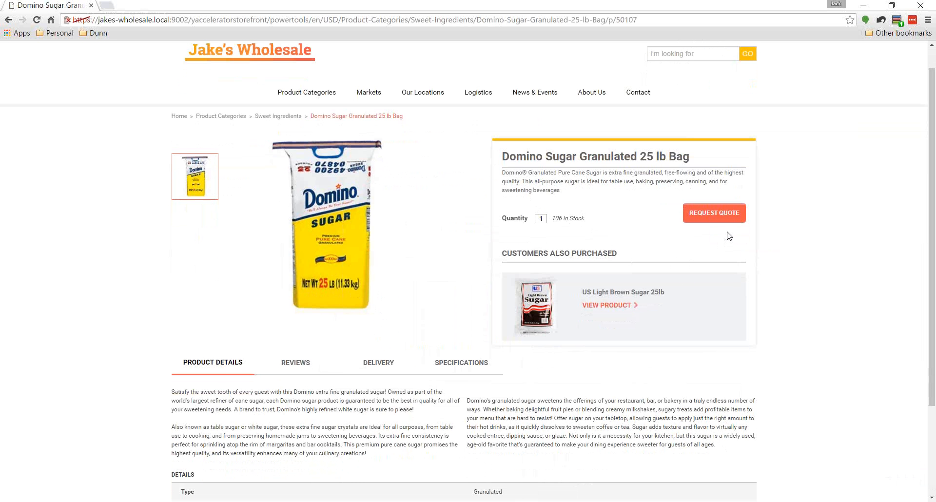
pyautogui.moveTo(708, 222)
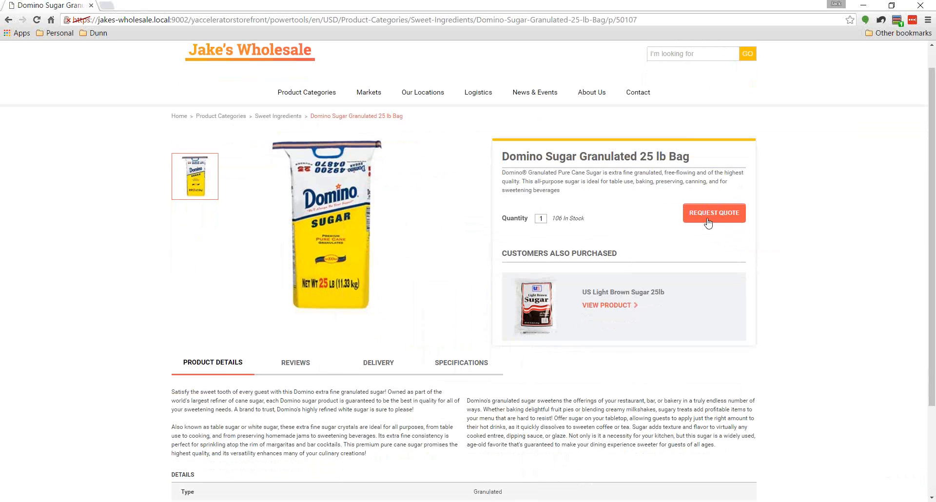
pyautogui.moveTo(626, 280)
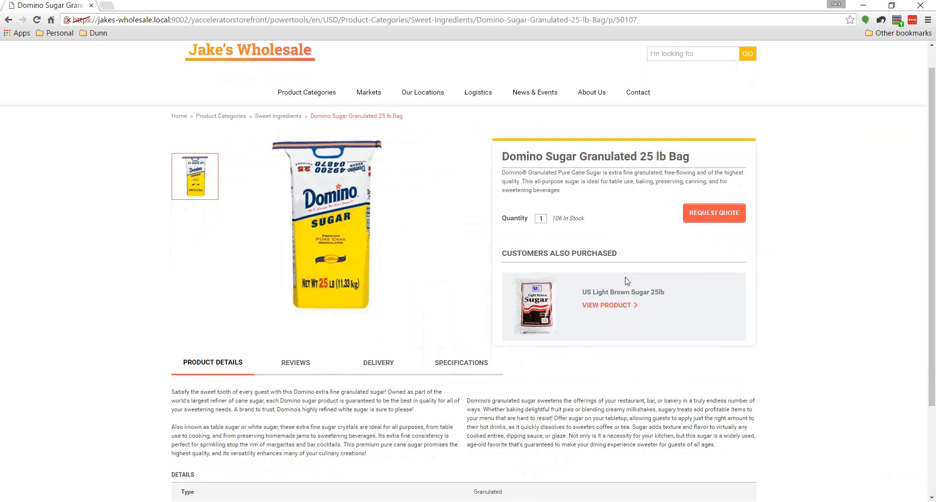
pyautogui.moveTo(634, 343)
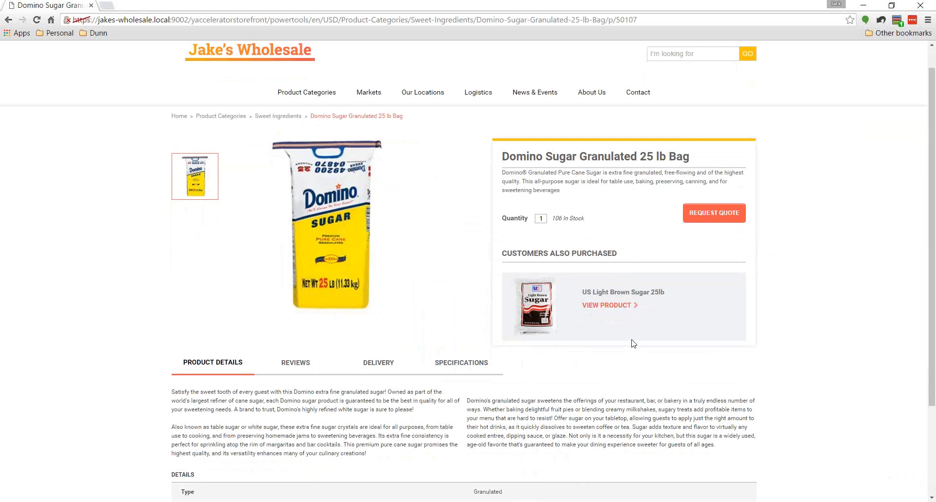
pyautogui.moveTo(631, 342)
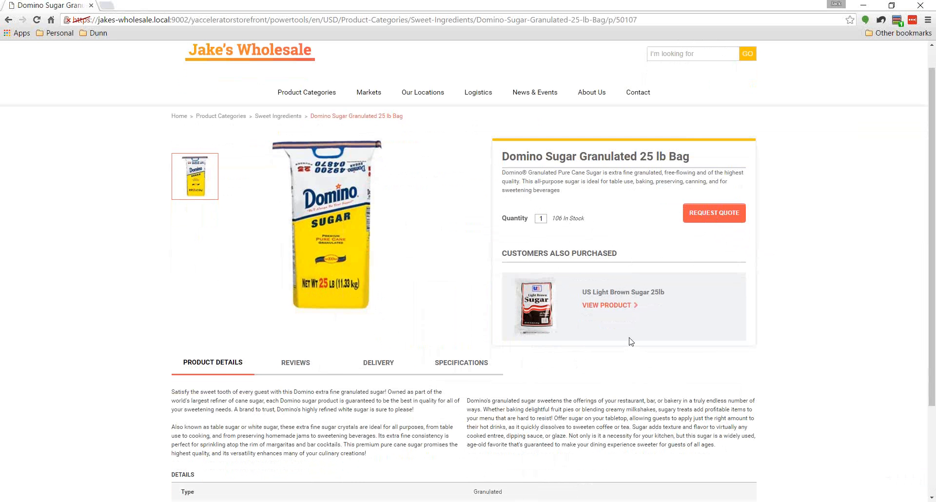
pyautogui.moveTo(591, 358)
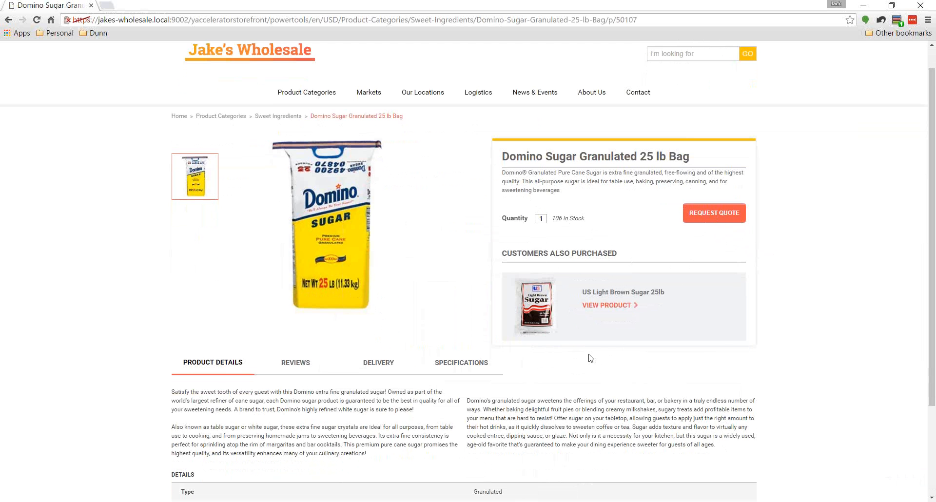
pyautogui.scroll(-3)
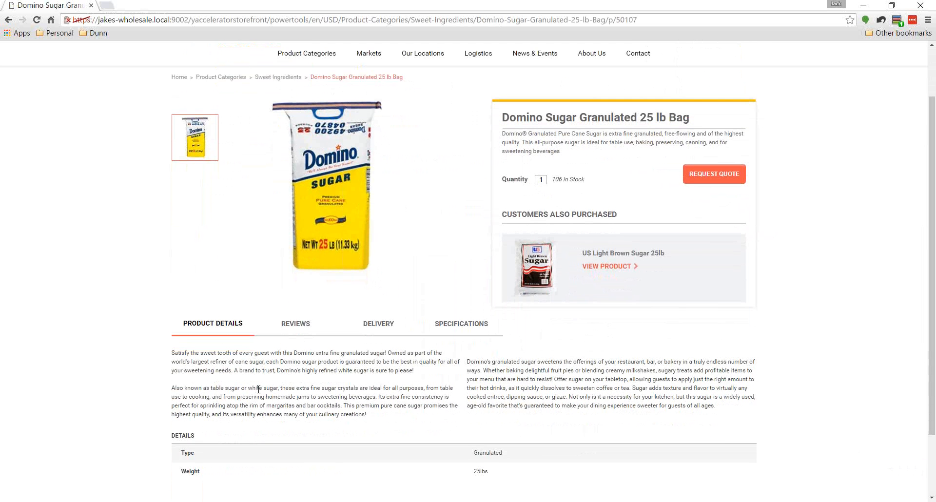
pyautogui.scroll(-3)
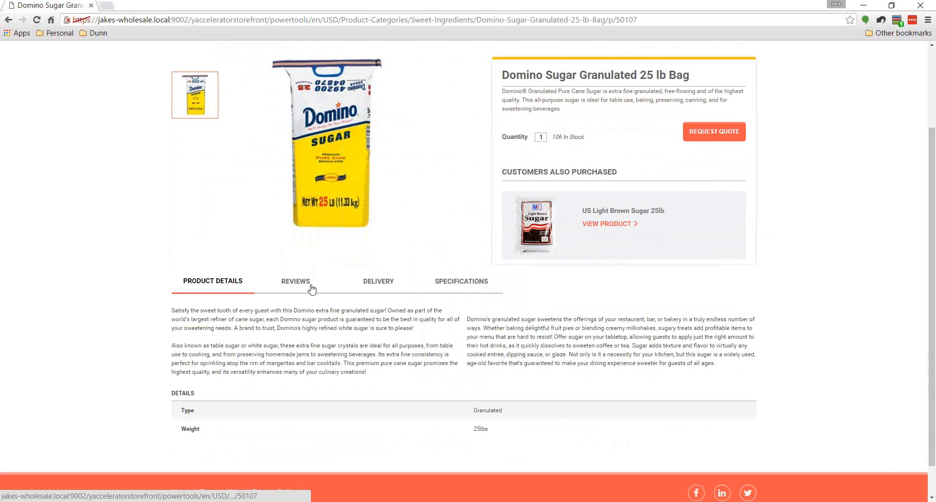
pyautogui.moveTo(459, 288)
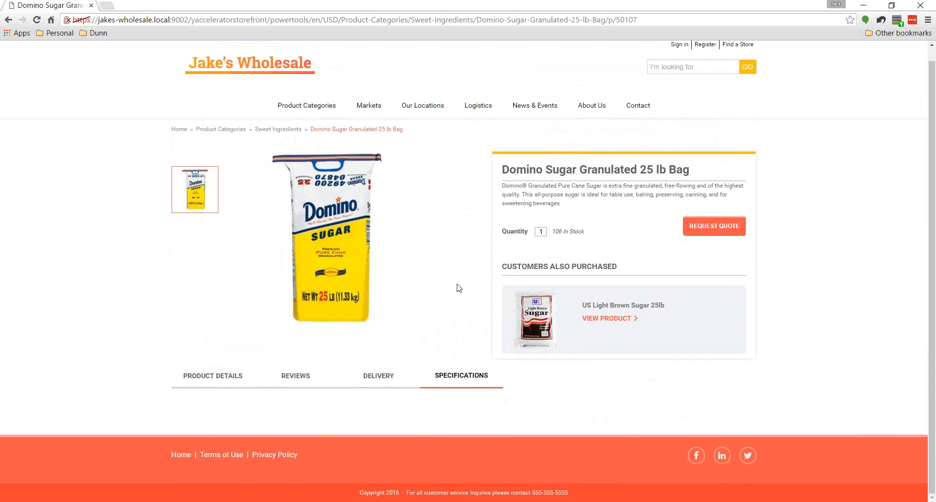
pyautogui.scroll(3)
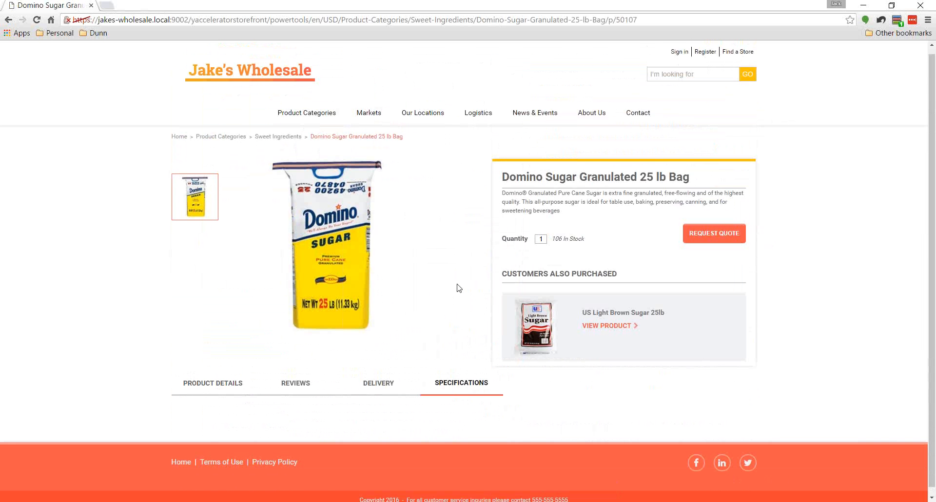
pyautogui.click(679, 51)
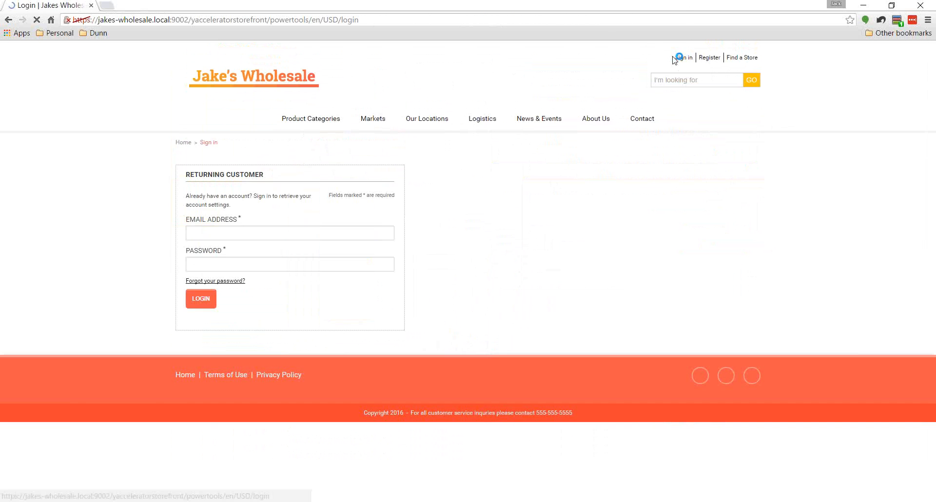
pyautogui.click(291, 233)
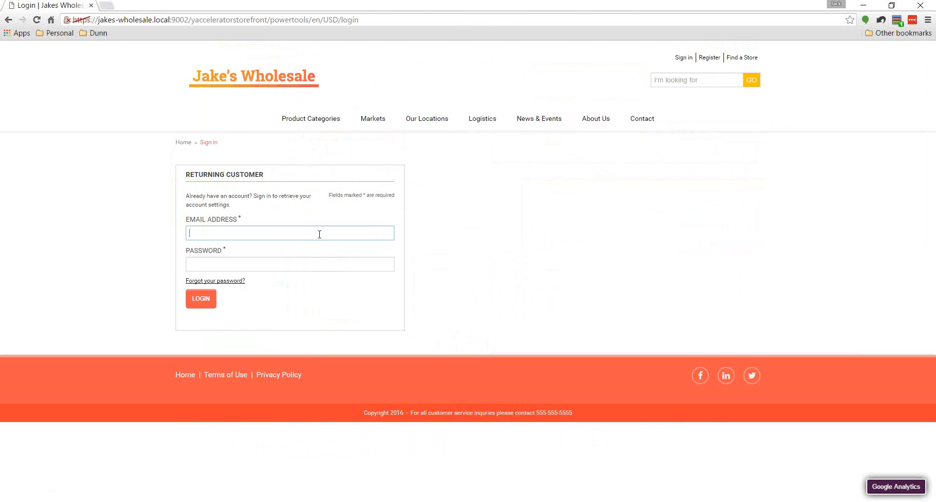
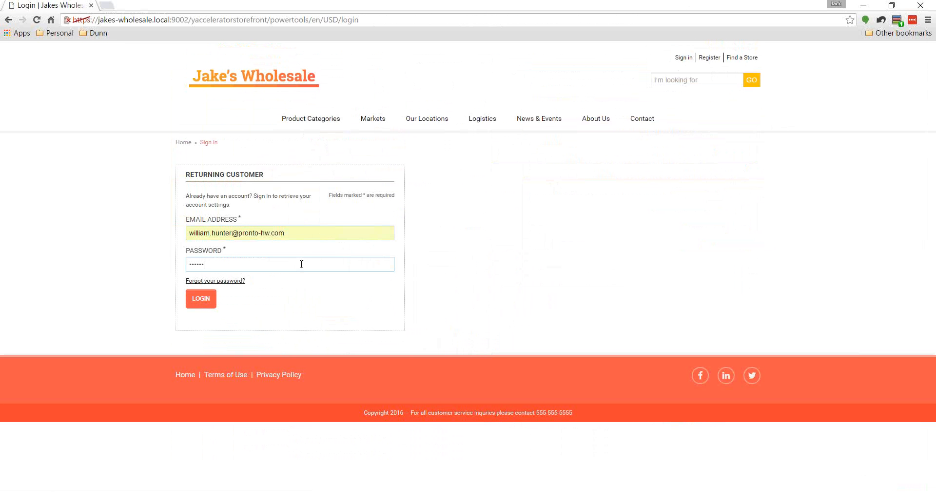
pyautogui.click(201, 300)
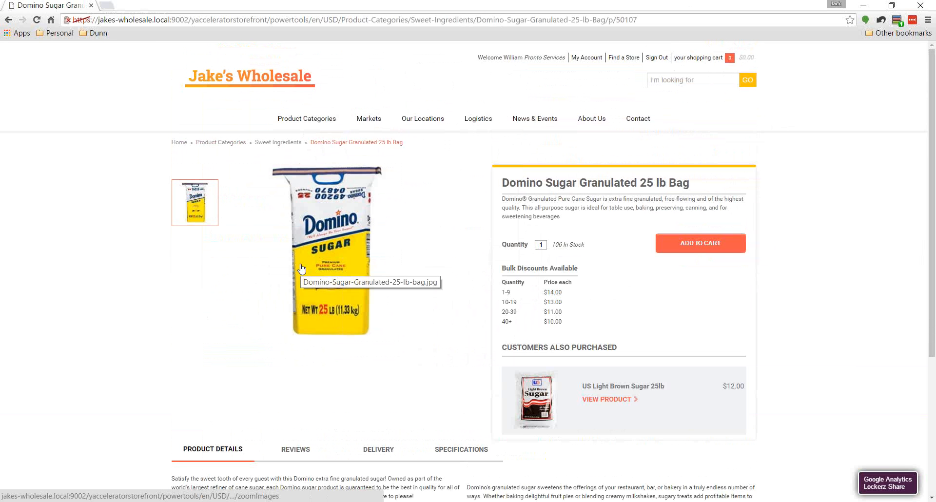
pyautogui.moveTo(394, 268)
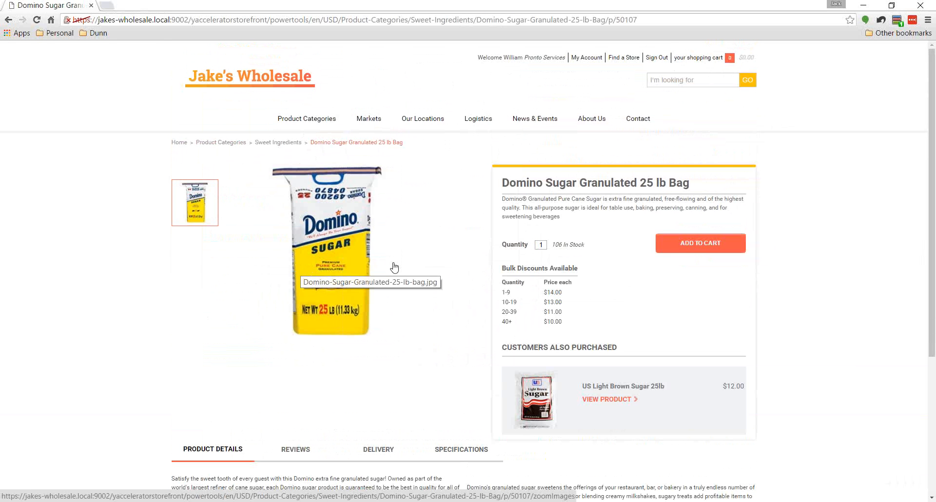
# Step: Review the sugar bag's bulk pricing and stock, then show its Specifications documents
pyautogui.scroll(-3)
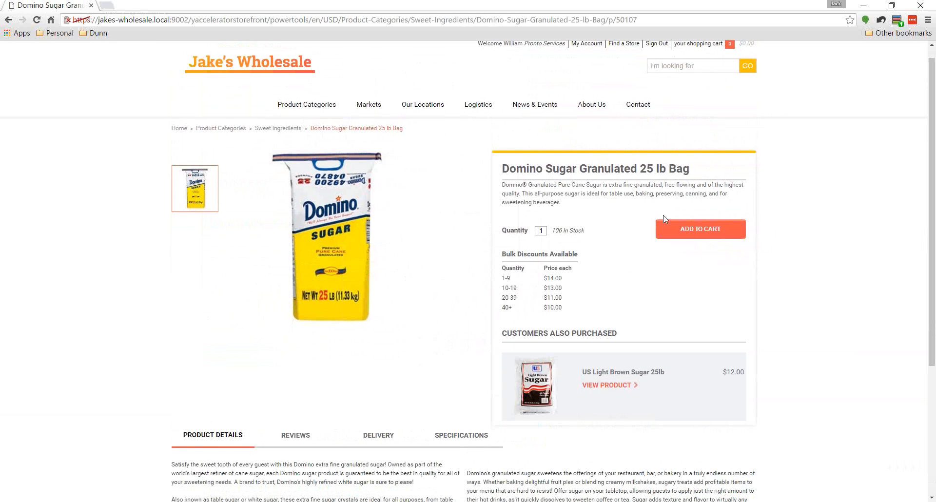
pyautogui.moveTo(640, 301)
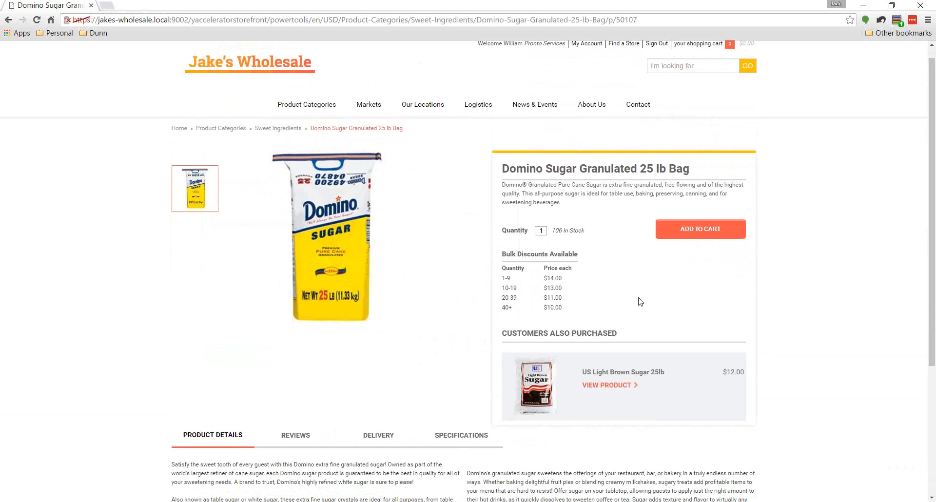
pyautogui.moveTo(609, 284)
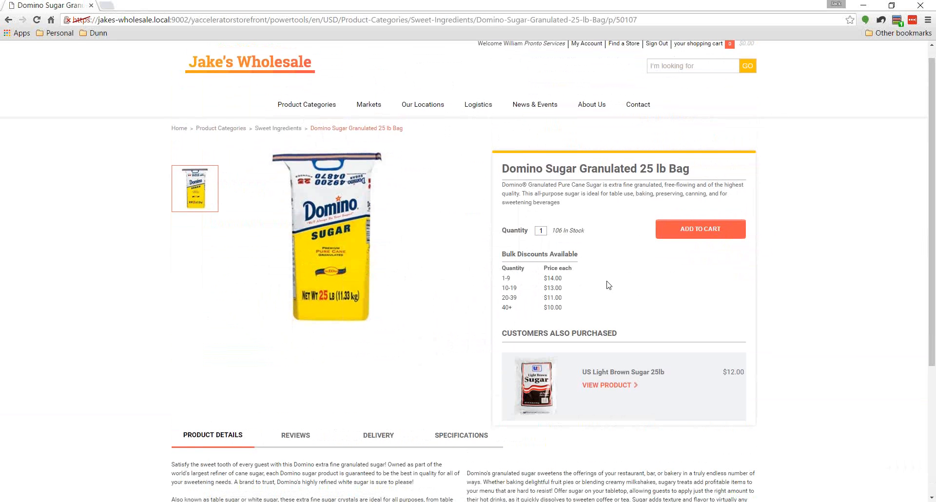
pyautogui.moveTo(535, 299)
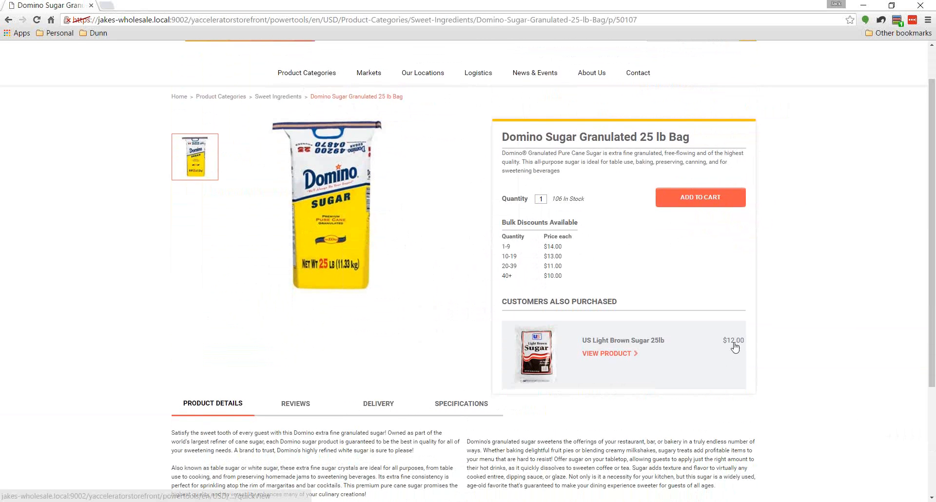
pyautogui.moveTo(502, 316)
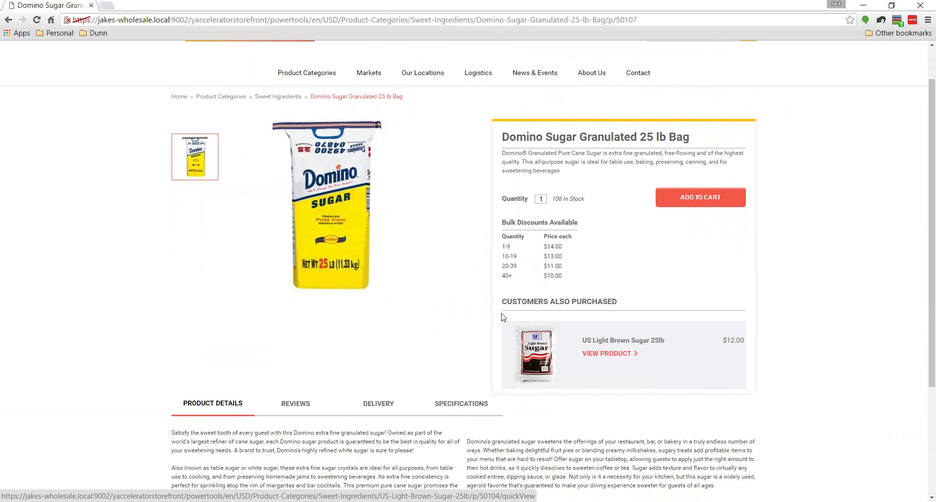
pyautogui.scroll(-3)
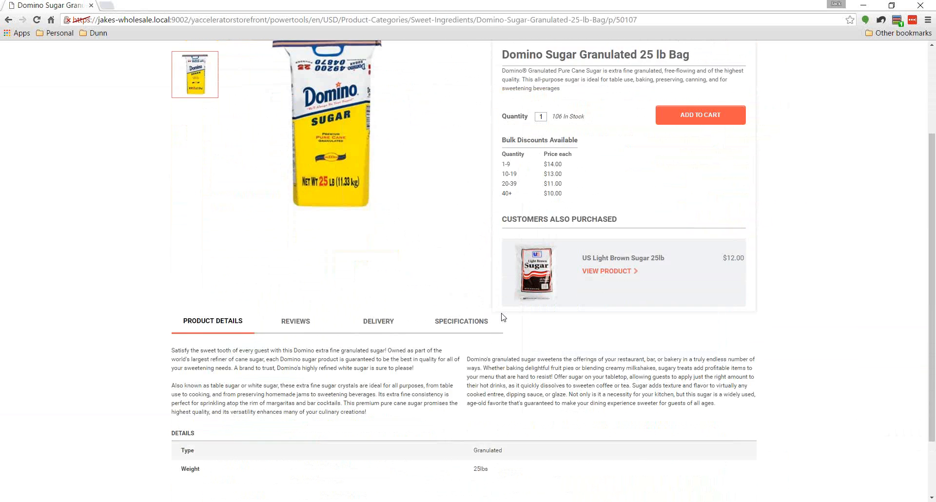
pyautogui.click(461, 322)
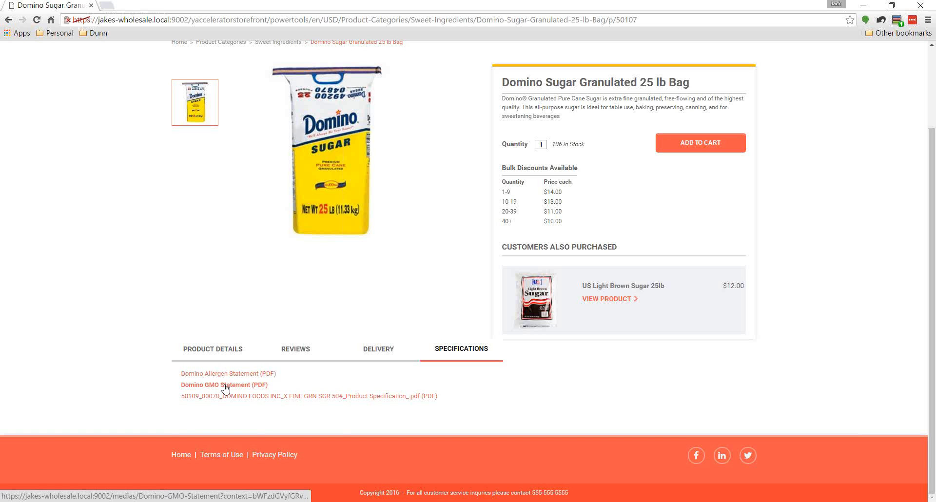
pyautogui.moveTo(249, 384)
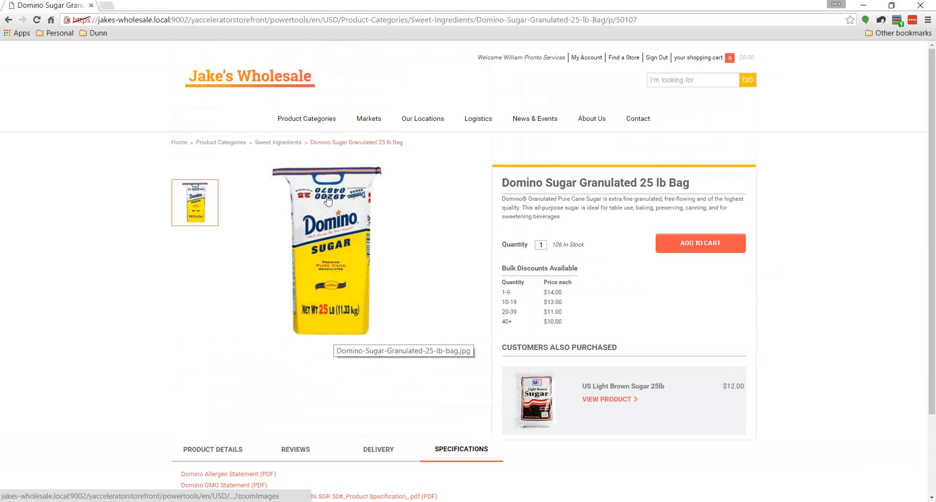
pyautogui.moveTo(281, 148)
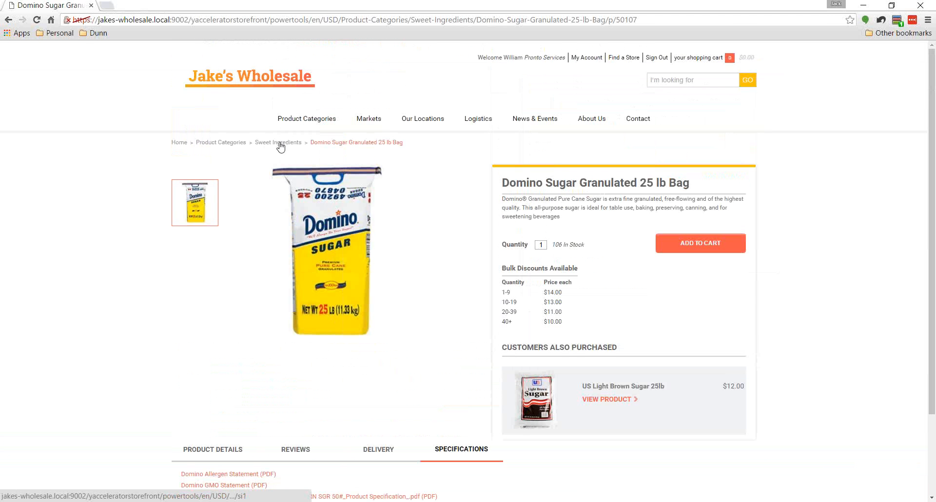
# Step: Return to the Sweet Ingredients listing and scroll through the 12 products with signed-in prices
pyautogui.click(278, 142)
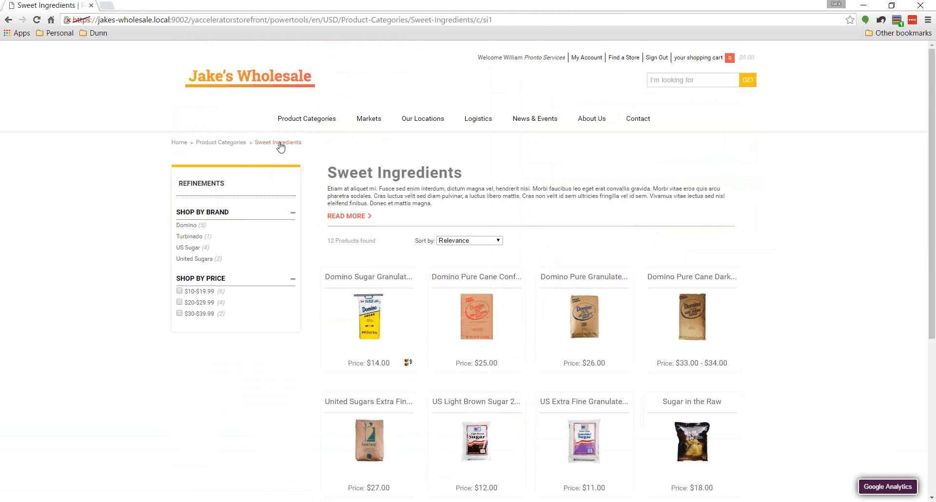
pyautogui.moveTo(280, 142)
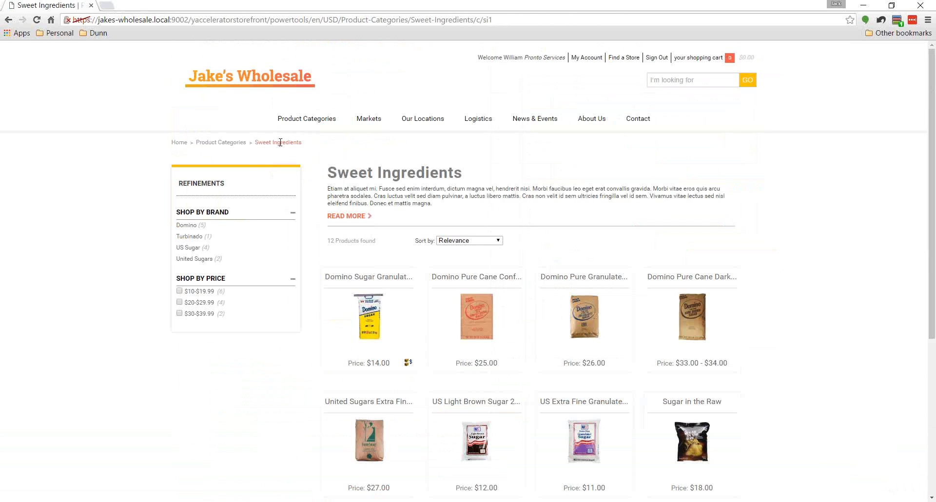
pyautogui.scroll(-3)
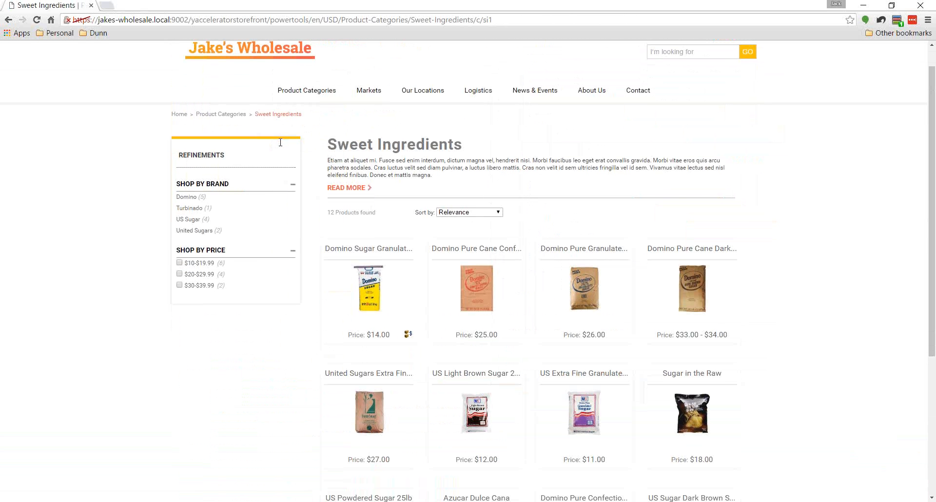
pyautogui.moveTo(195, 267)
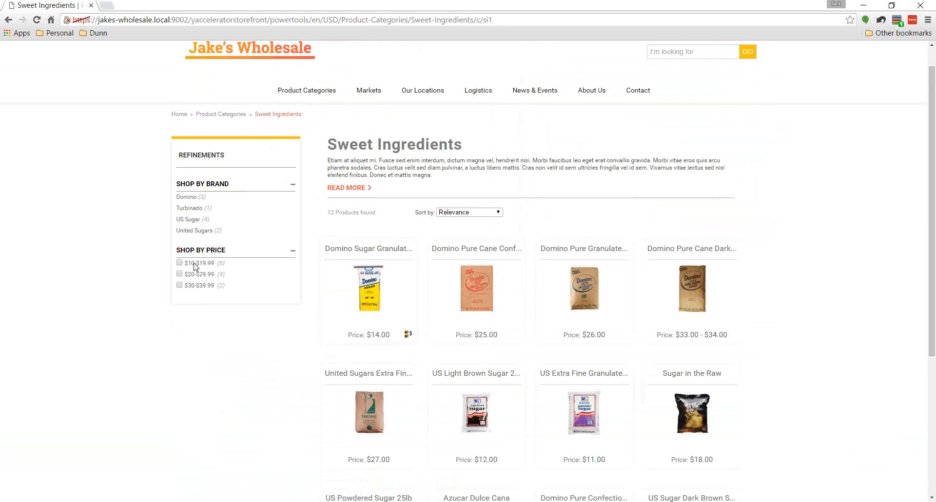
pyautogui.moveTo(199, 288)
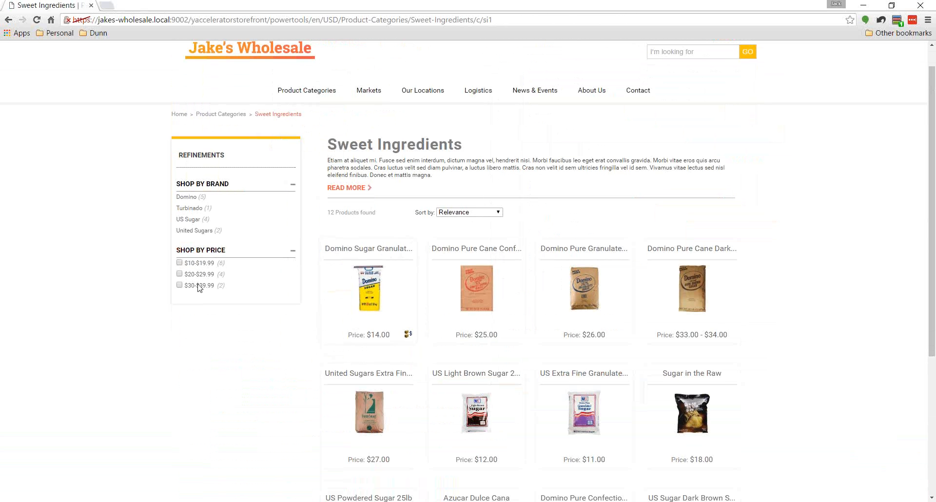
pyautogui.scroll(-3)
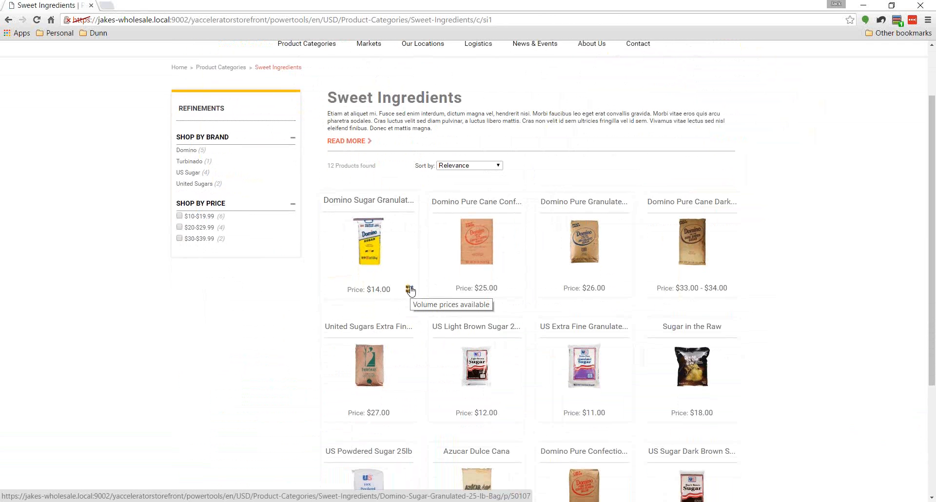
pyautogui.scroll(-3)
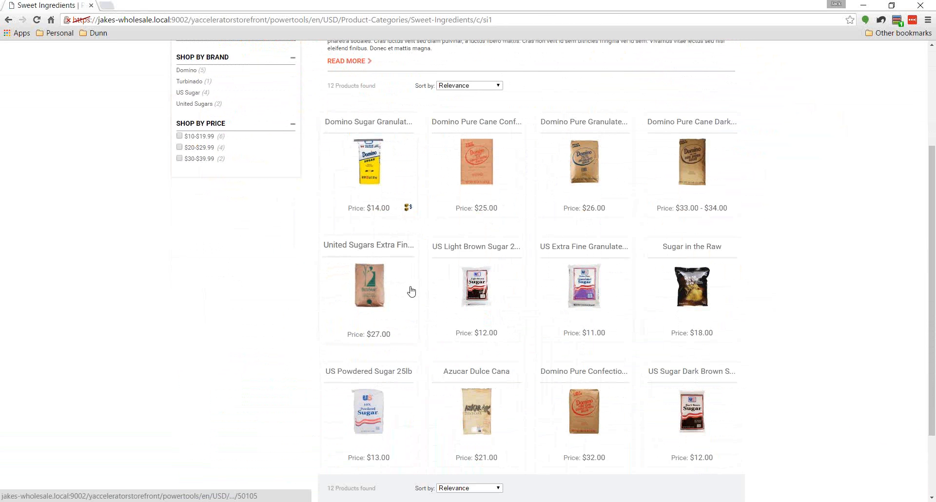
pyautogui.scroll(-3)
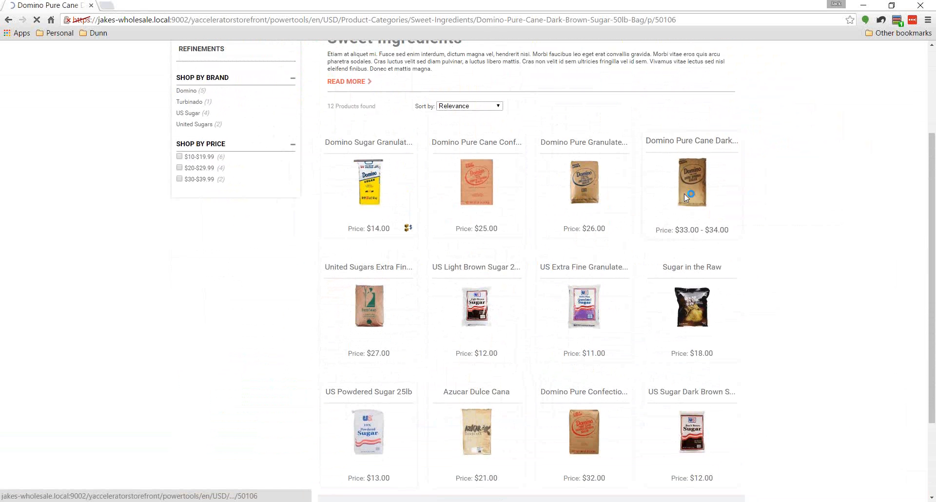
# Step: View the Domino Dark Brown Sugar 50lb bag's Contract A $33.00 pricing and Order Form, then go back
pyautogui.click(693, 182)
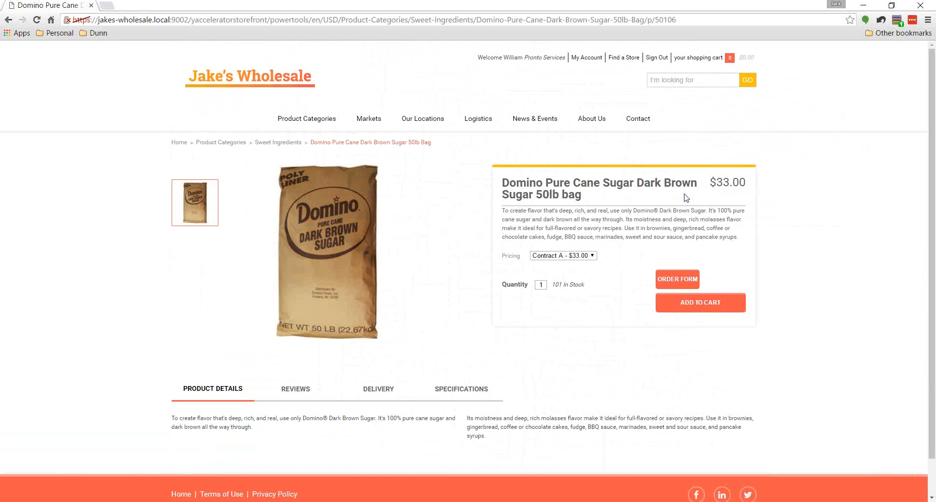
pyautogui.click(563, 255)
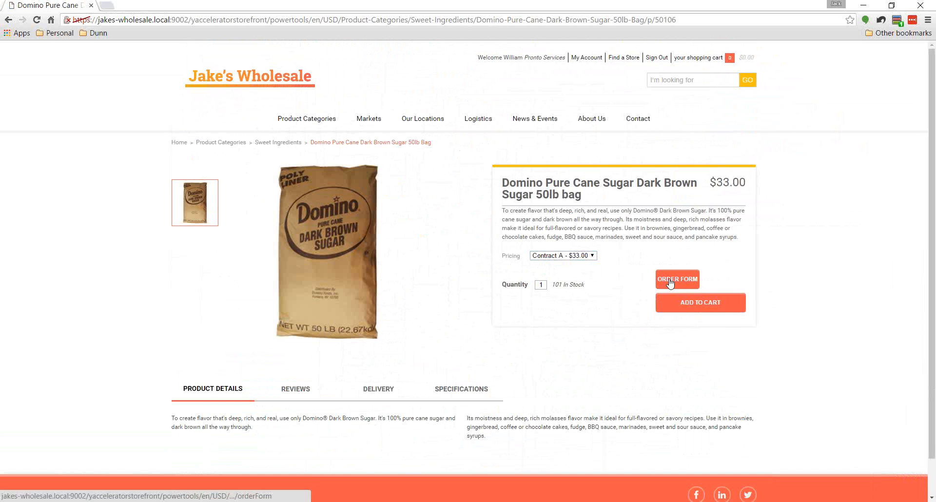
pyautogui.scroll(-3)
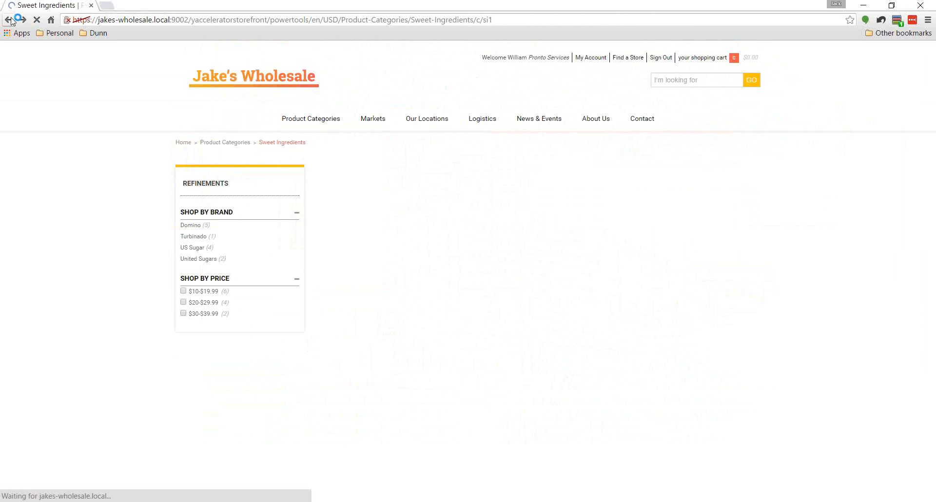
# Step: Go to the Sugar in the Raw product page, dismissing a calendar reminder
pyautogui.click(693, 308)
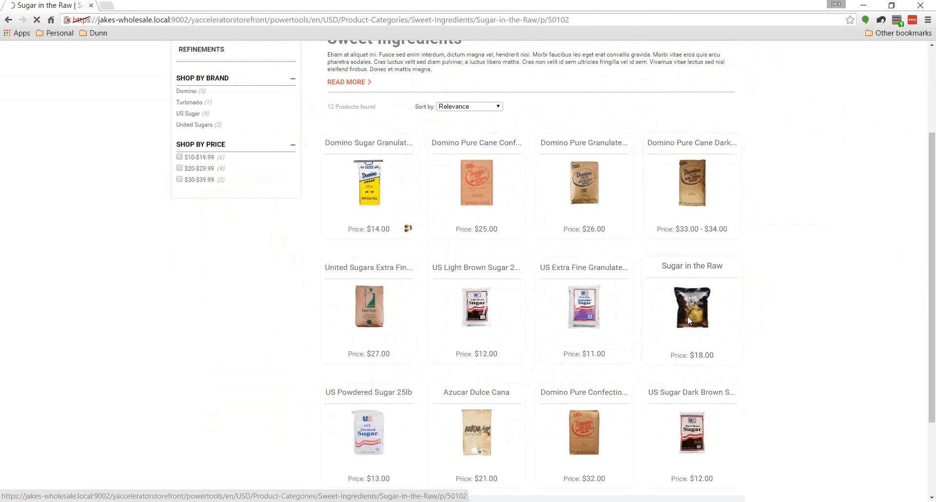
pyautogui.click(692, 307)
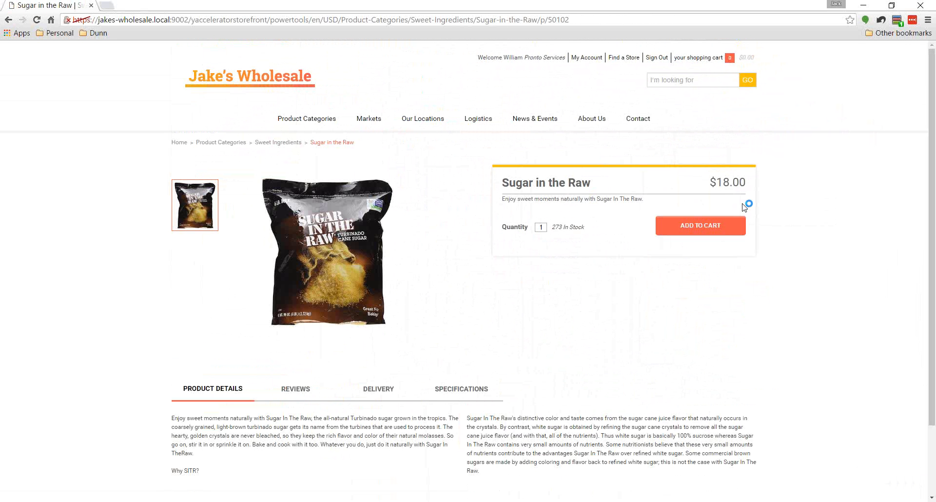
pyautogui.moveTo(755, 189)
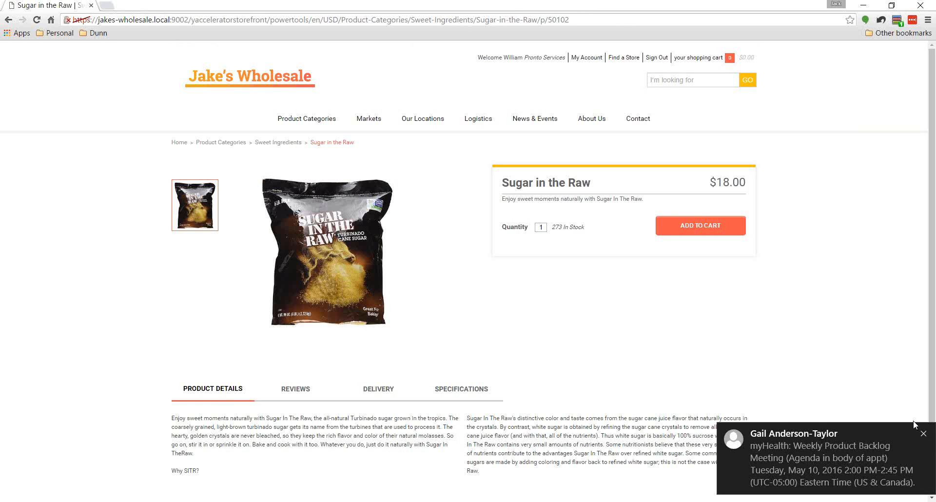
pyautogui.click(909, 434)
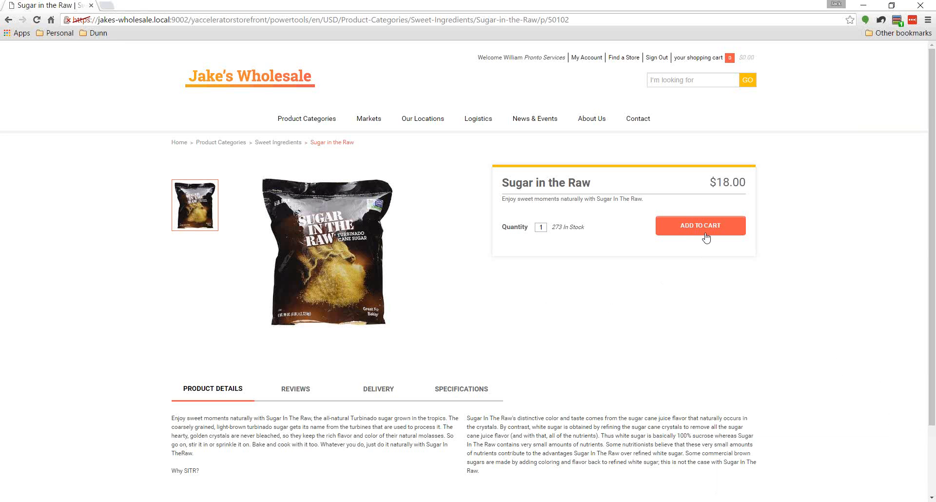
# Step: Set the quantity to 10 and add the bags to the cart
pyautogui.click(542, 228)
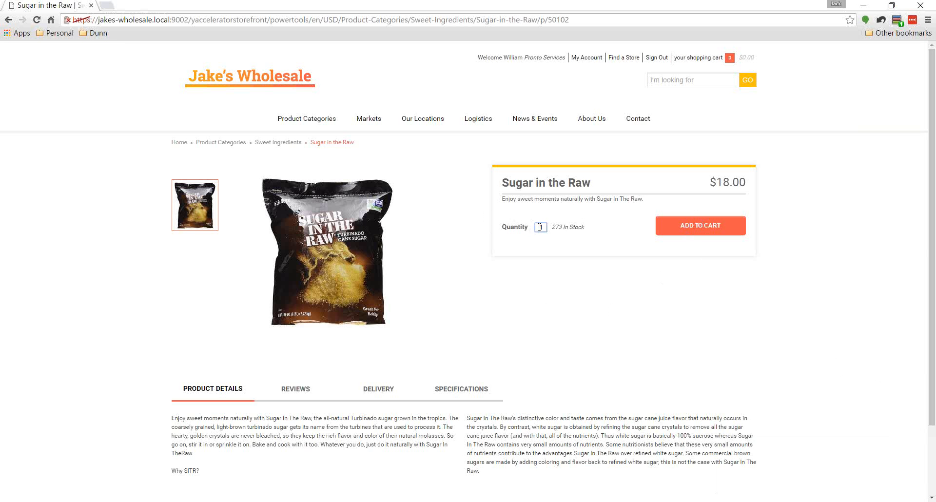
pyautogui.click(540, 227)
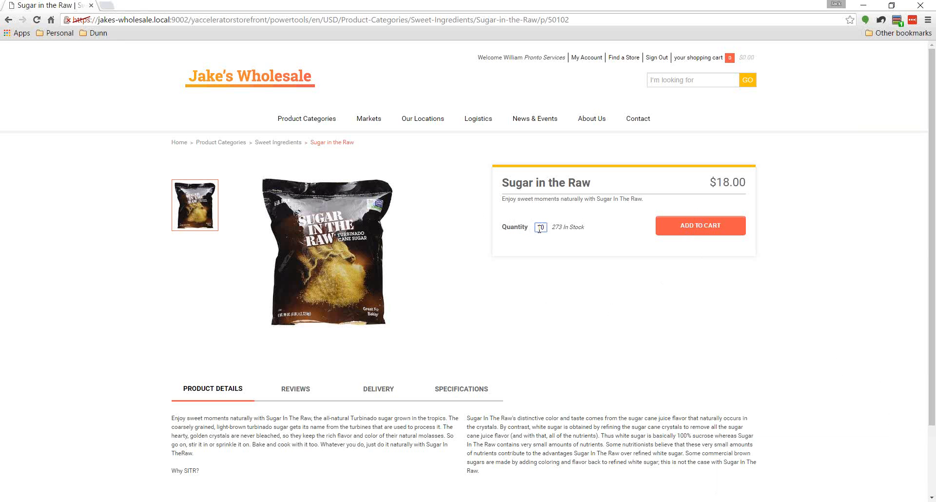
pyautogui.write('10')
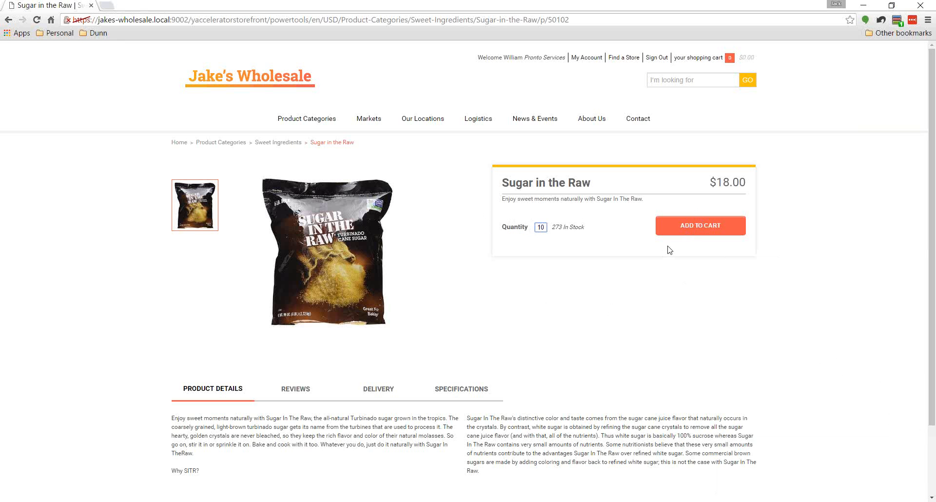
pyautogui.click(701, 225)
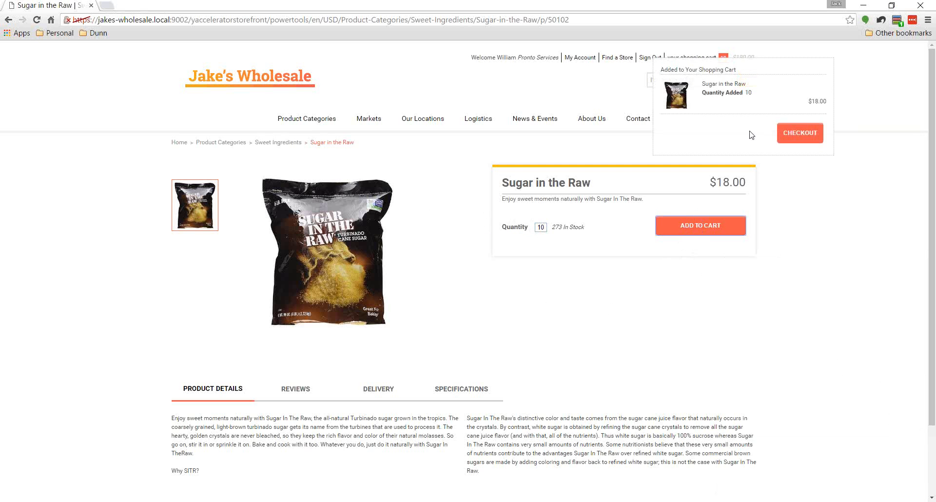
# Step: Review the cart's ten Sugar in the Raw bags at $180.00, then continue shopping back to the product
pyautogui.click(800, 133)
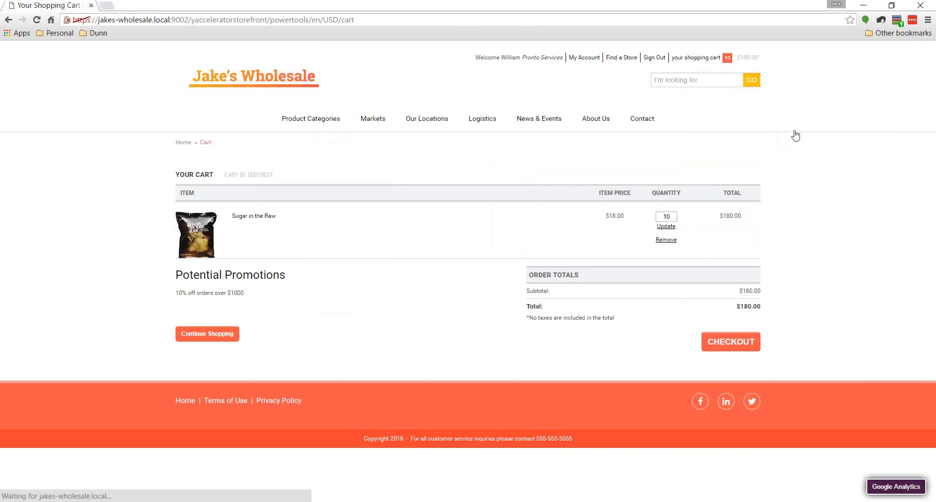
pyautogui.moveTo(334, 285)
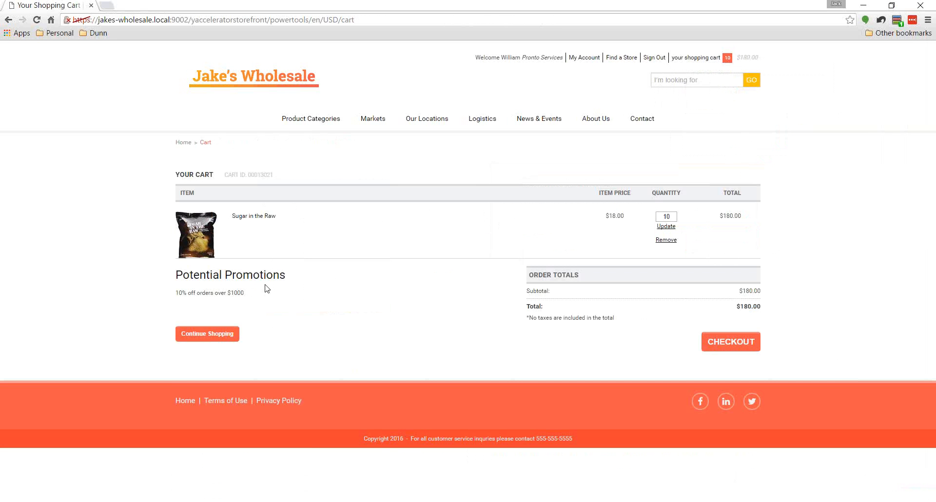
pyautogui.moveTo(258, 297)
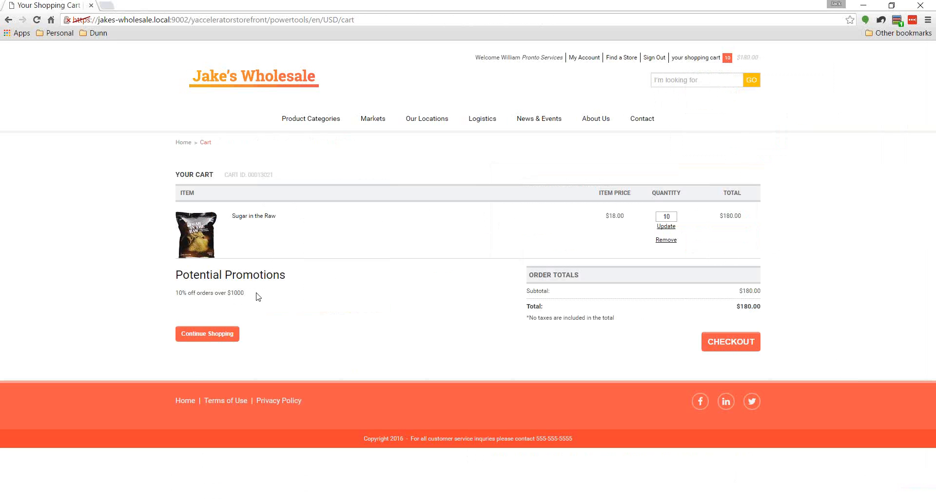
pyautogui.moveTo(725, 310)
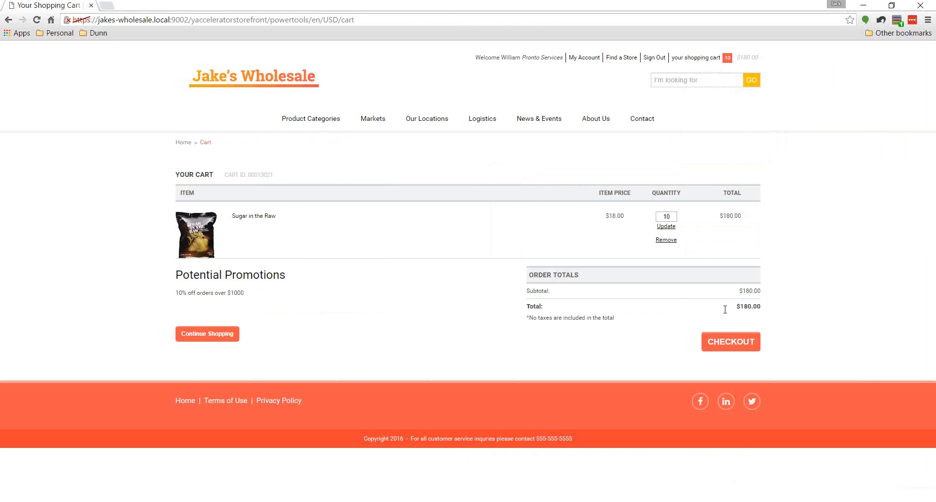
pyautogui.moveTo(757, 306)
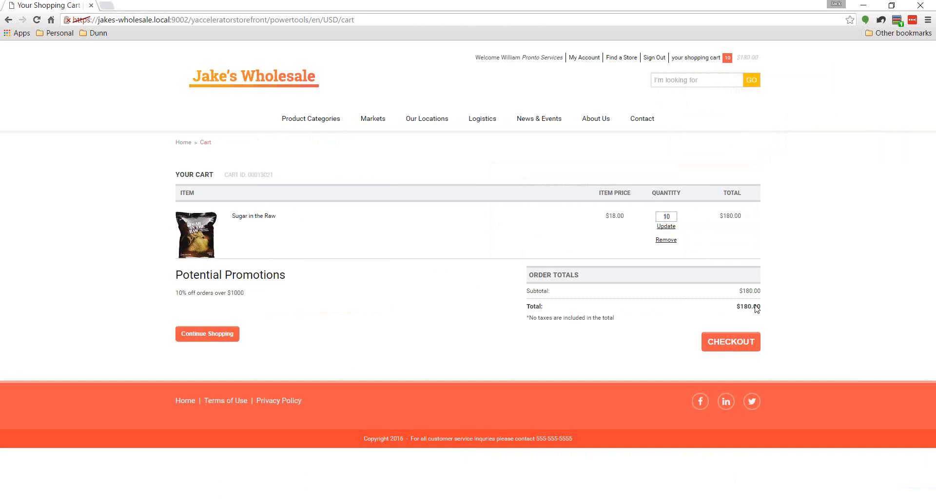
pyautogui.moveTo(237, 280)
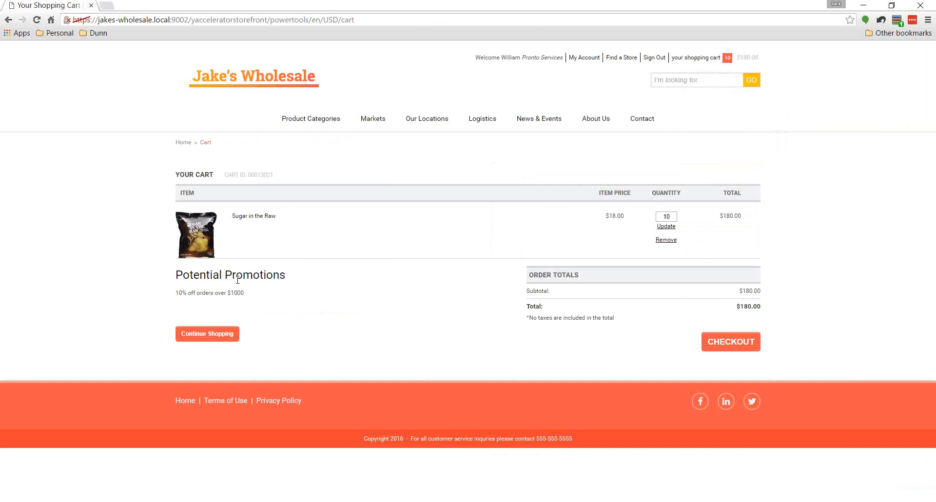
pyautogui.click(254, 216)
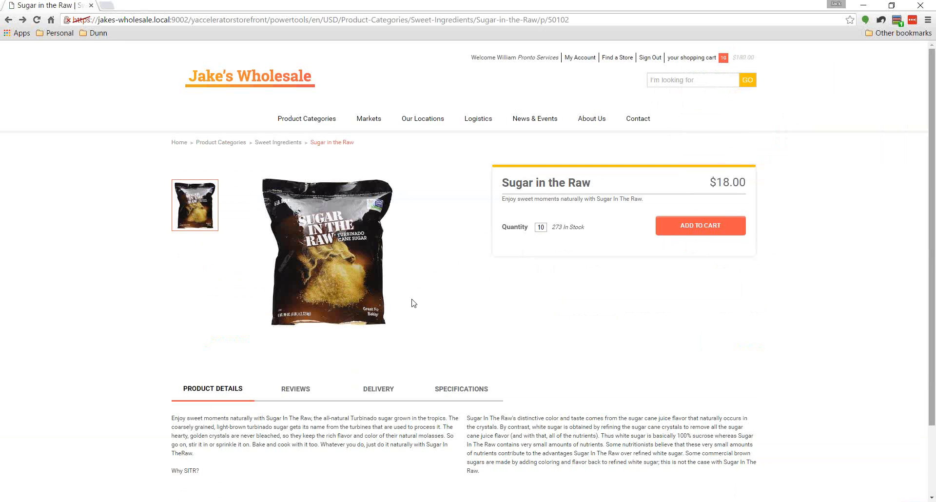
pyautogui.moveTo(913, 272)
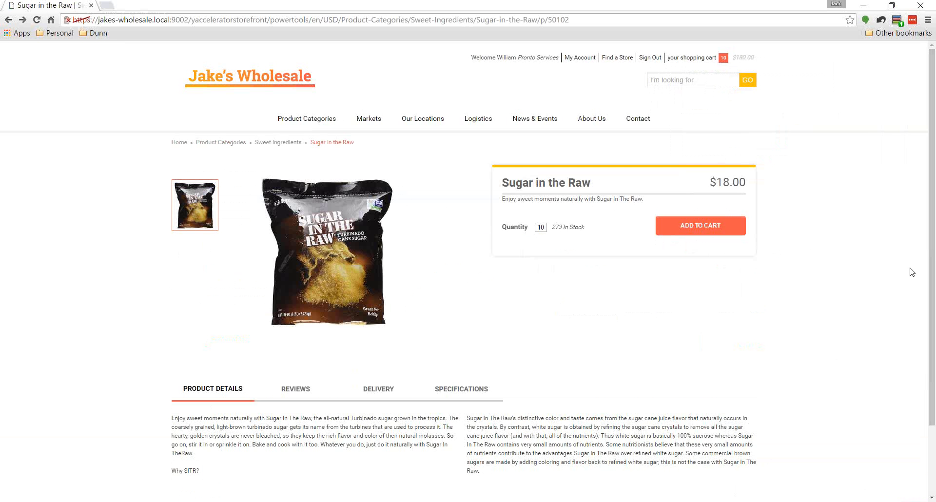
pyautogui.moveTo(907, 272)
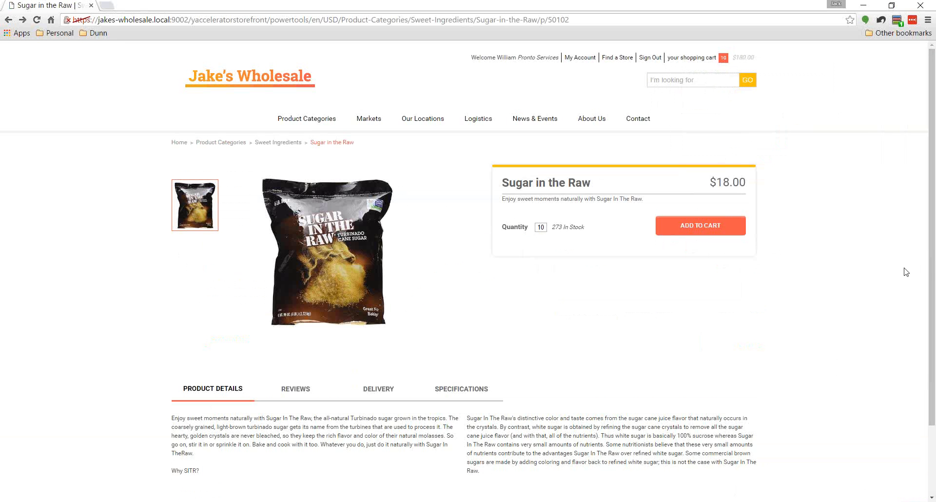
pyautogui.moveTo(722, 180)
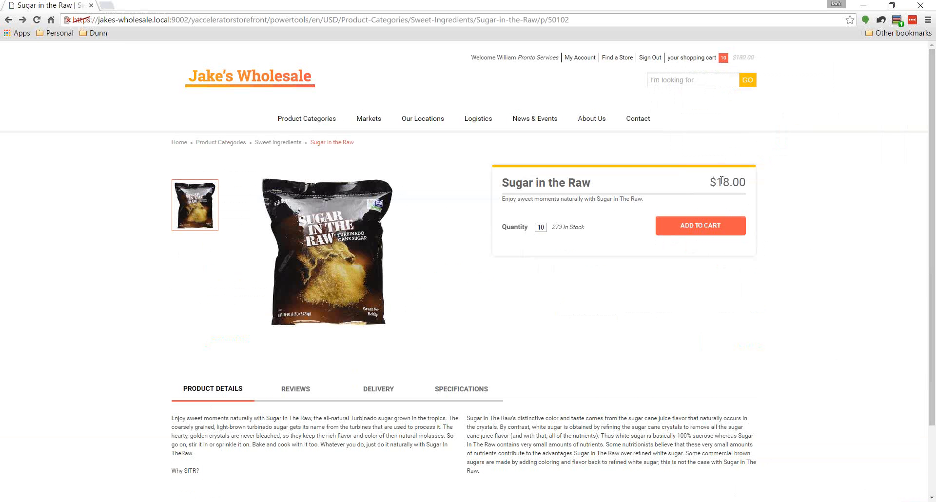
# Step: Highlight the $18.00 price this buyer sees, then sign out
pyautogui.doubleClick(722, 182)
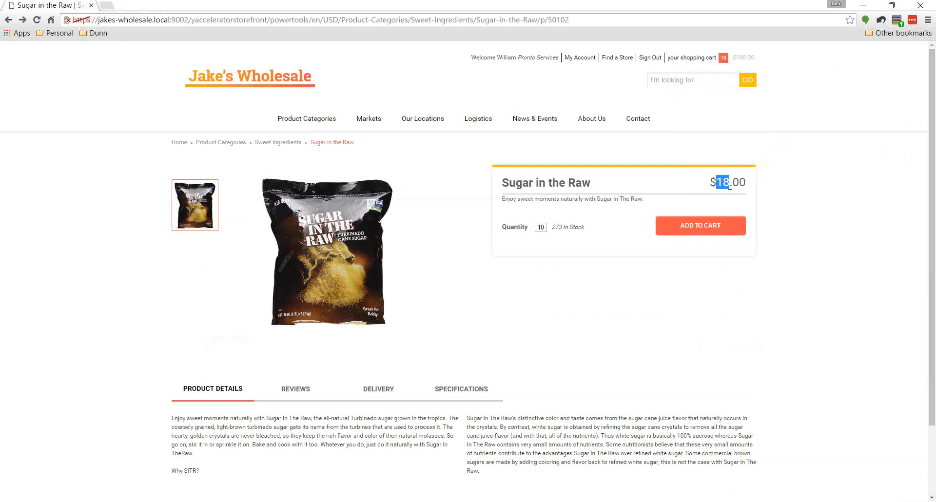
pyautogui.moveTo(835, 271)
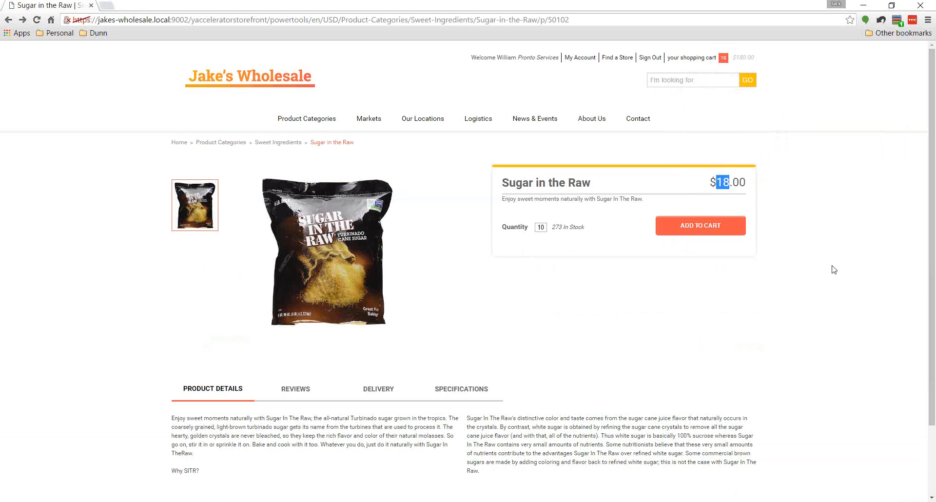
pyautogui.moveTo(677, 55)
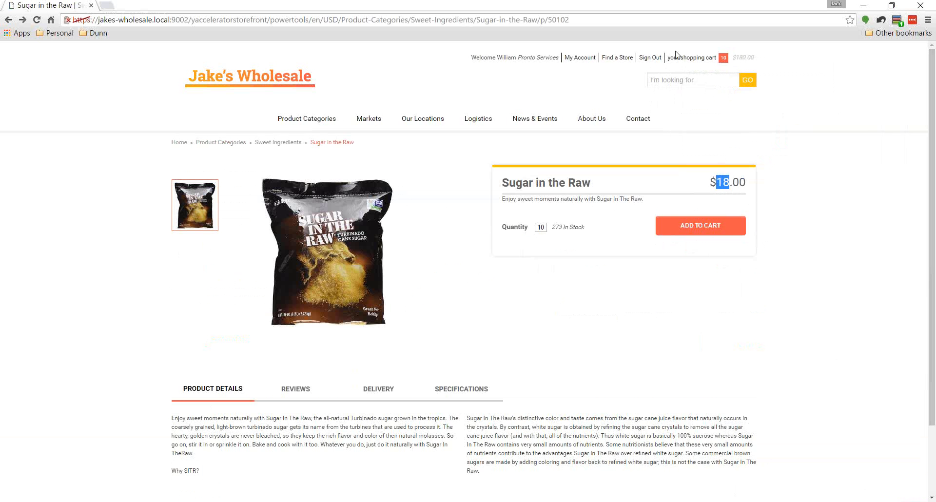
pyautogui.click(695, 58)
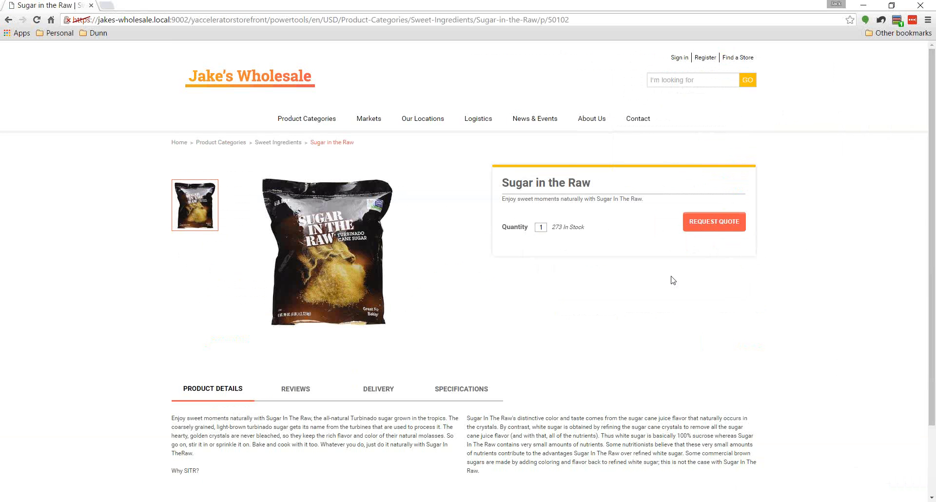
pyautogui.moveTo(729, 78)
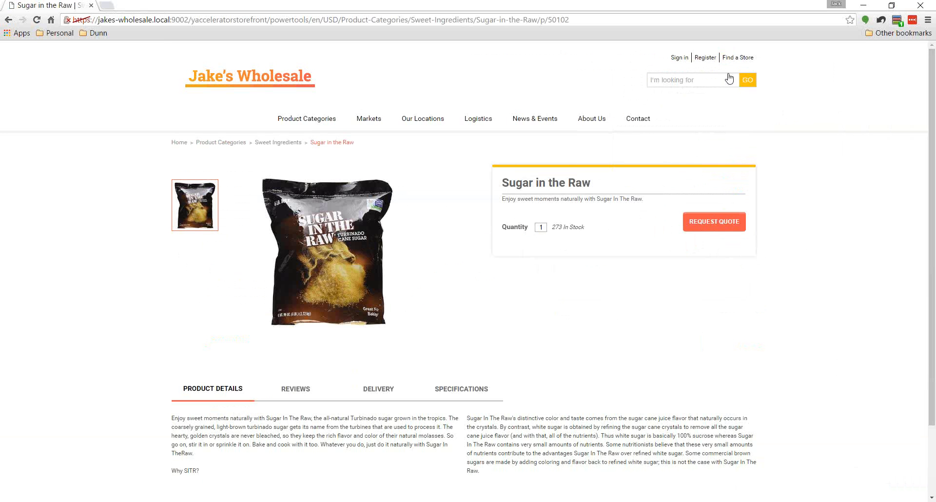
# Step: Fill the sign-in form with another customer's saved email address and password
pyautogui.click(679, 58)
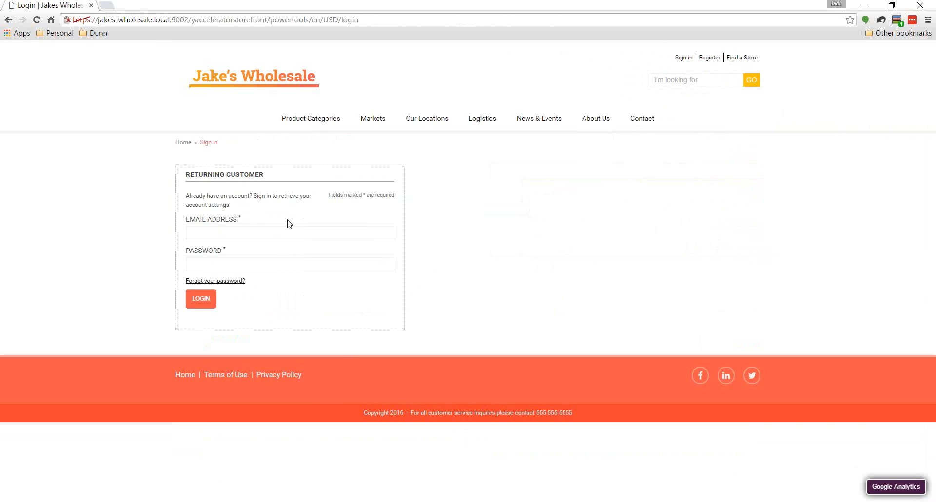
pyautogui.click(290, 233)
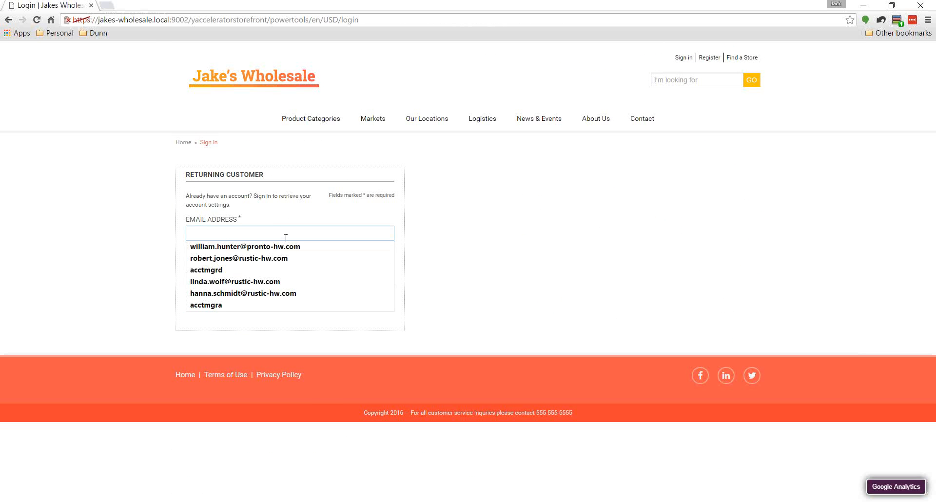
pyautogui.click(238, 259)
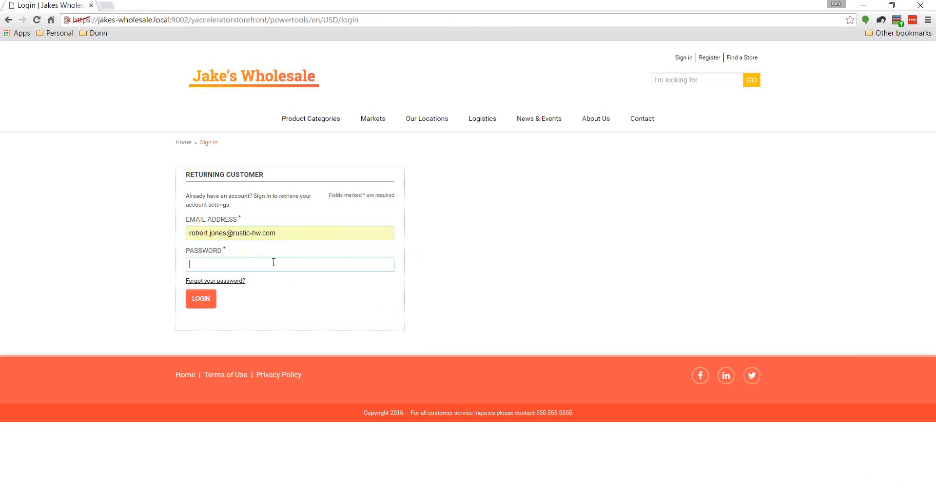
pyautogui.write('password')
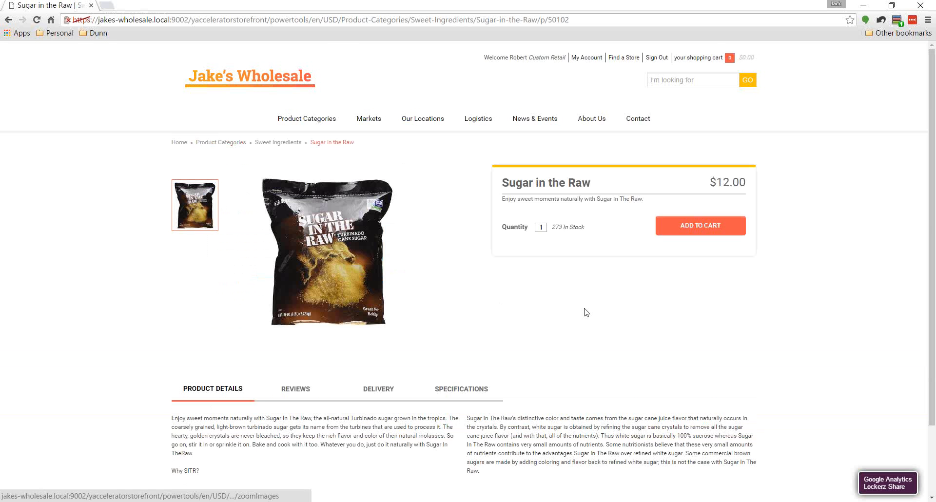
pyautogui.moveTo(753, 178)
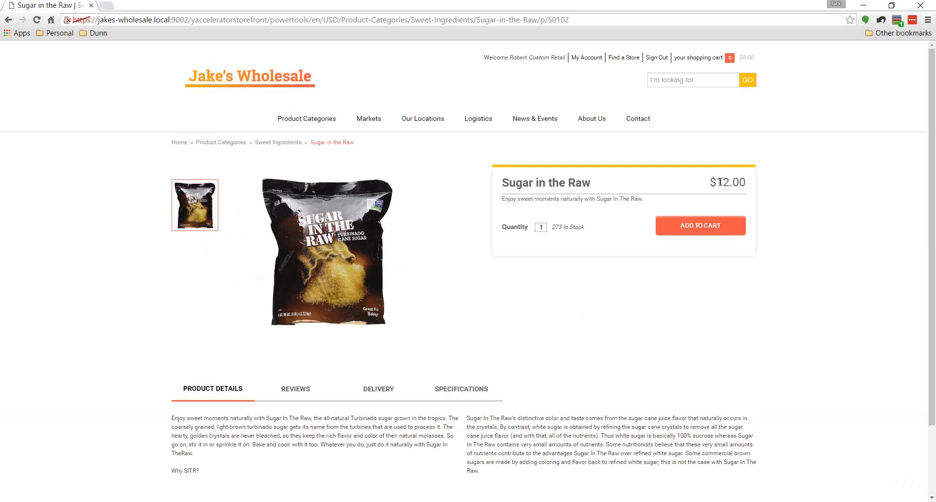
# Step: Return to Sweet Ingredients and go to United Sugars Extra Fine Granulated Sugar
pyautogui.click(278, 143)
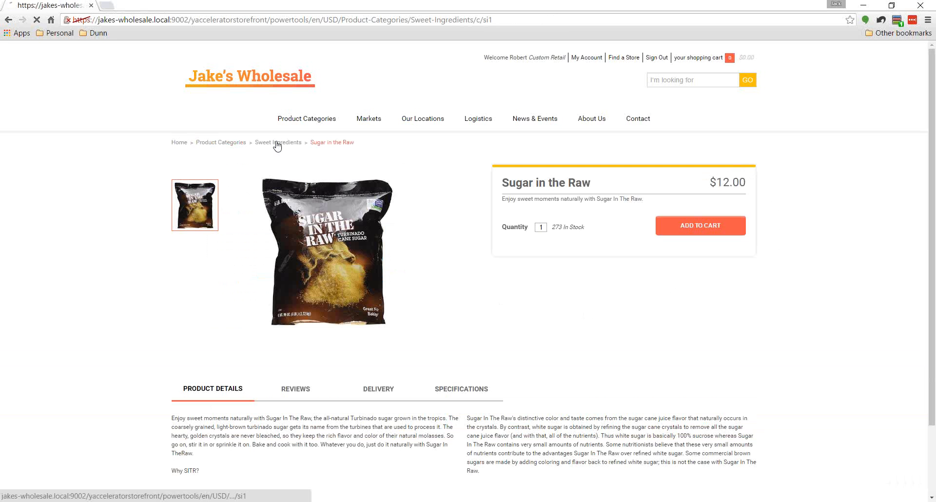
pyautogui.click(278, 142)
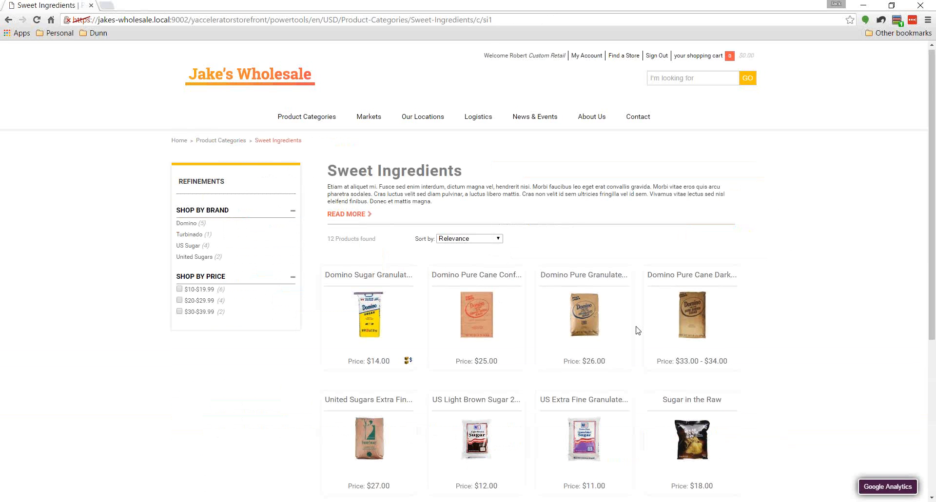
pyautogui.click(369, 400)
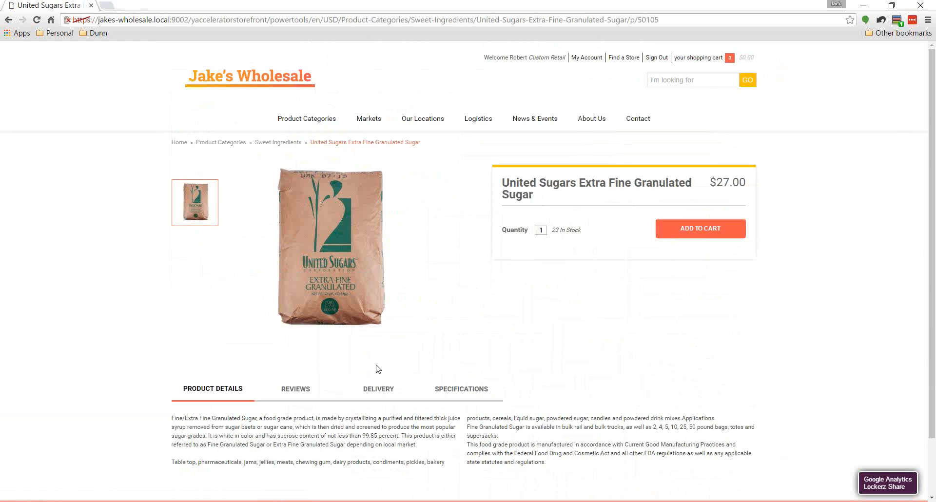
# Step: Set the quantity to 20 and add the bags to the cart
pyautogui.click(540, 230)
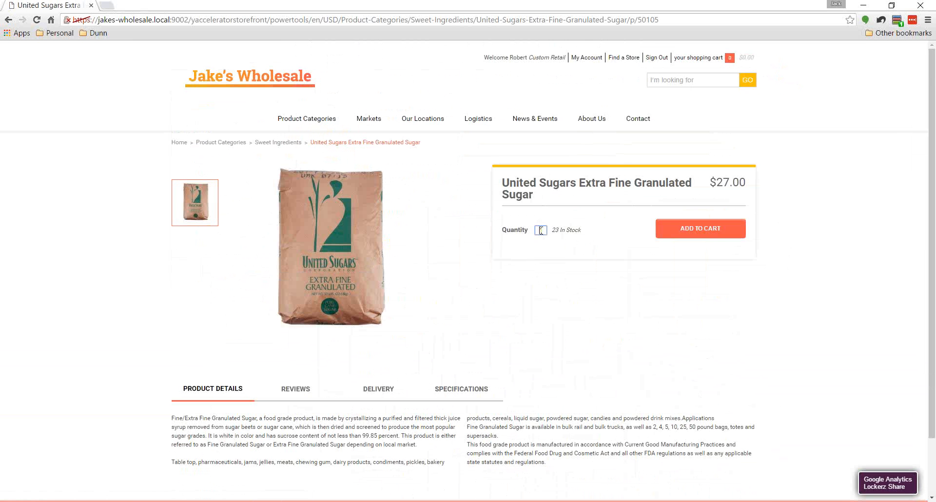
pyautogui.write('20')
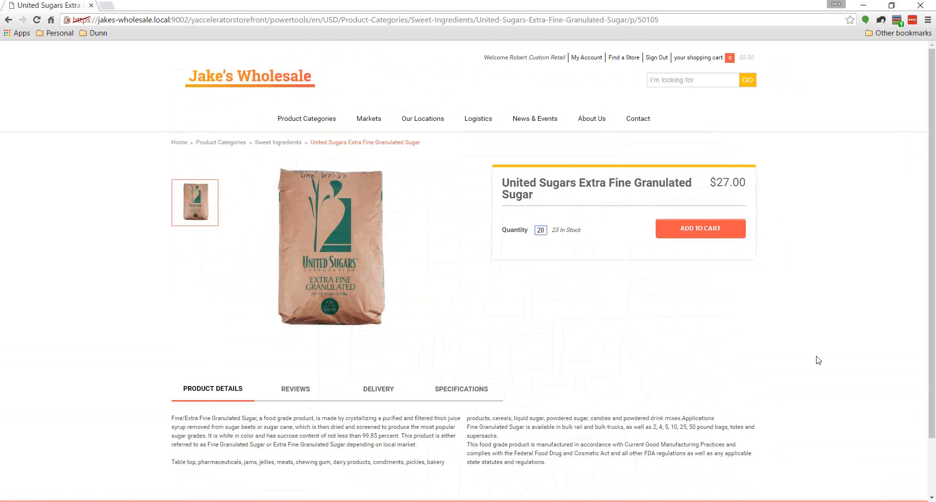
pyautogui.moveTo(761, 328)
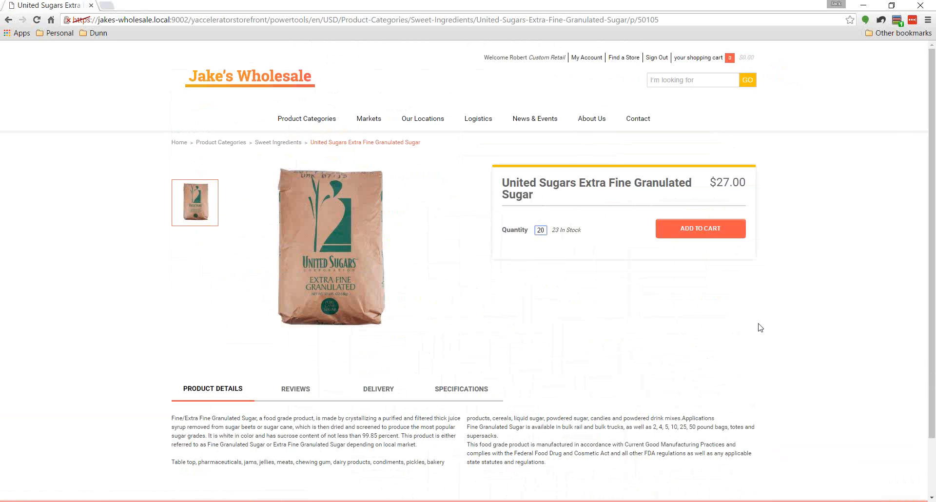
pyautogui.moveTo(712, 237)
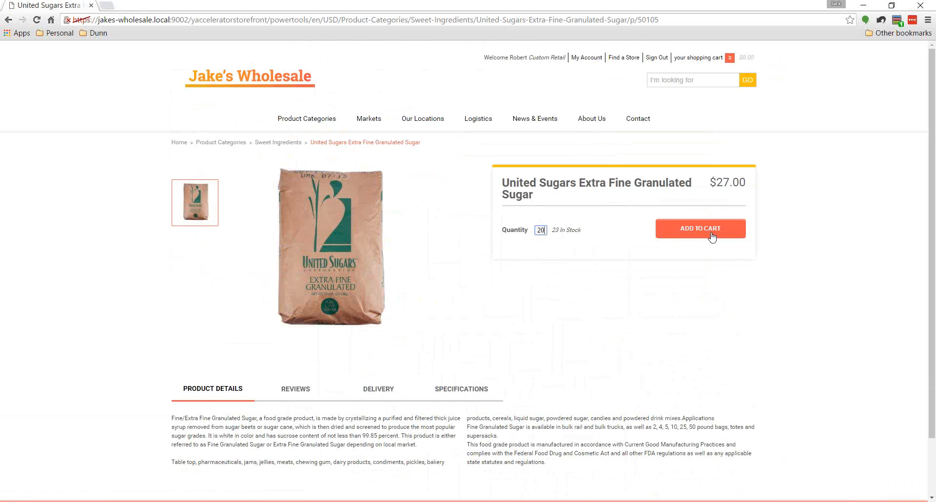
pyautogui.click(700, 230)
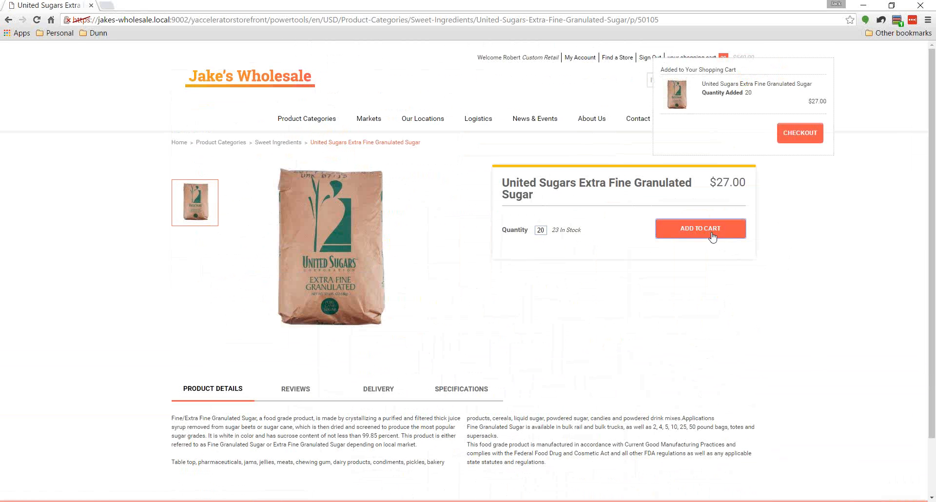
pyautogui.moveTo(809, 140)
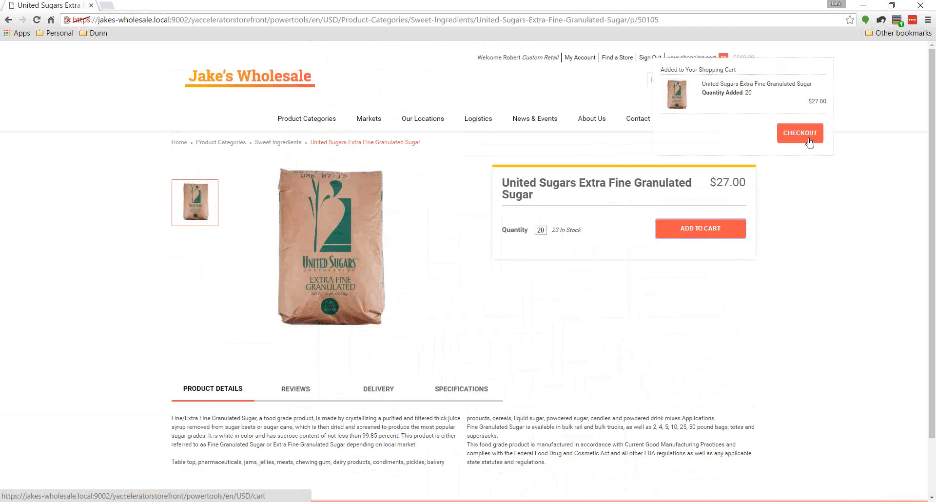
# Step: Proceed to the cart showing 20 bags, $540.00 subtotal and the $16.20 promotion saving
pyautogui.click(800, 132)
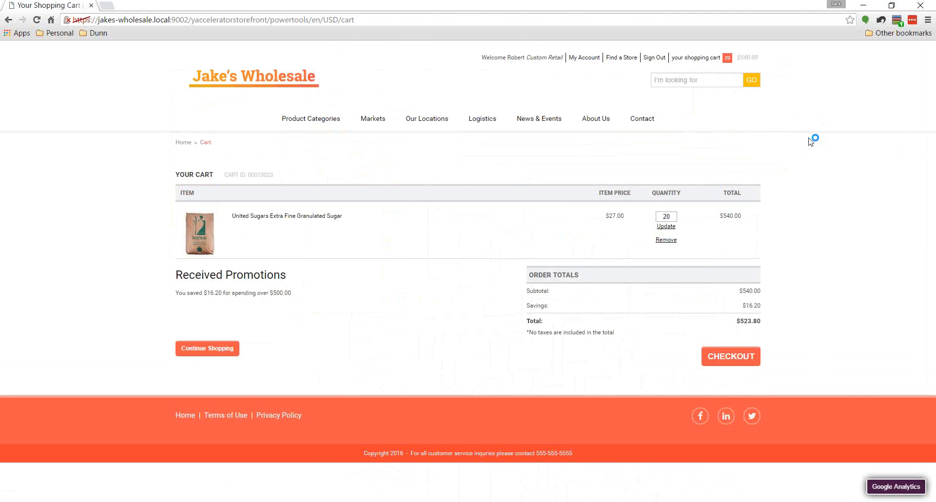
pyautogui.moveTo(156, 279)
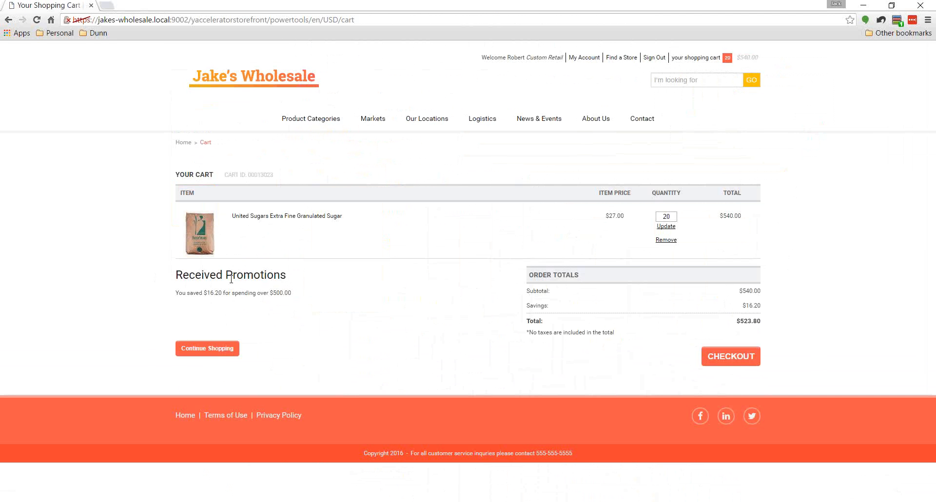
pyautogui.moveTo(263, 310)
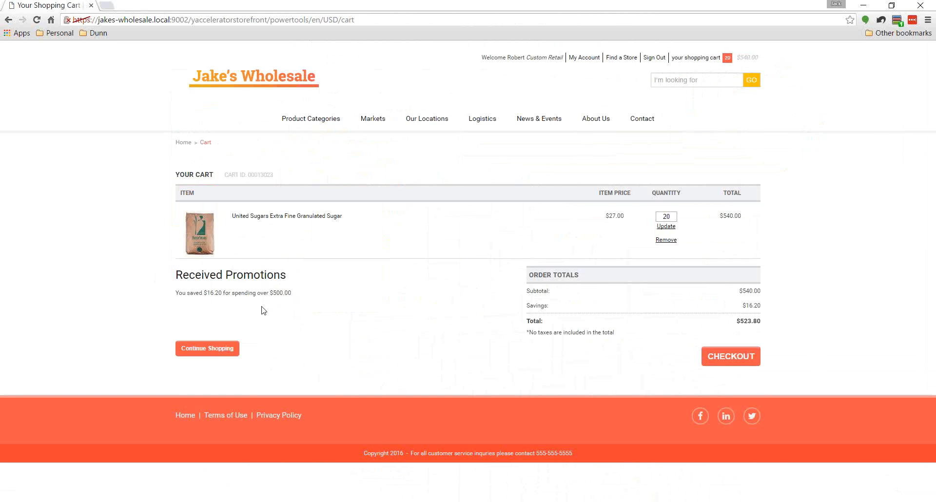
pyautogui.moveTo(288, 303)
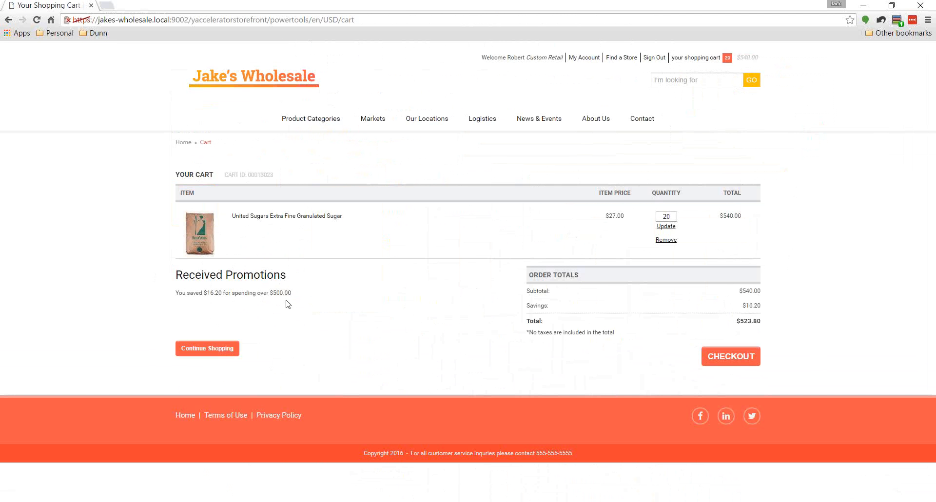
pyautogui.moveTo(207, 294)
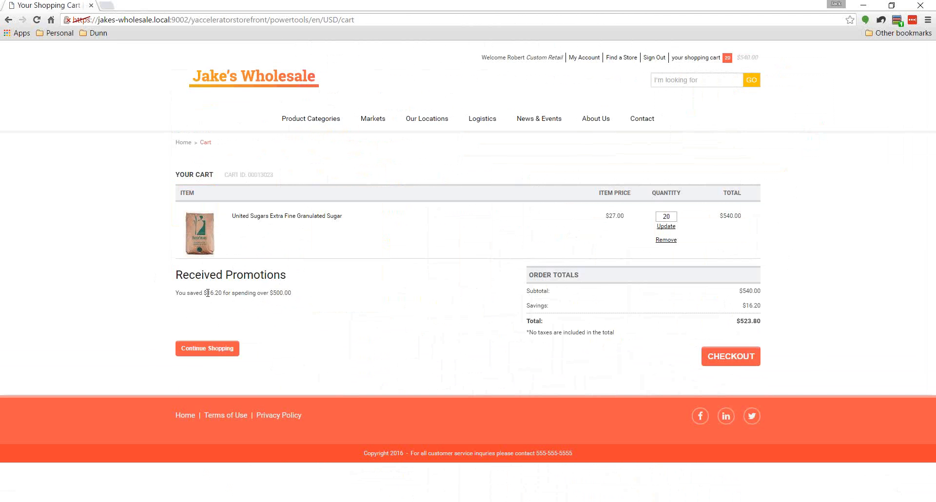
pyautogui.moveTo(293, 298)
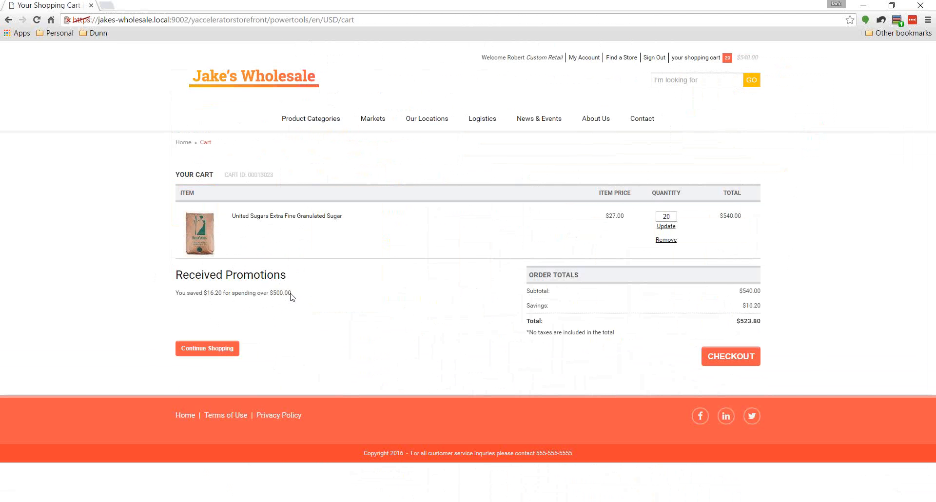
pyautogui.moveTo(488, 250)
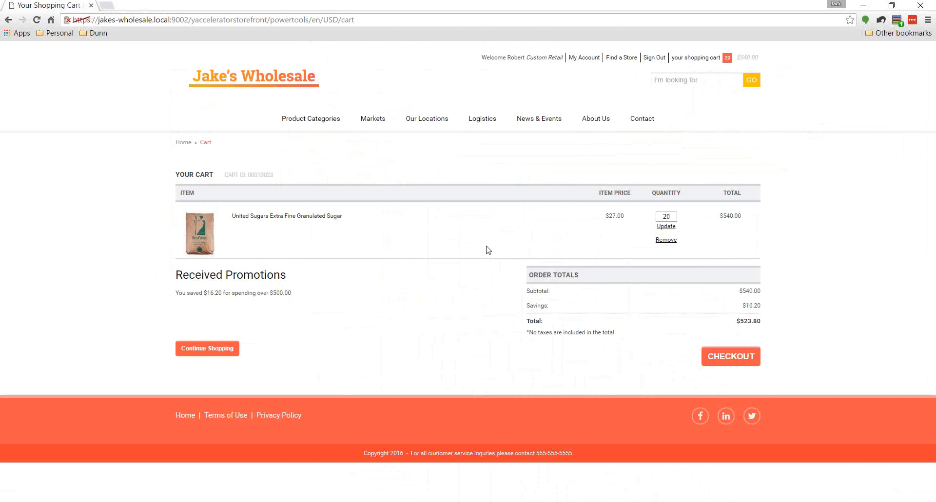
# Step: Begin checkout and enter purchase order number RUSTIC1234
pyautogui.click(731, 357)
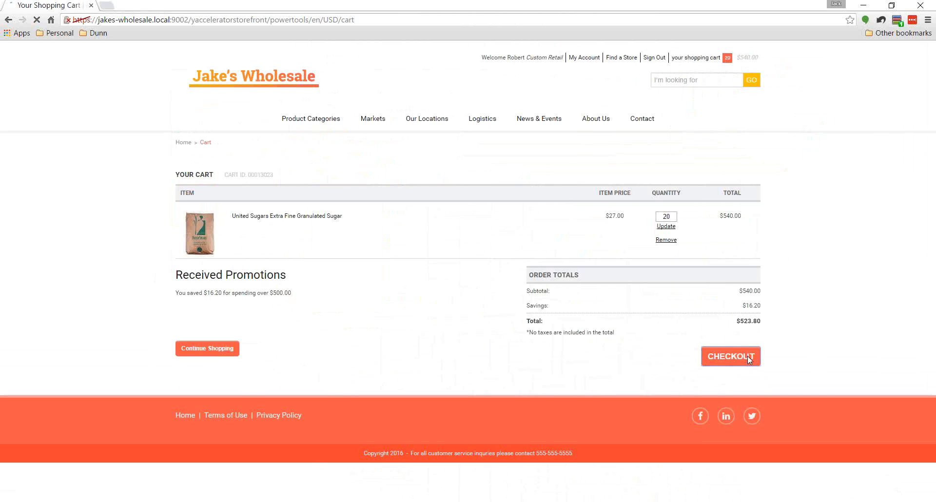
pyautogui.click(732, 357)
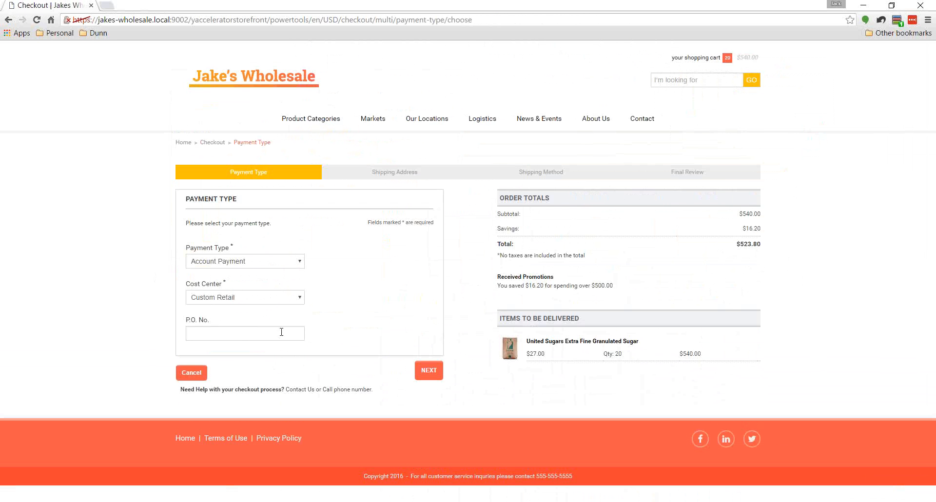
pyautogui.write('RUSTIC1234')
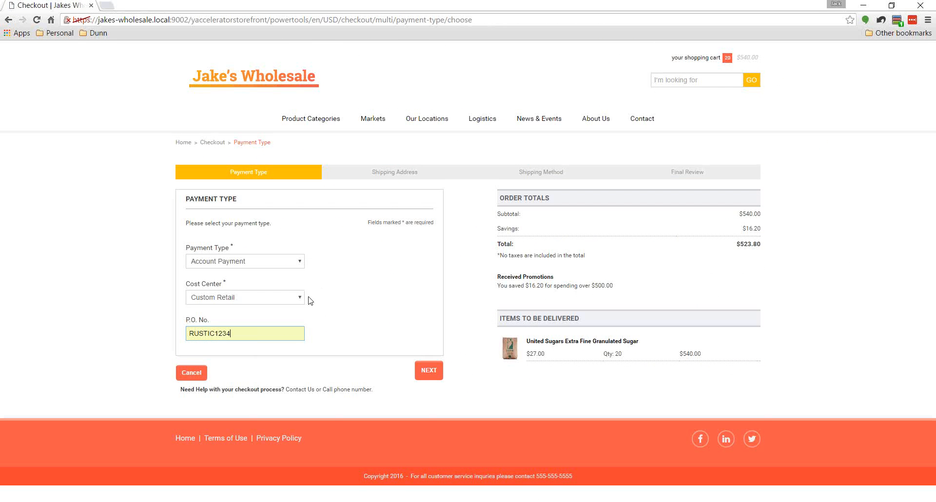
# Step: Confirm the Custom Retail cost center and keep Account Payment as the payment type
pyautogui.click(245, 298)
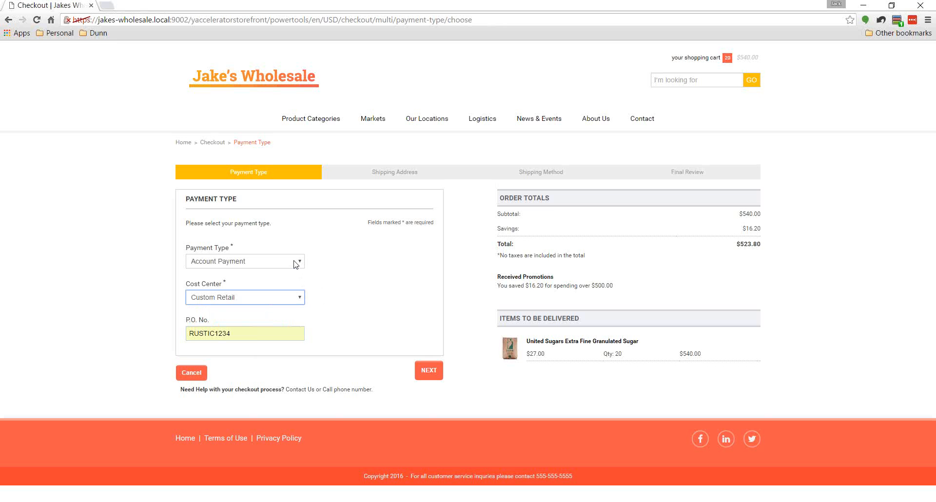
pyautogui.click(245, 261)
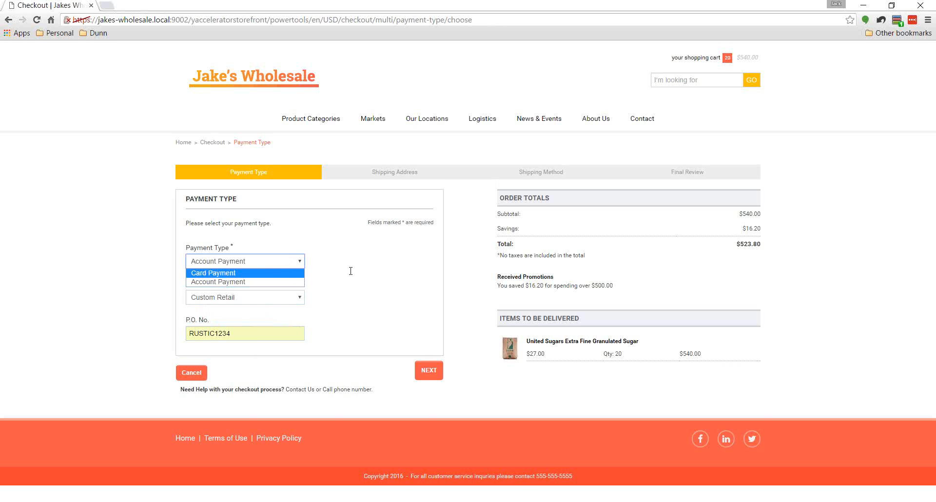
pyautogui.click(218, 282)
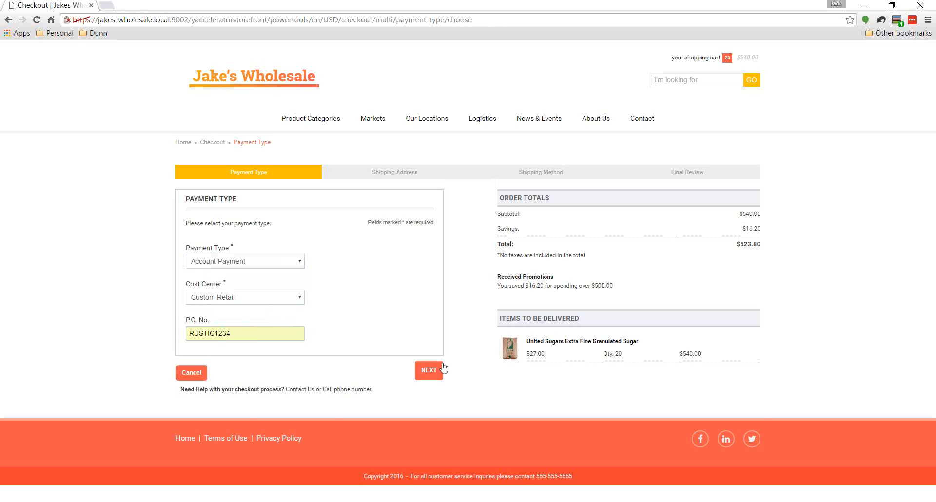
# Step: Continue through delivery address and Standard Delivery to the Final Review with its $533.79 order summary
pyautogui.click(429, 371)
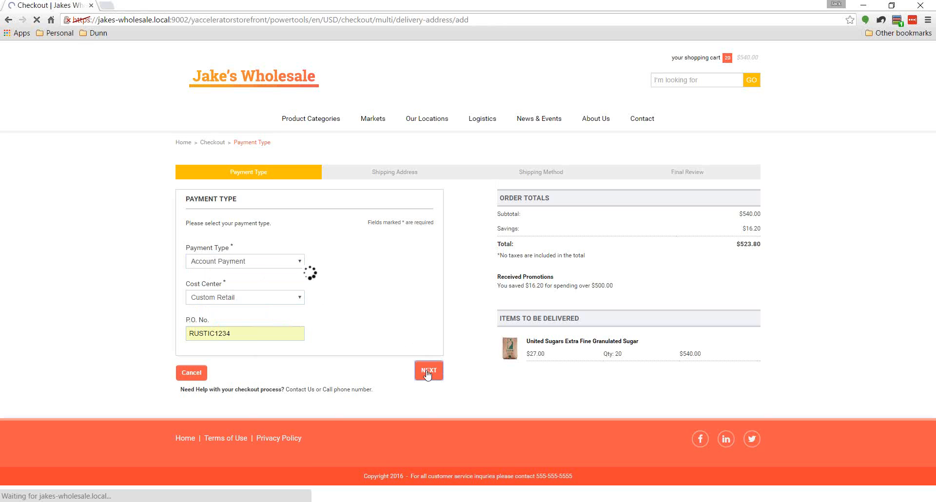
pyautogui.click(429, 371)
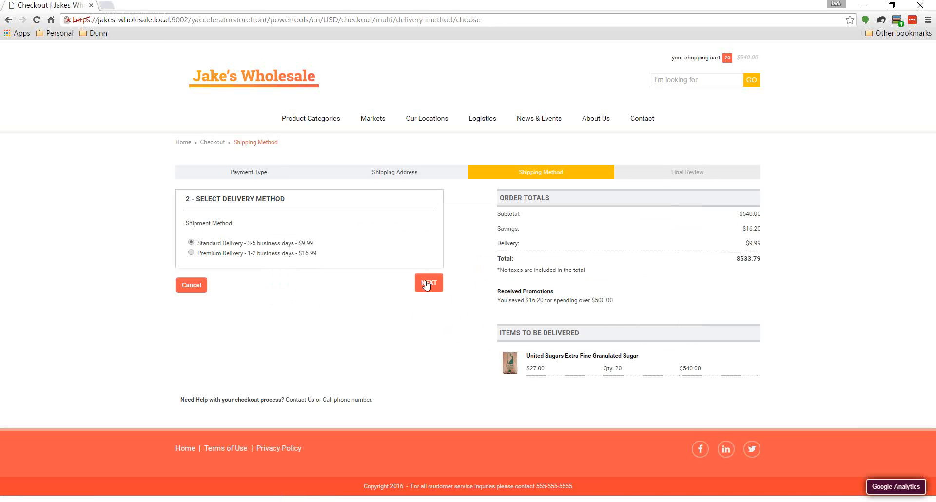
pyautogui.click(429, 283)
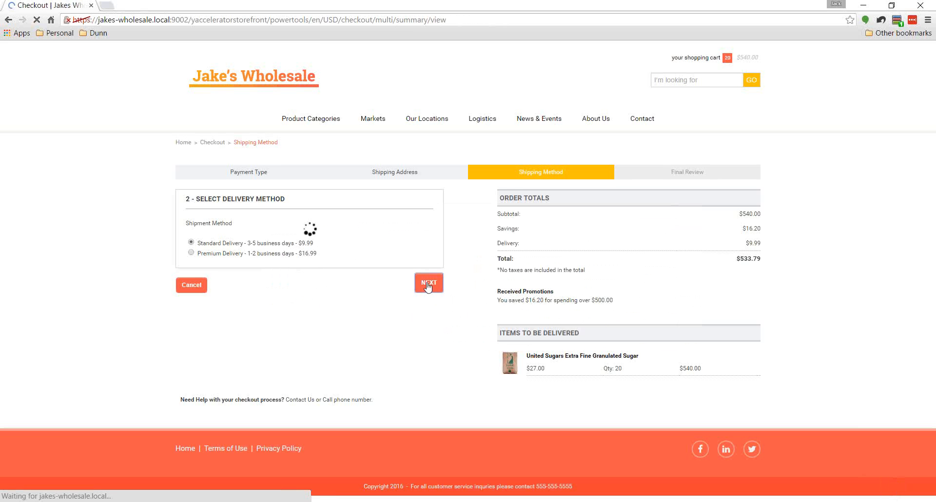
pyautogui.click(429, 283)
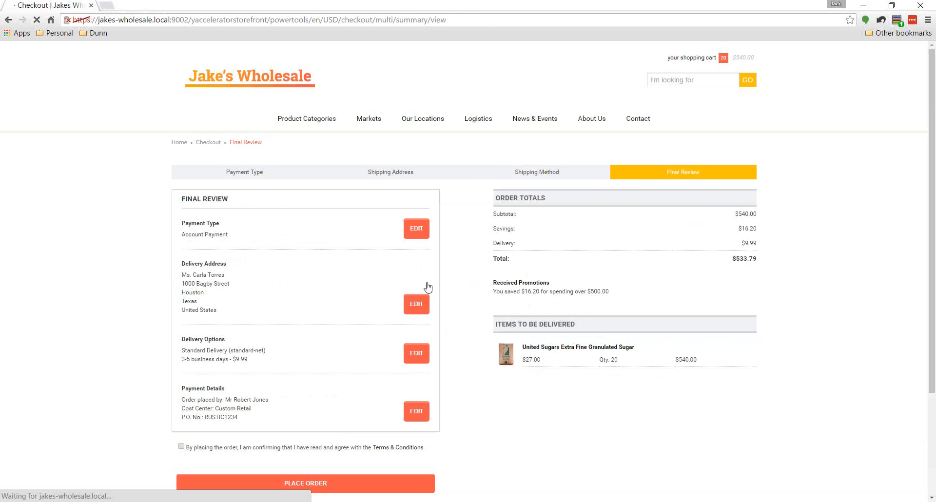
pyautogui.scroll(-3)
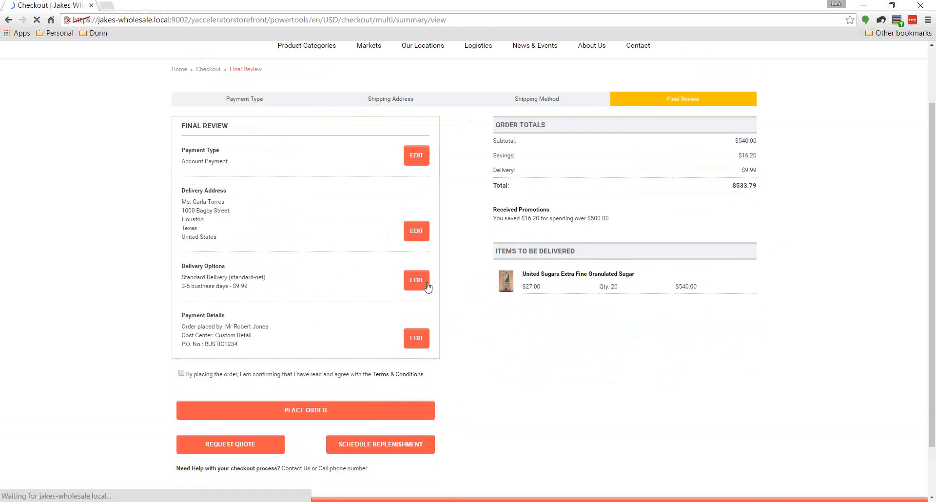
pyautogui.scroll(-3)
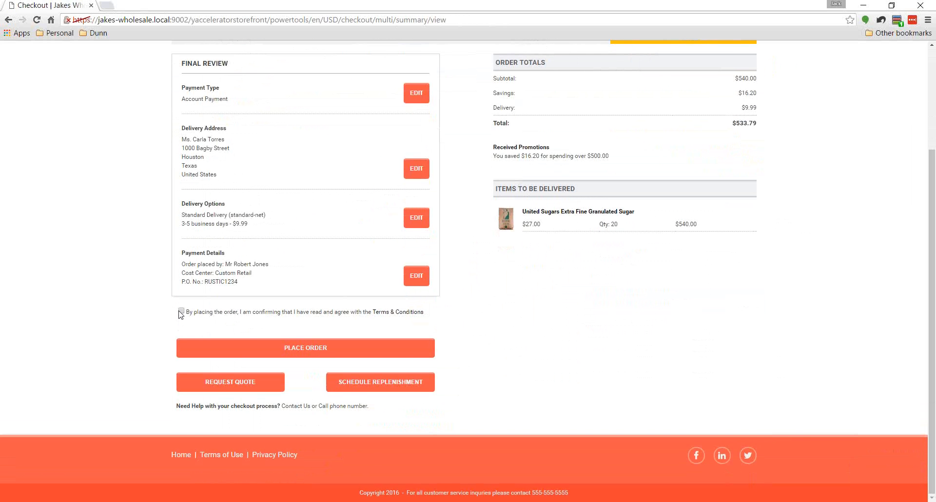
# Step: Accept the Terms & Conditions and start a Schedule Replenishment for the order
pyautogui.click(182, 311)
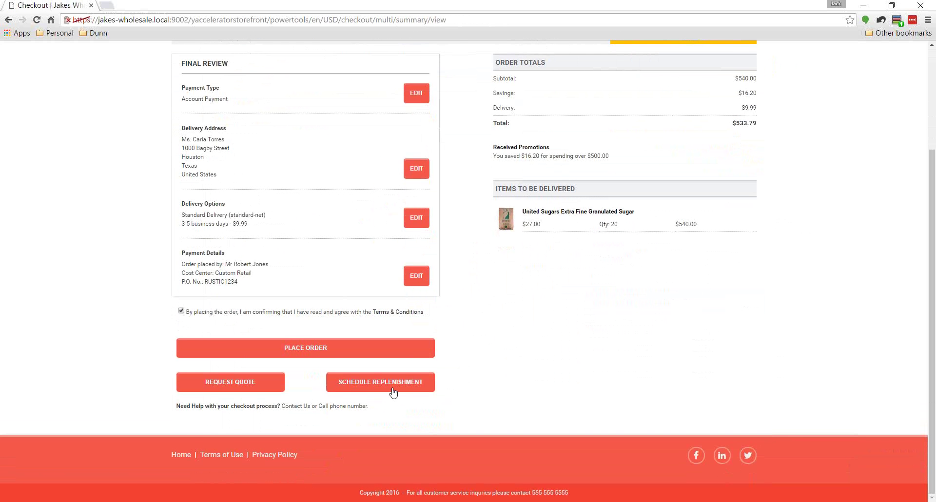
pyautogui.click(380, 382)
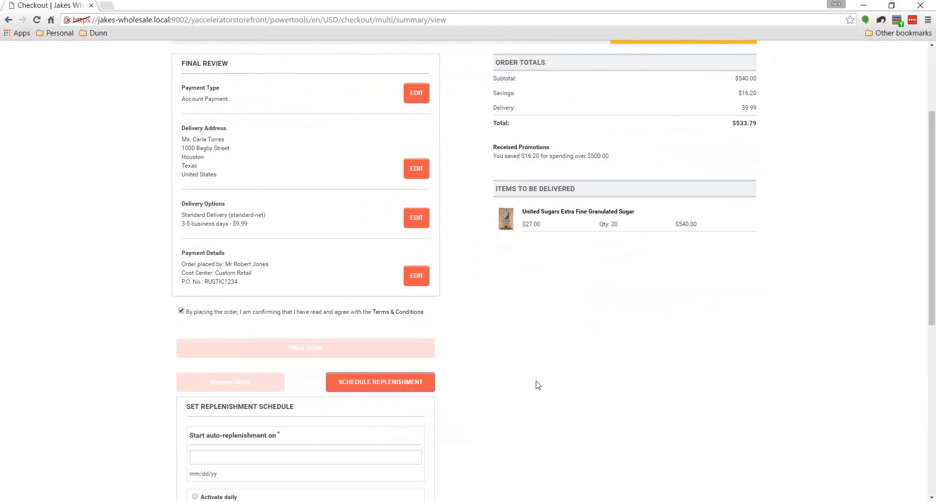
pyautogui.scroll(-3)
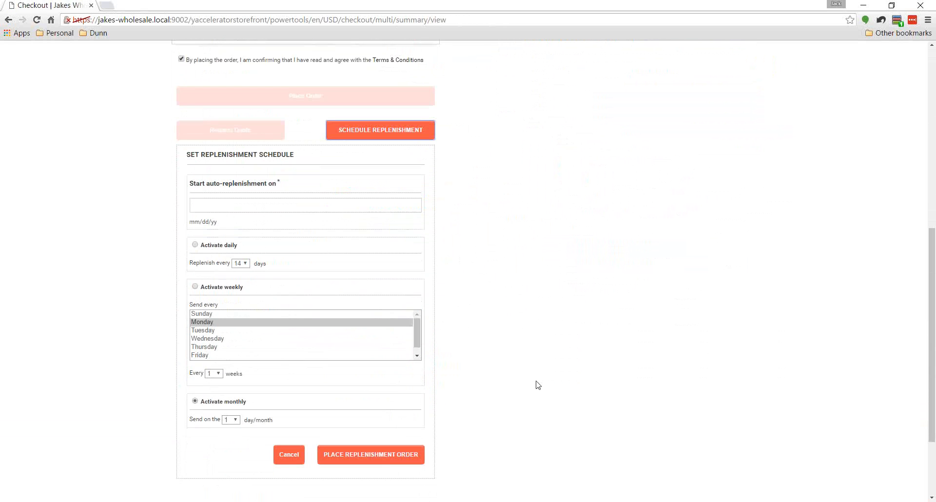
pyautogui.scroll(-3)
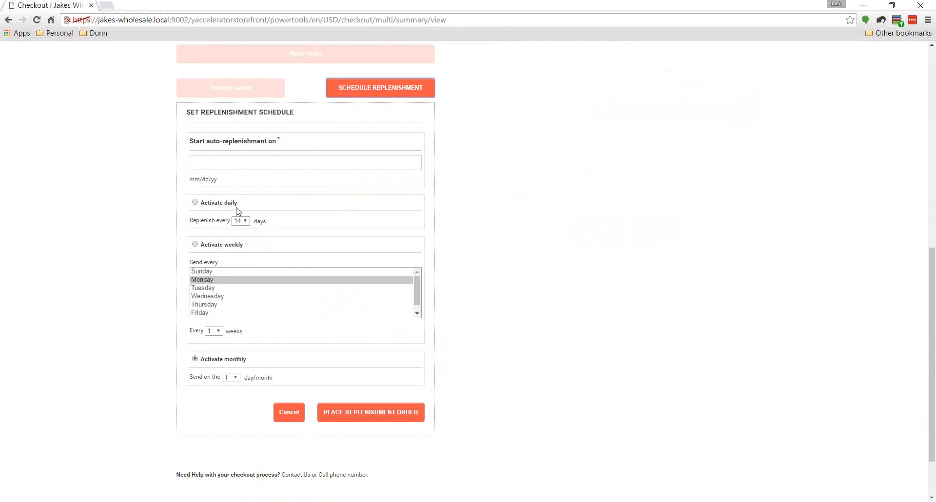
# Step: Set the replenishment start date to 05/31/2016 and review the daily/weekly/monthly interval options
pyautogui.click(307, 163)
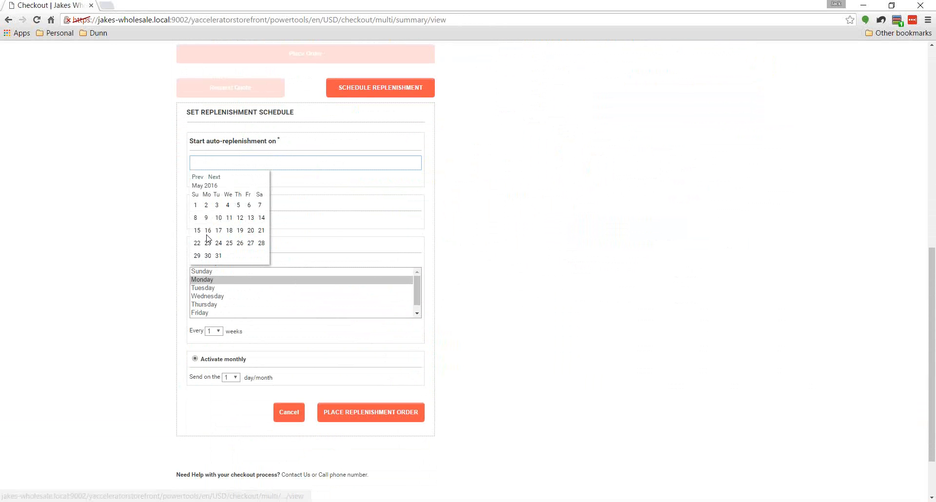
pyautogui.moveTo(217, 255)
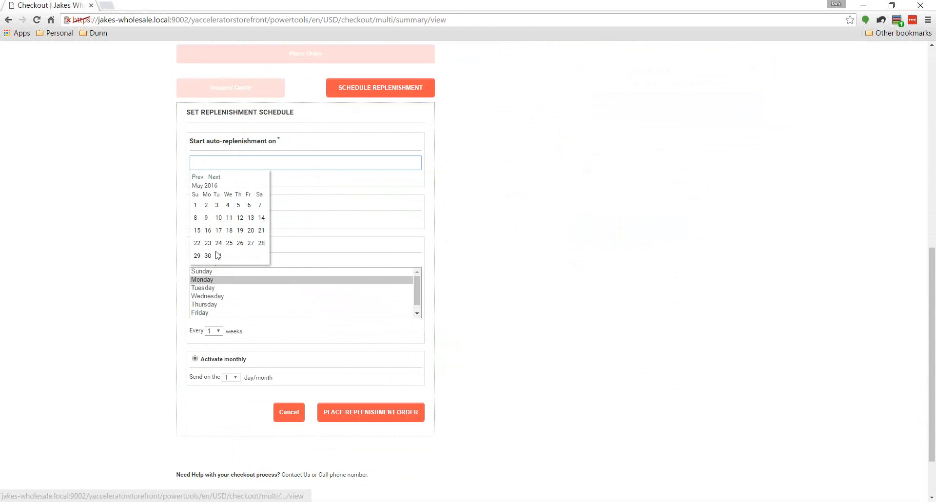
pyautogui.click(207, 255)
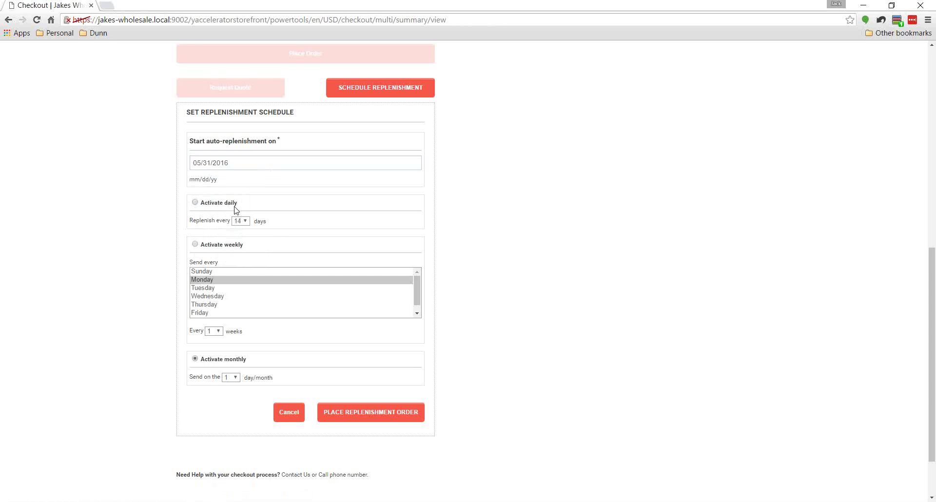
pyautogui.click(241, 221)
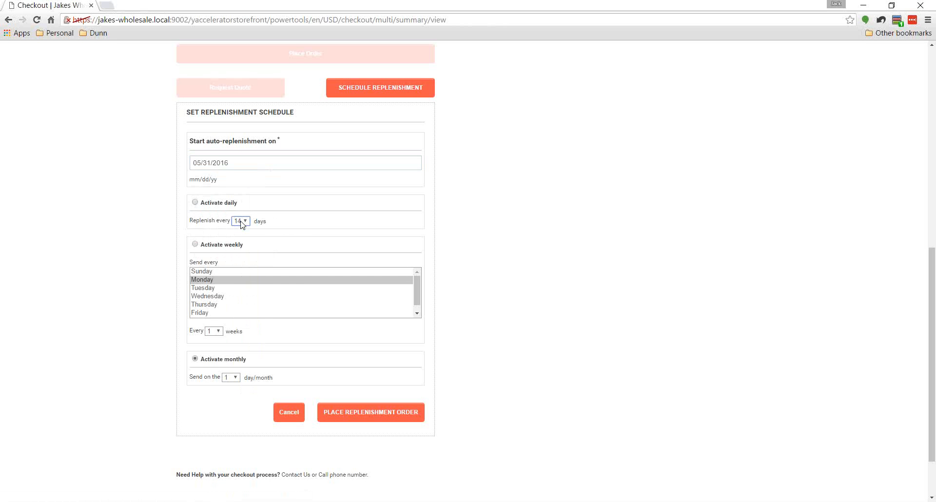
pyautogui.click(240, 222)
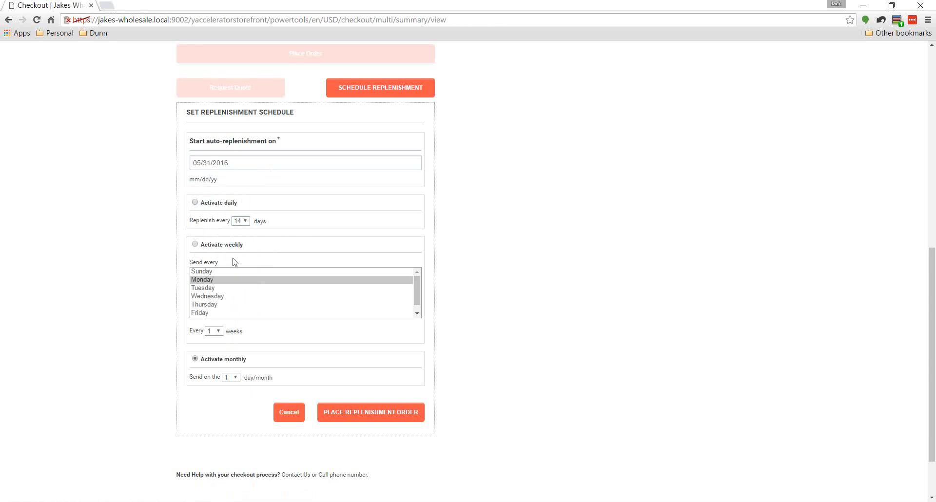
pyautogui.moveTo(285, 309)
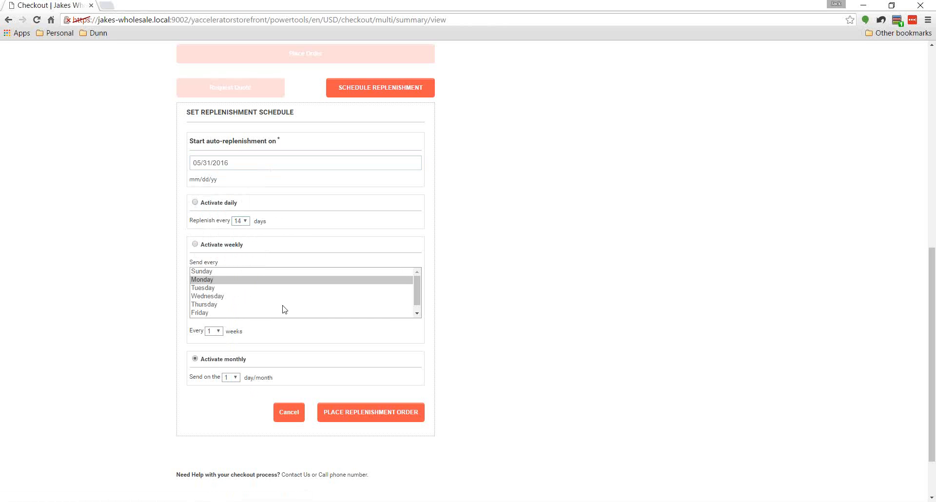
pyautogui.click(215, 332)
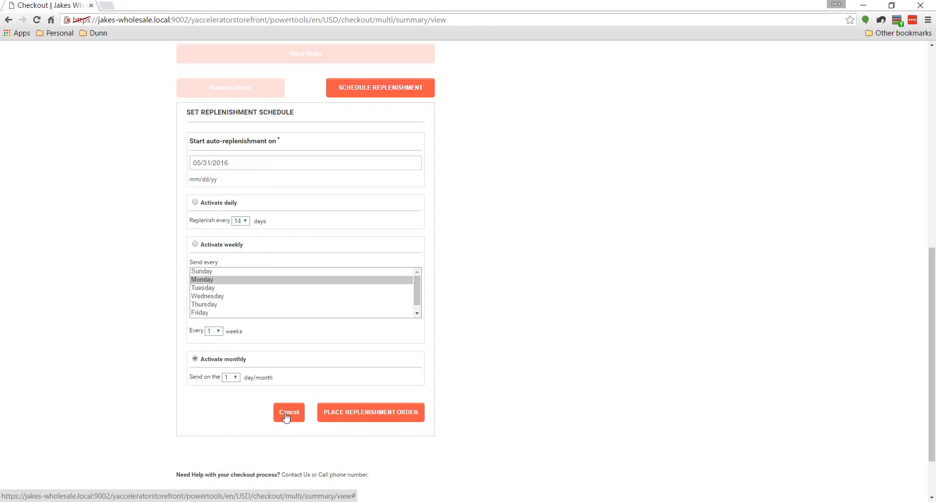
# Step: Cancel the Set Replenishment Schedule panel, returning to Final Review with terms accepted
pyautogui.click(289, 413)
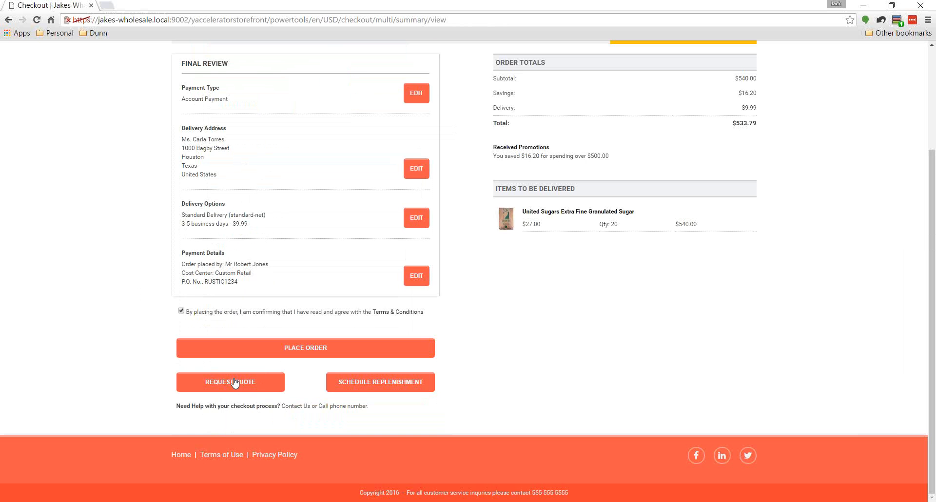
# Step: Submit a quote request with the reason "We would like a bigger discount!"
pyautogui.click(230, 382)
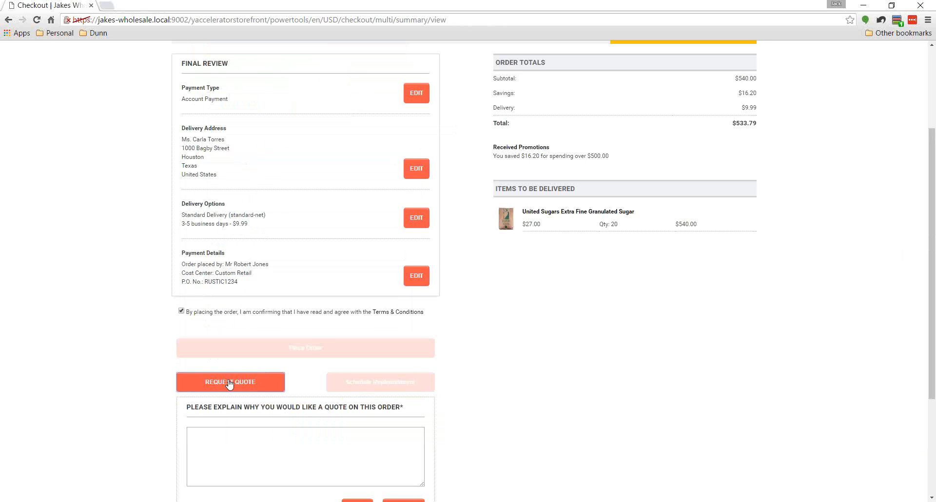
pyautogui.scroll(-3)
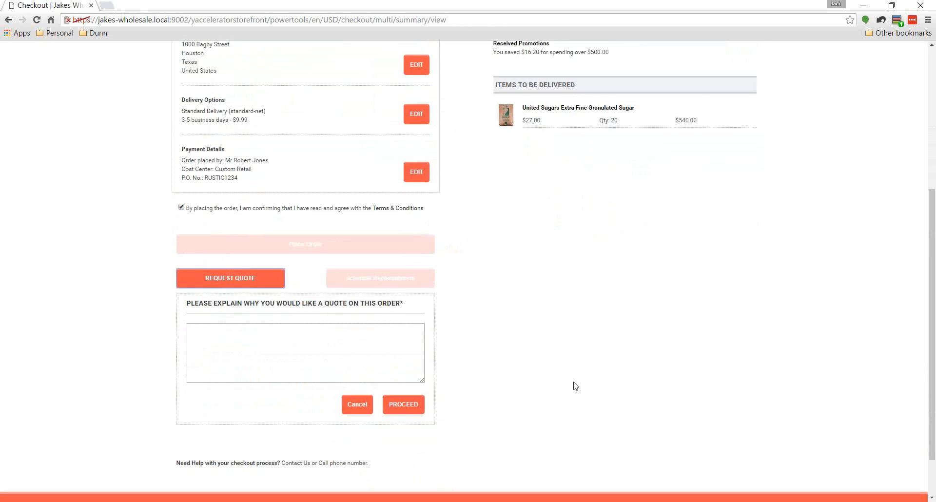
pyautogui.click(307, 350)
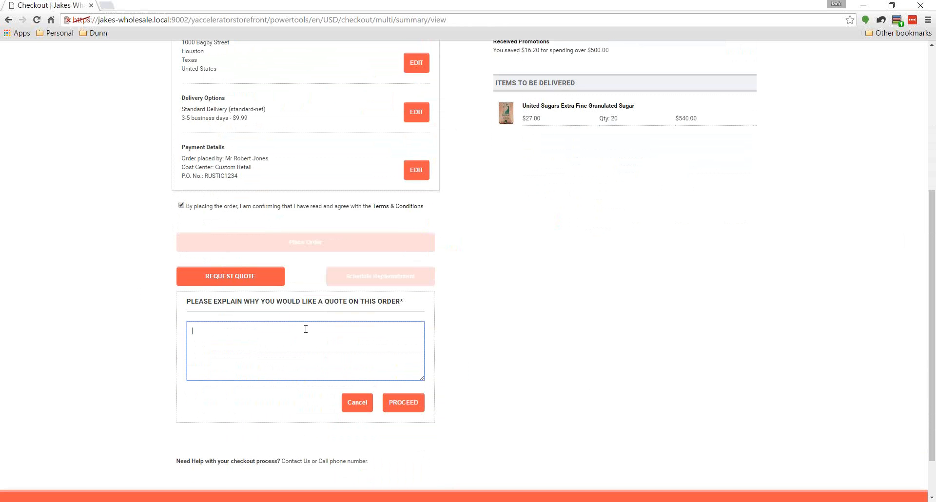
pyautogui.write('We w')
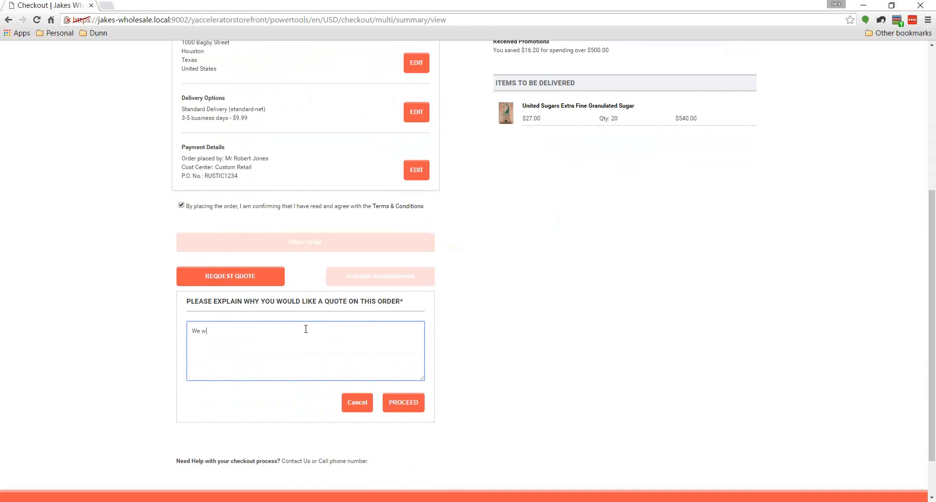
pyautogui.write('ould like a bigger disc')
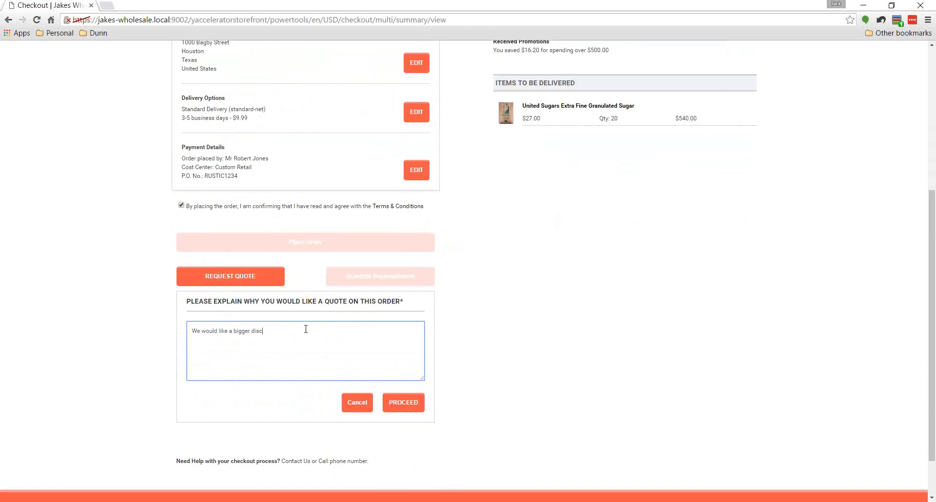
pyautogui.write('ount!')
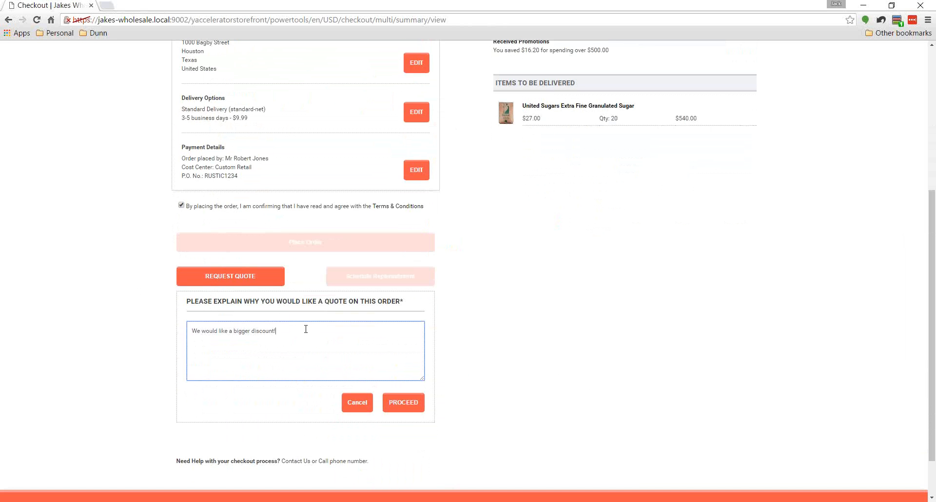
pyautogui.moveTo(478, 451)
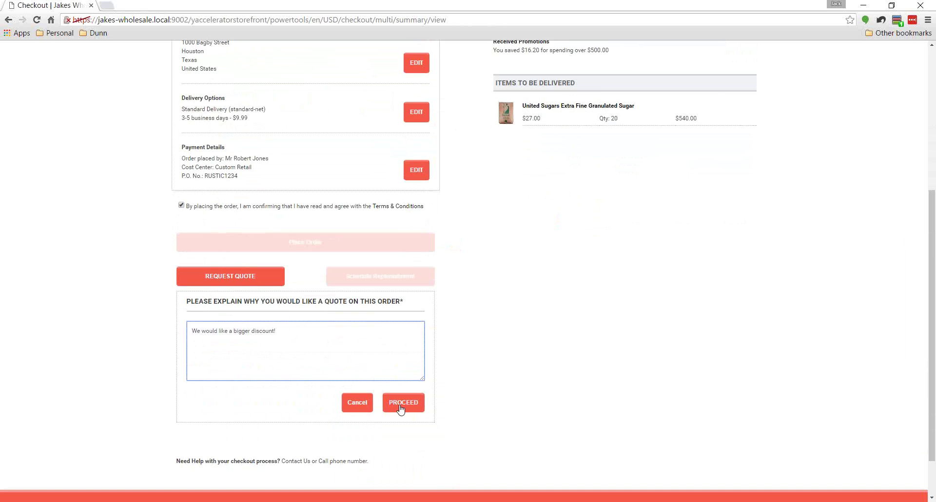
pyautogui.click(404, 402)
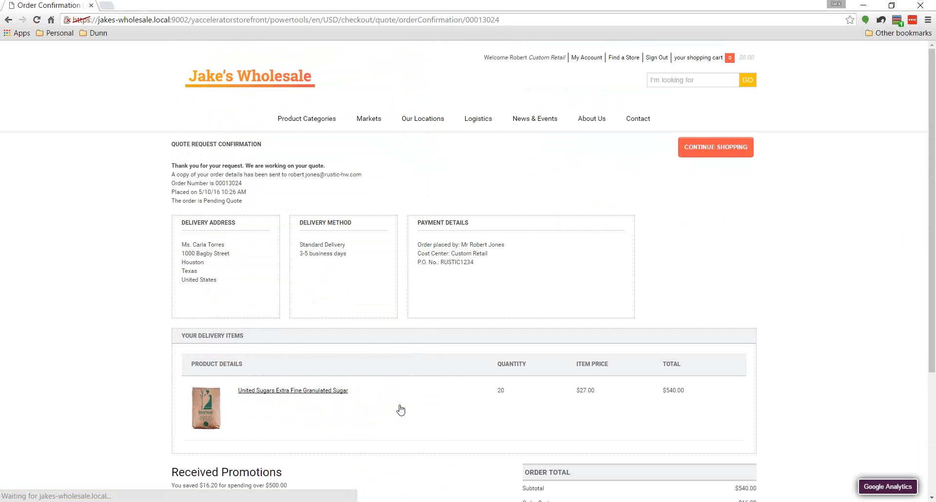
# Step: Leave the order 00013024 confirmation and go to the My Account overview
pyautogui.scroll(-3)
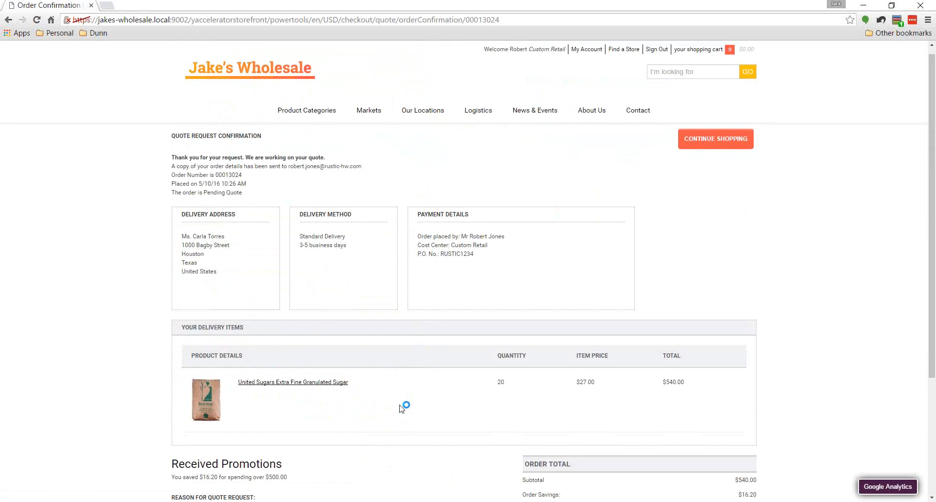
pyautogui.scroll(-3)
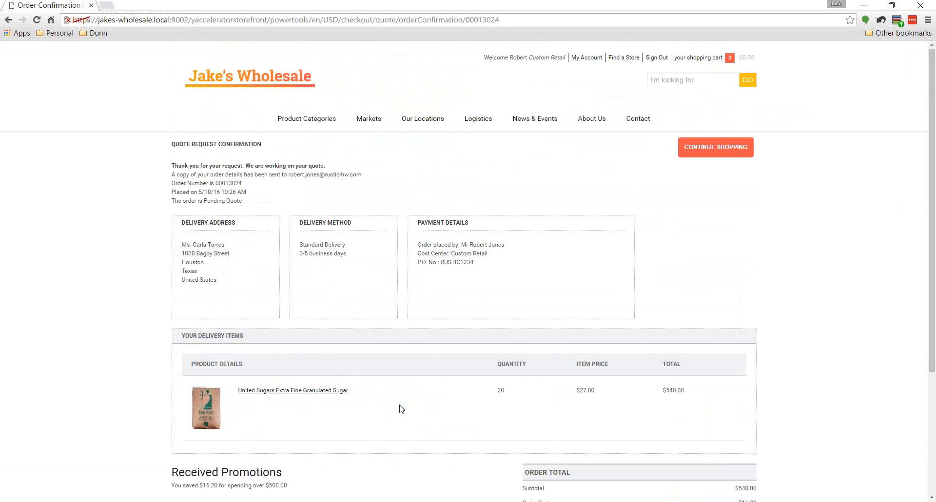
pyautogui.moveTo(557, 66)
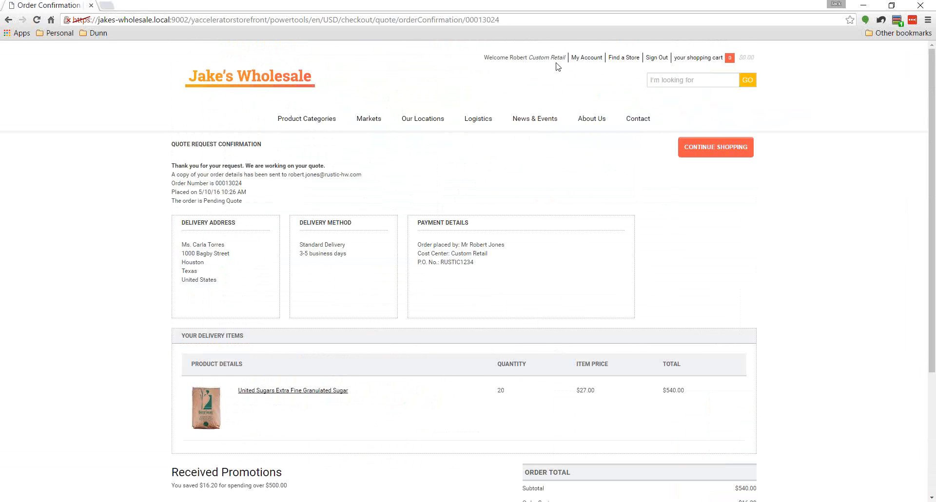
pyautogui.click(591, 57)
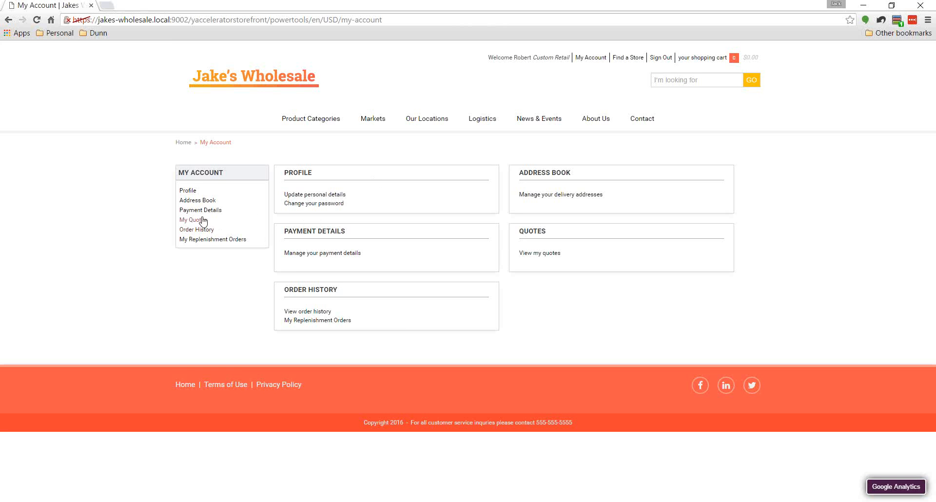
pyautogui.click(193, 221)
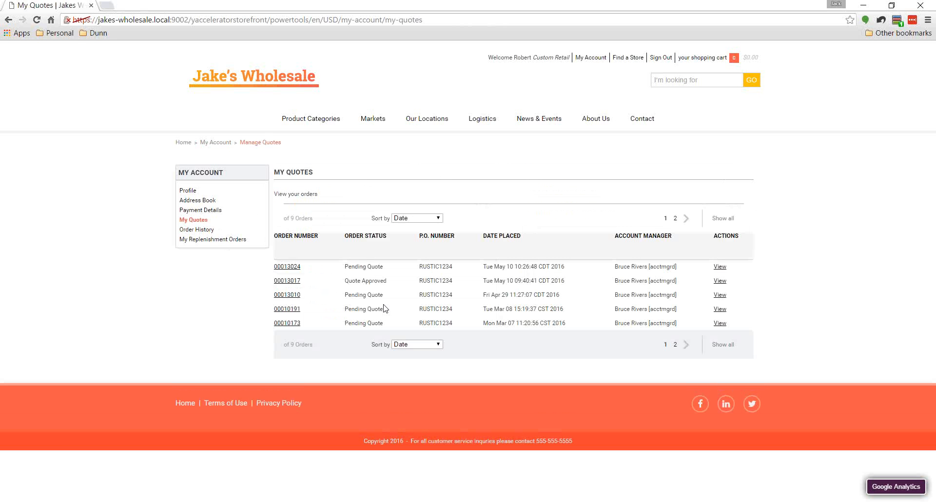
pyautogui.doubleClick(354, 266)
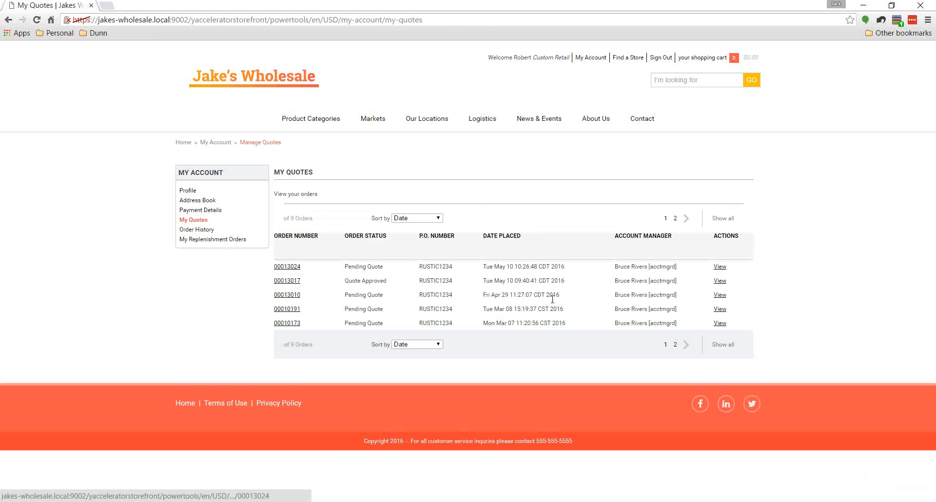
pyautogui.moveTo(387, 288)
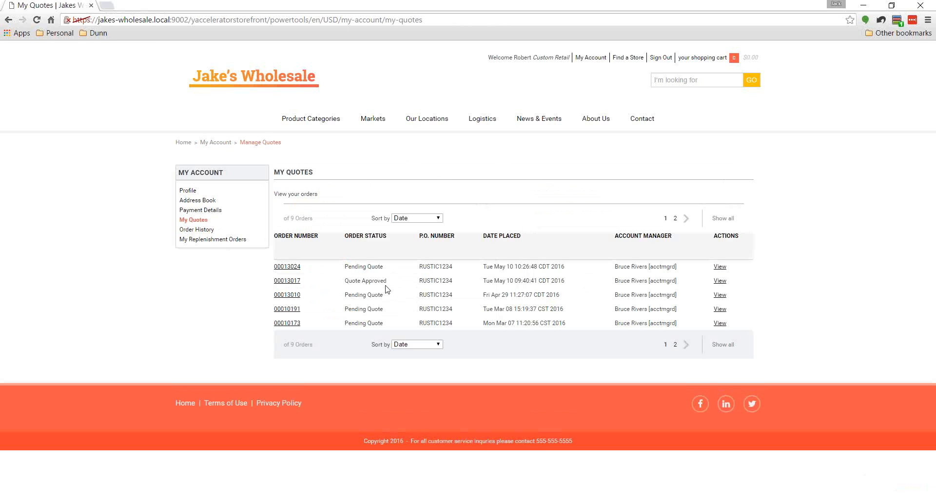
pyautogui.moveTo(369, 338)
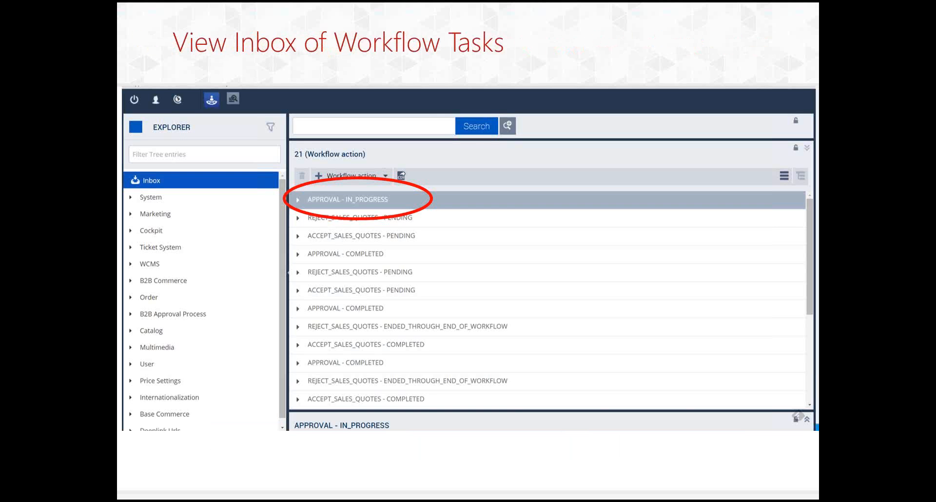
# Step: Step through the Backoffice login and workflow Inbox slides, then return to the My Quotes page
pyautogui.click(299, 200)
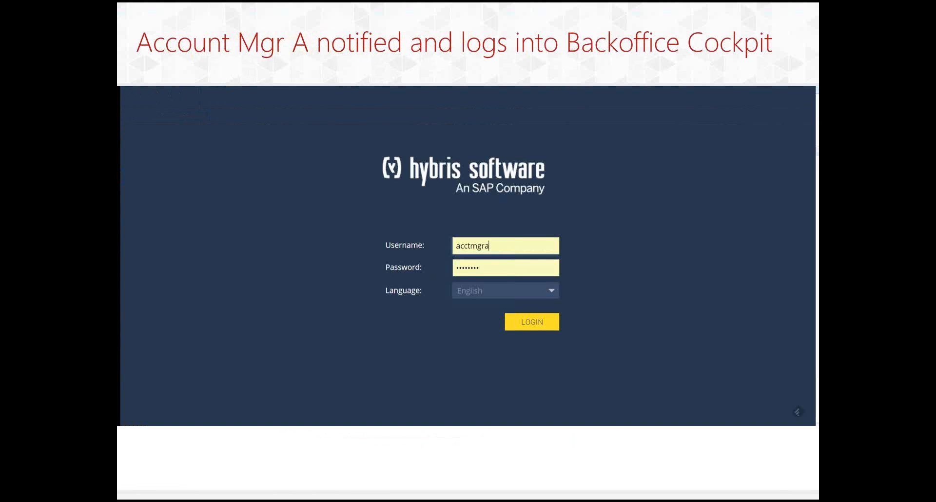
pyautogui.click(531, 322)
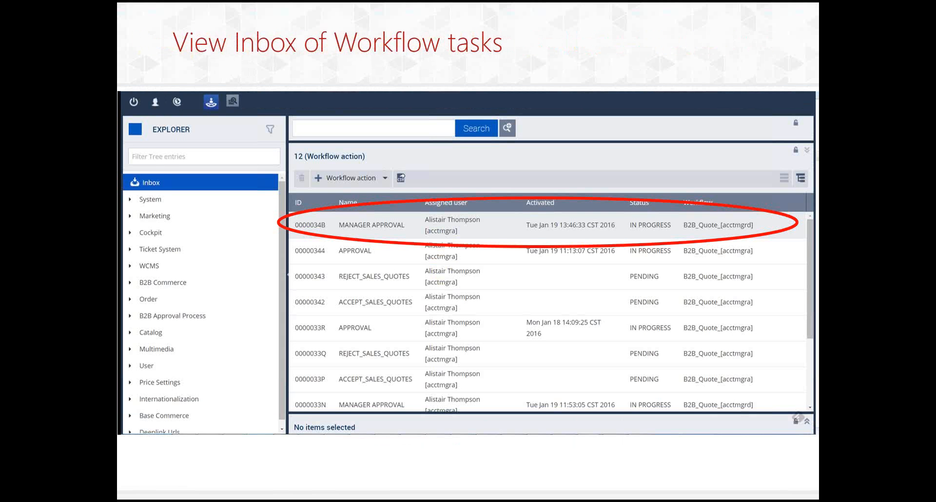
pyautogui.doubleClick(372, 225)
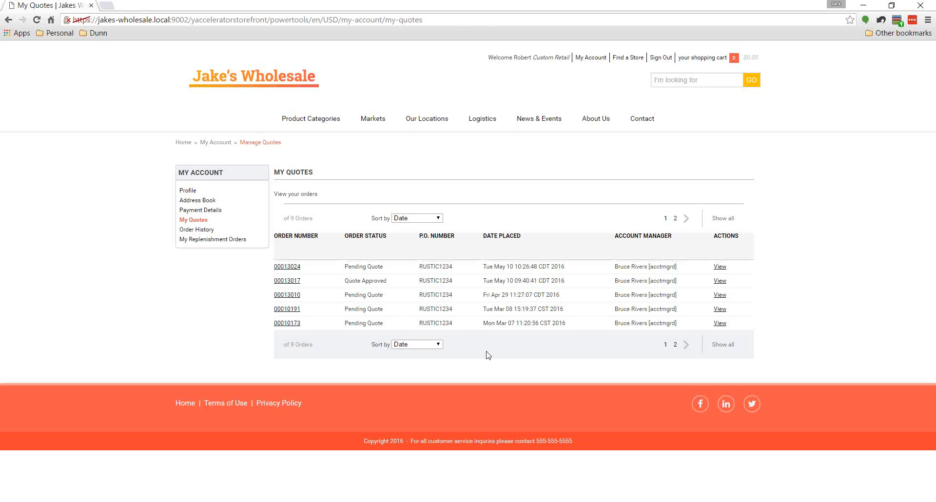
pyautogui.moveTo(338, 280)
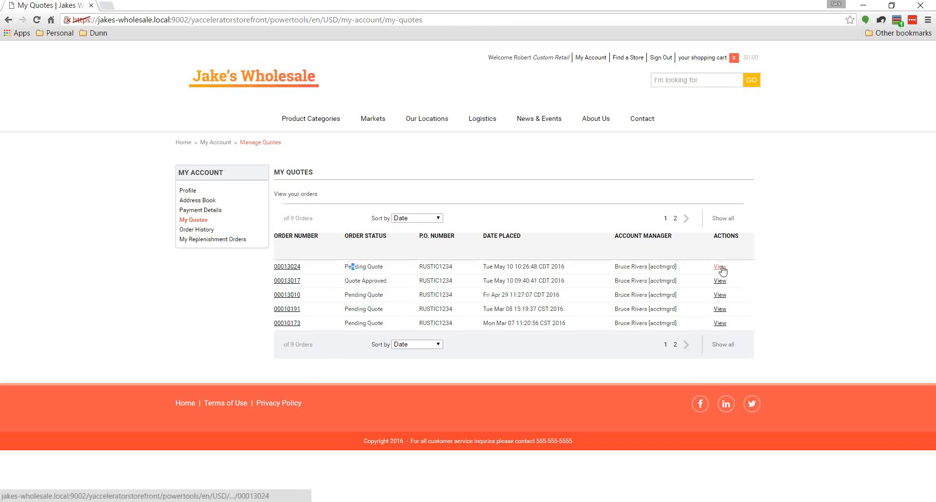
# Step: View the details of approved quote 00013017 from the My Quotes table
pyautogui.click(720, 267)
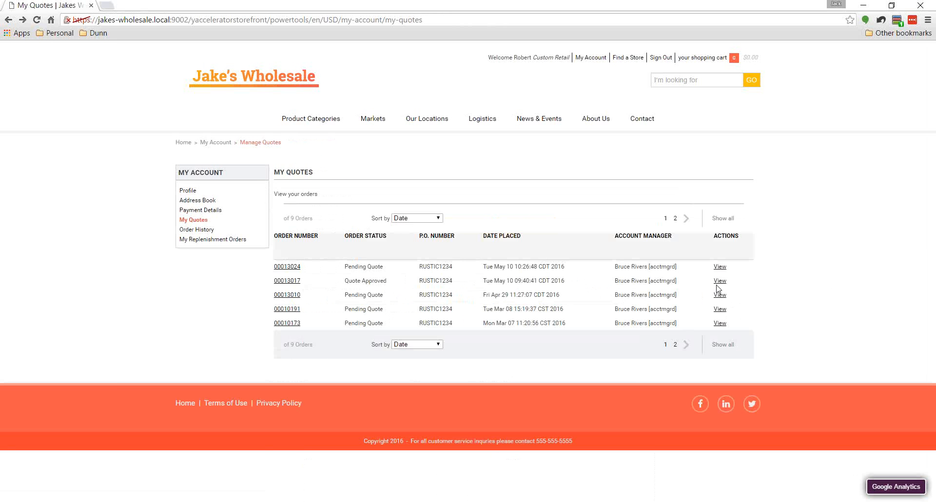
pyautogui.click(720, 281)
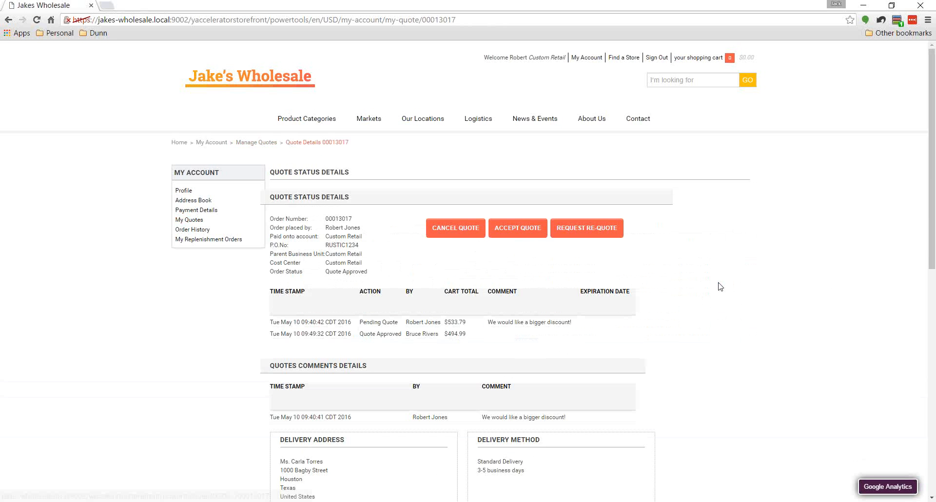
# Step: Review the Quote Status Details and accept quote 00013017 as an order
pyautogui.scroll(-3)
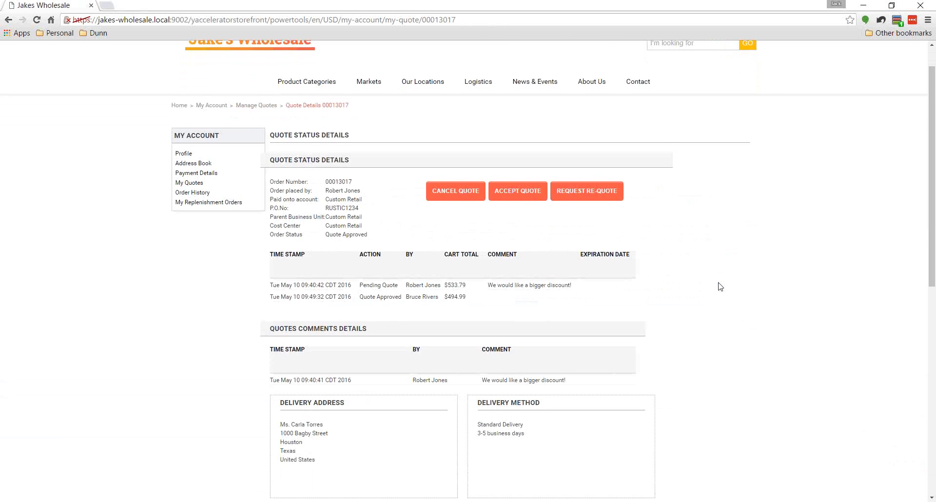
pyautogui.scroll(-3)
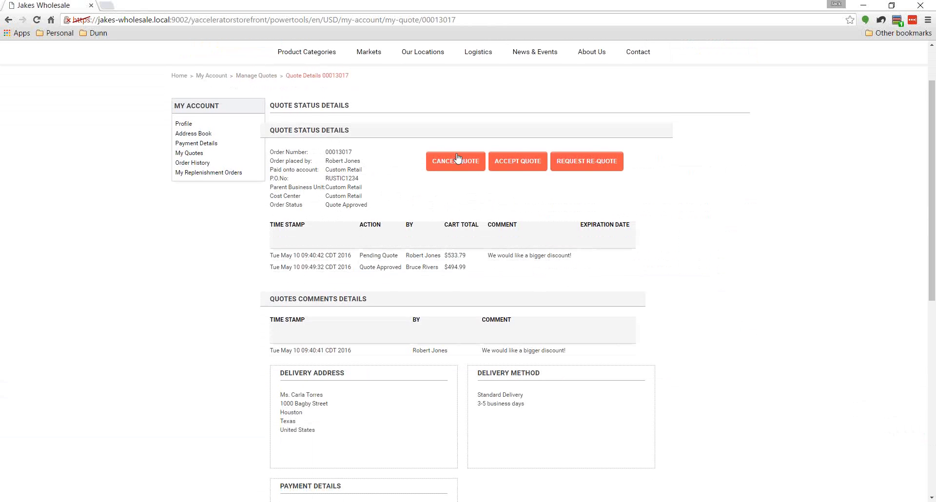
pyautogui.moveTo(520, 172)
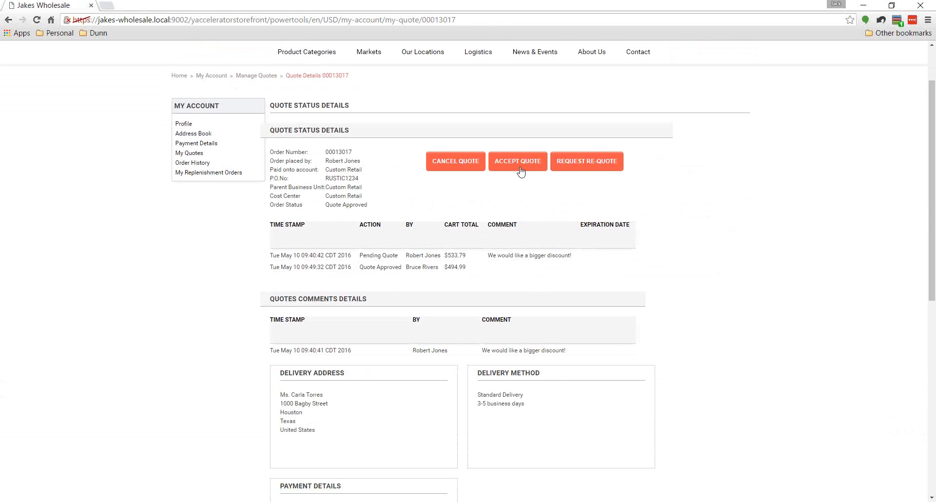
pyautogui.moveTo(602, 176)
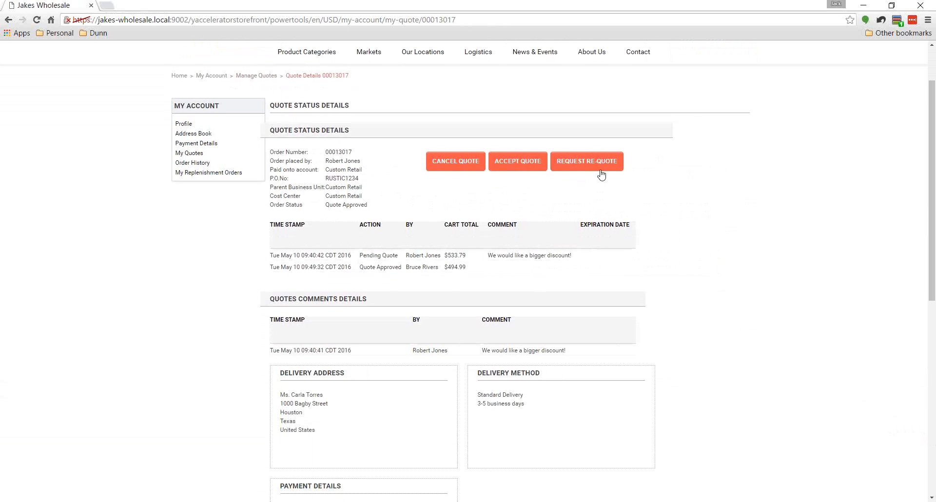
pyautogui.moveTo(519, 200)
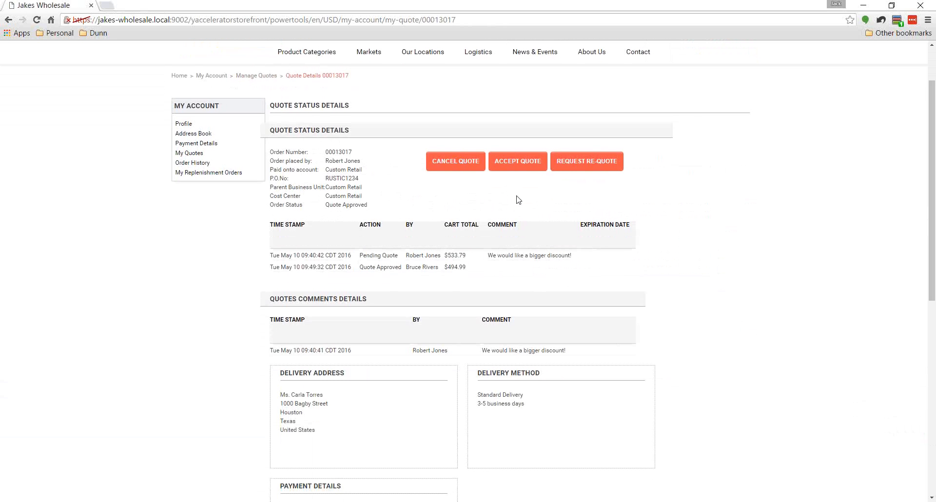
pyautogui.click(518, 162)
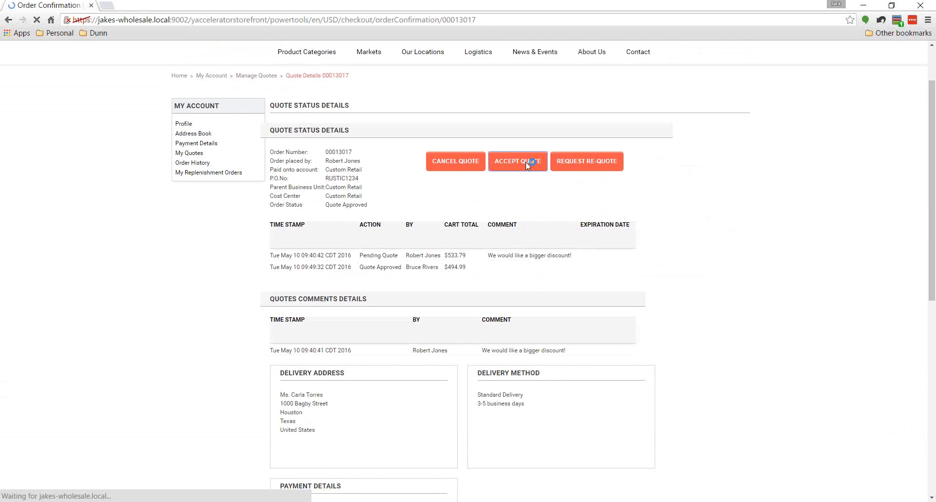
# Step: View the order confirmation for 00013017 and sign out of the buyer account
pyautogui.click(517, 161)
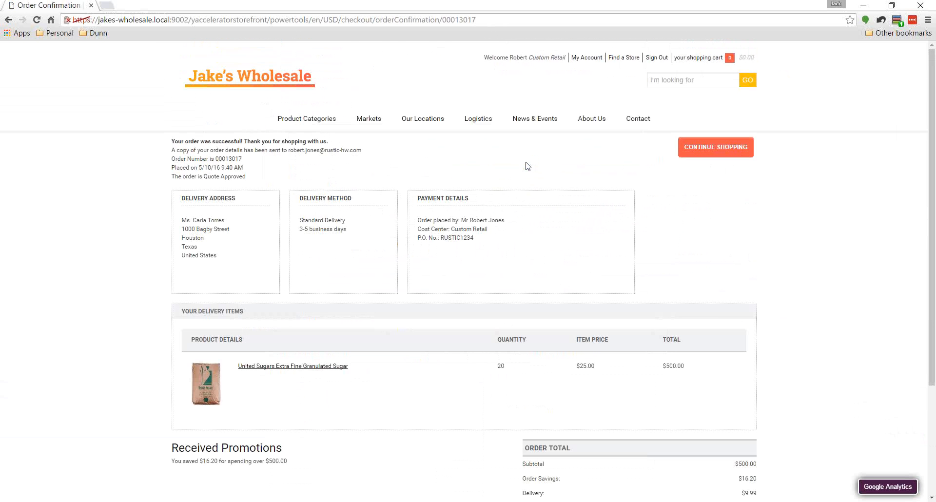
pyautogui.moveTo(664, 61)
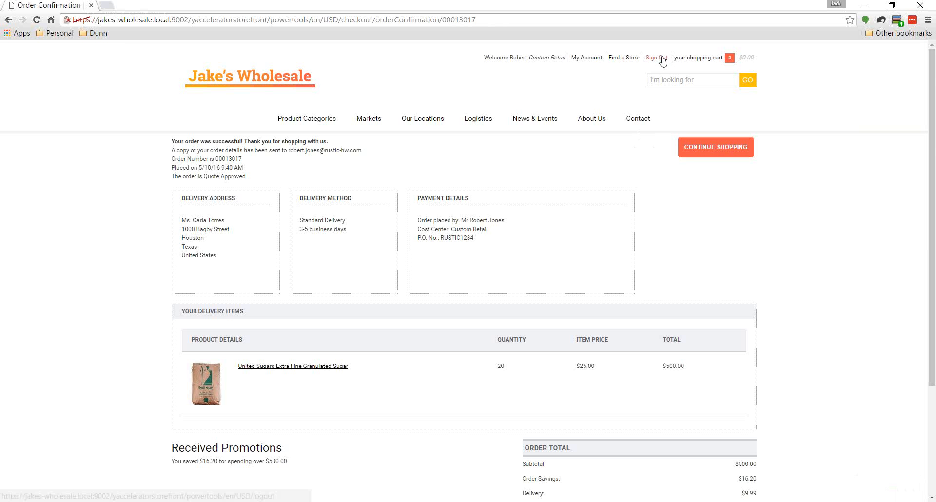
pyautogui.click(655, 58)
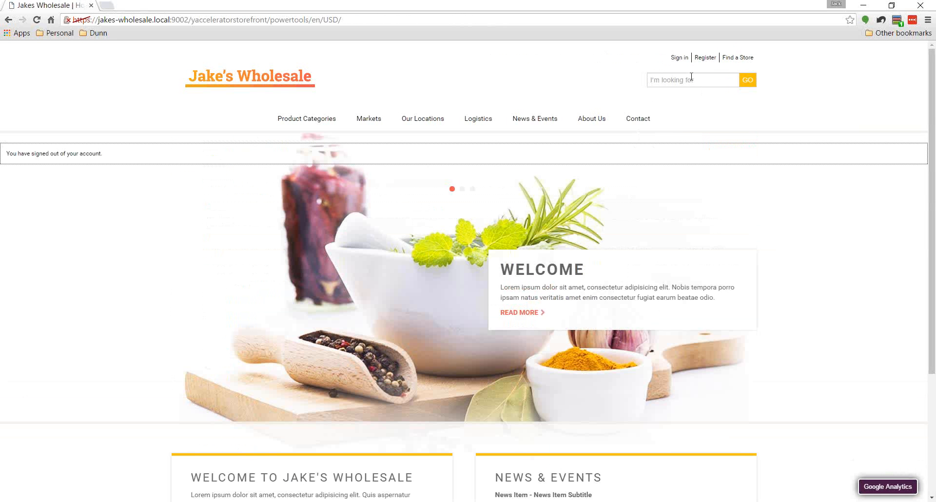
# Step: Sign in as the Rustic approver using the saved email address and password
pyautogui.click(679, 57)
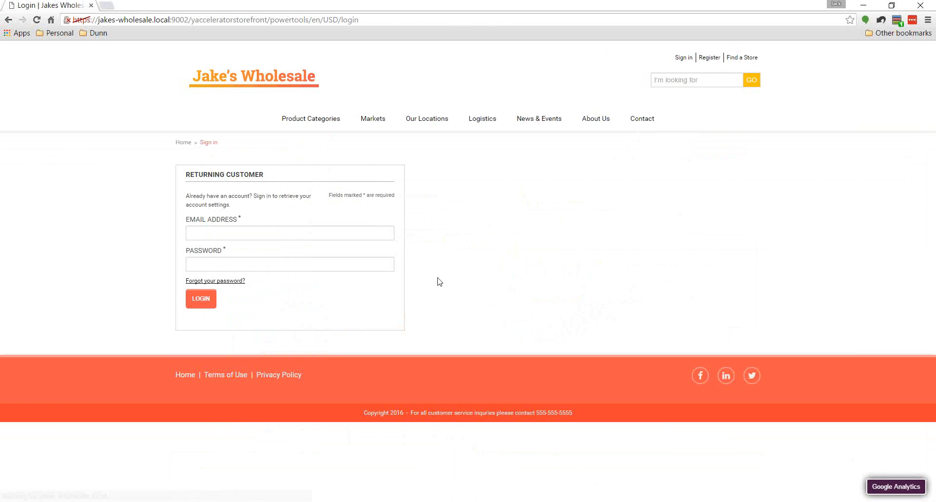
pyautogui.click(289, 233)
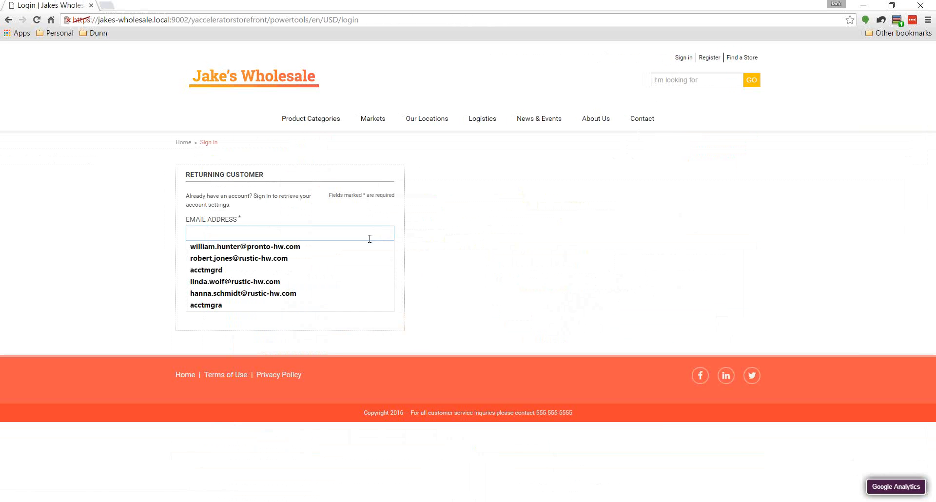
pyautogui.click(243, 294)
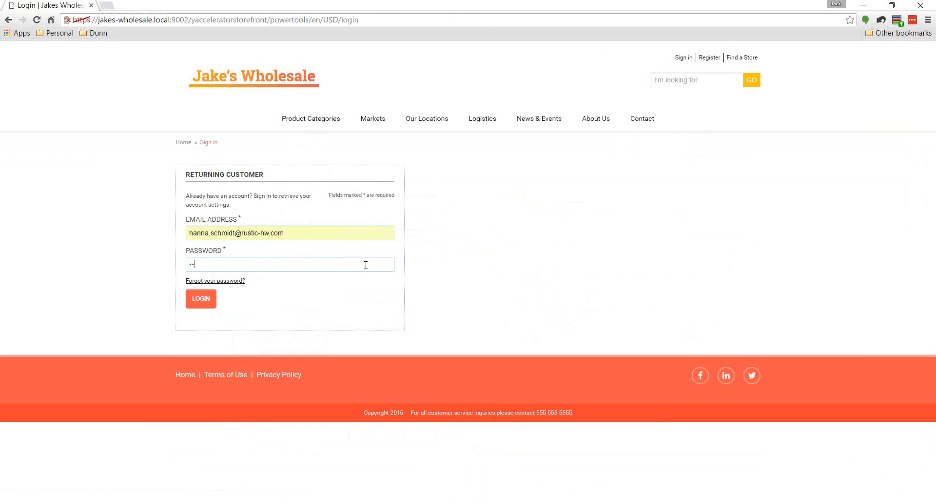
pyautogui.click(201, 299)
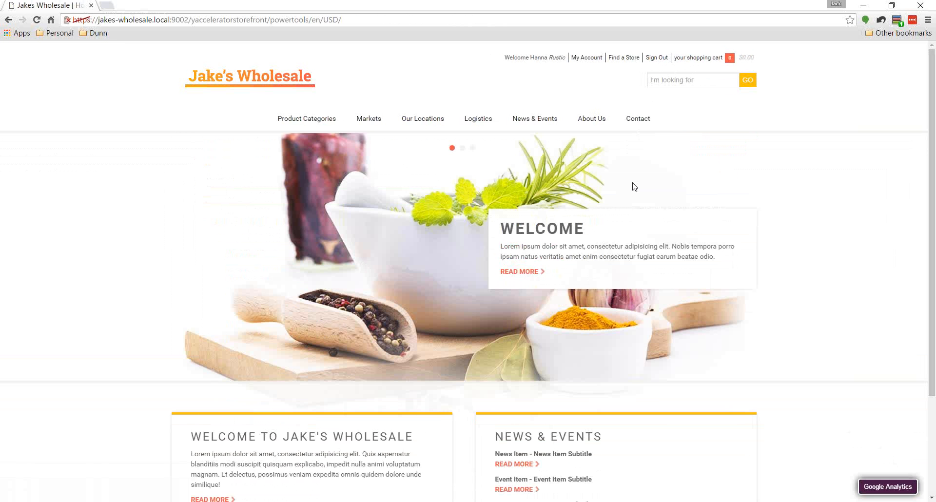
pyautogui.click(586, 58)
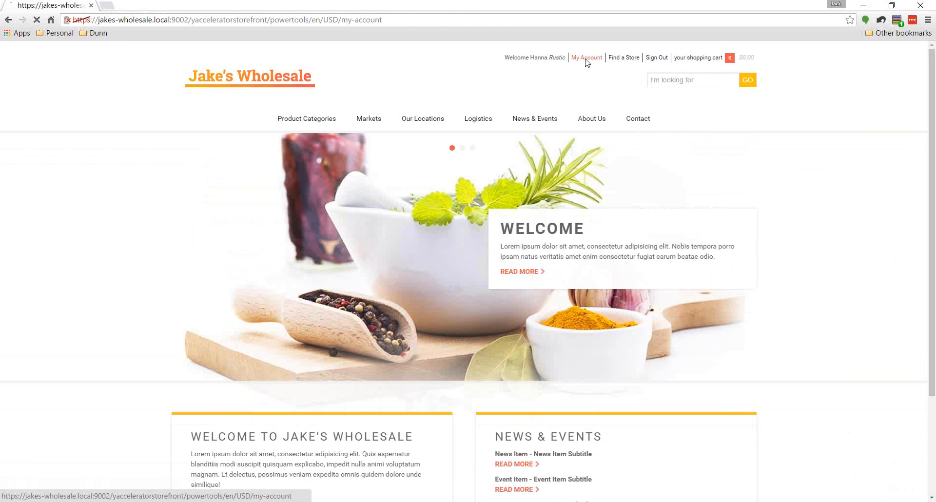
pyautogui.click(586, 58)
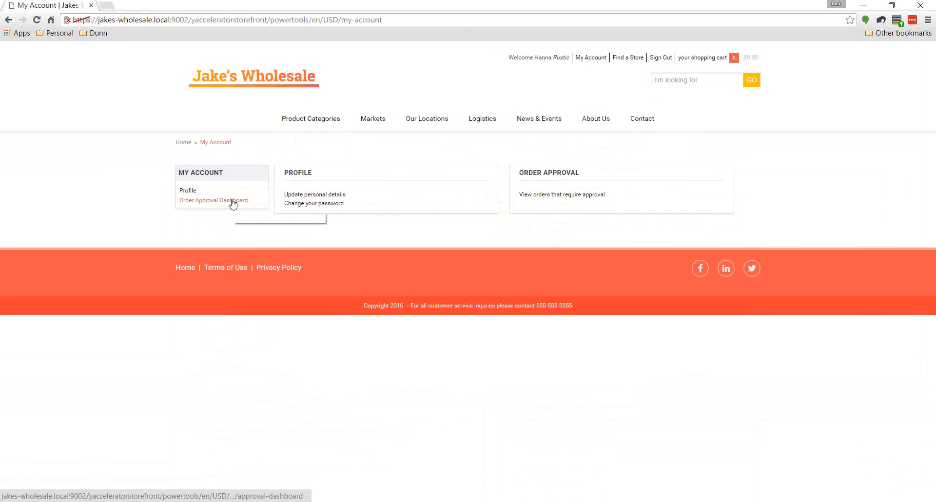
pyautogui.click(213, 200)
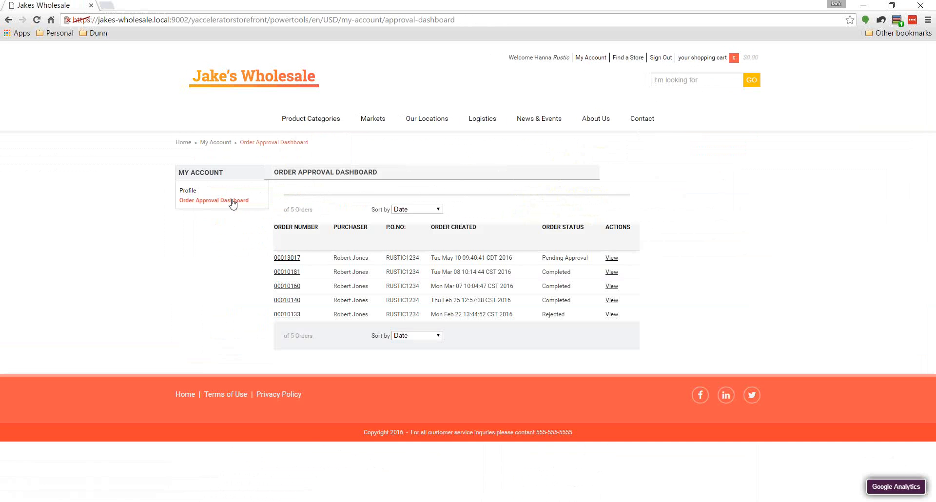
pyautogui.moveTo(570, 311)
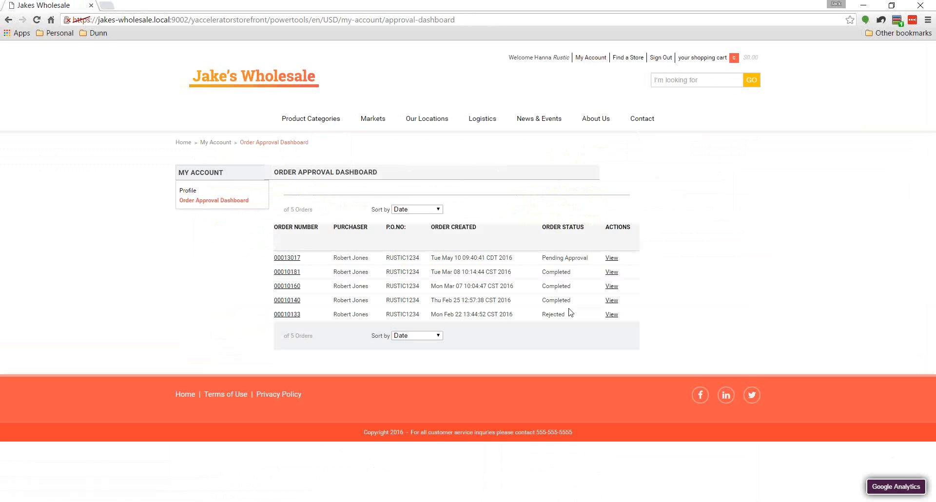
pyautogui.moveTo(570, 309)
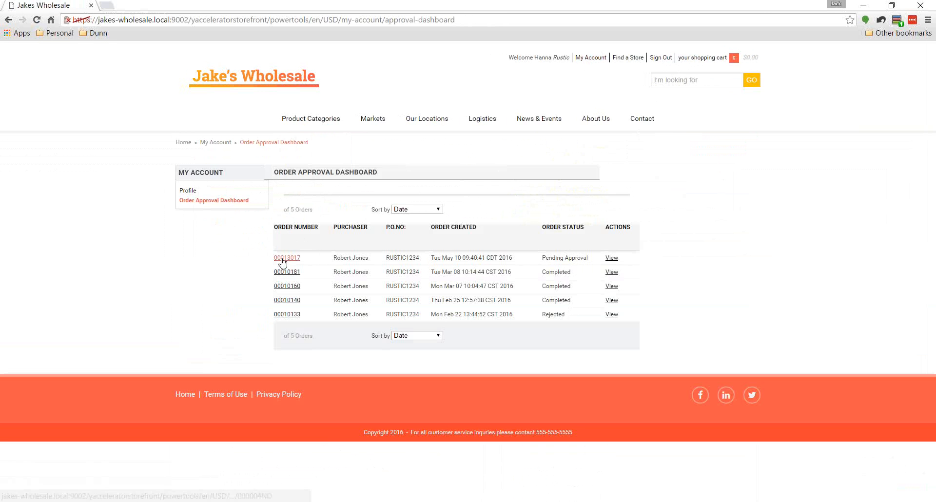
pyautogui.click(286, 259)
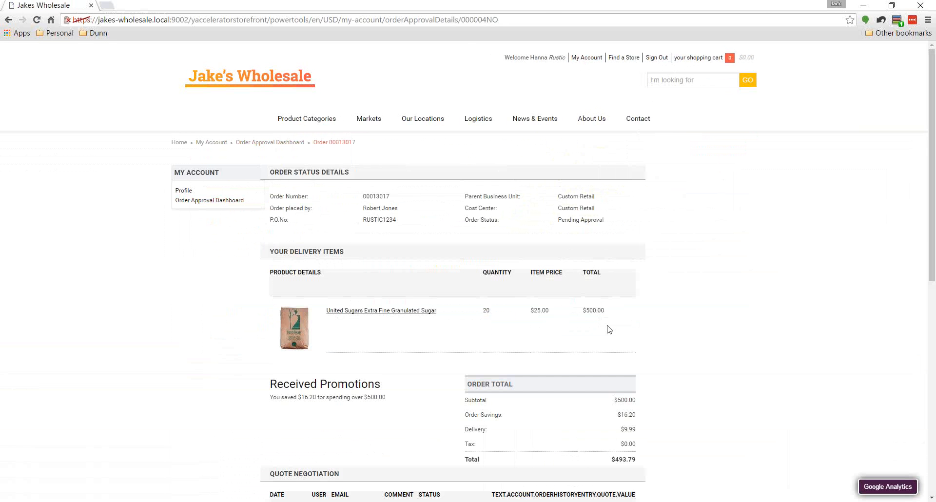
pyautogui.scroll(-3)
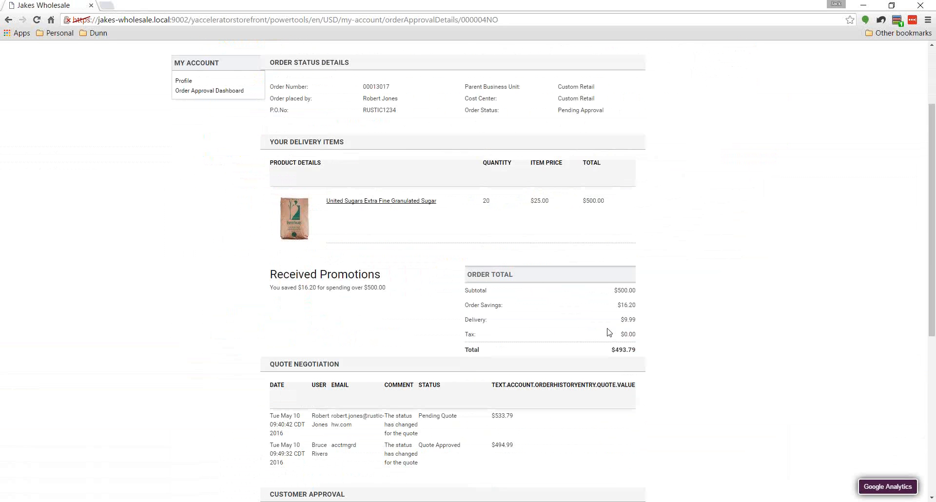
pyautogui.scroll(-3)
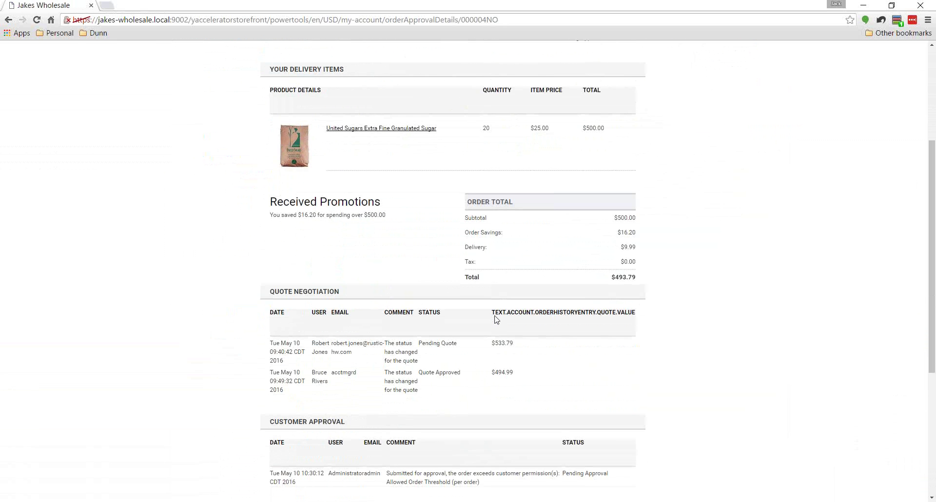
pyautogui.scroll(-3)
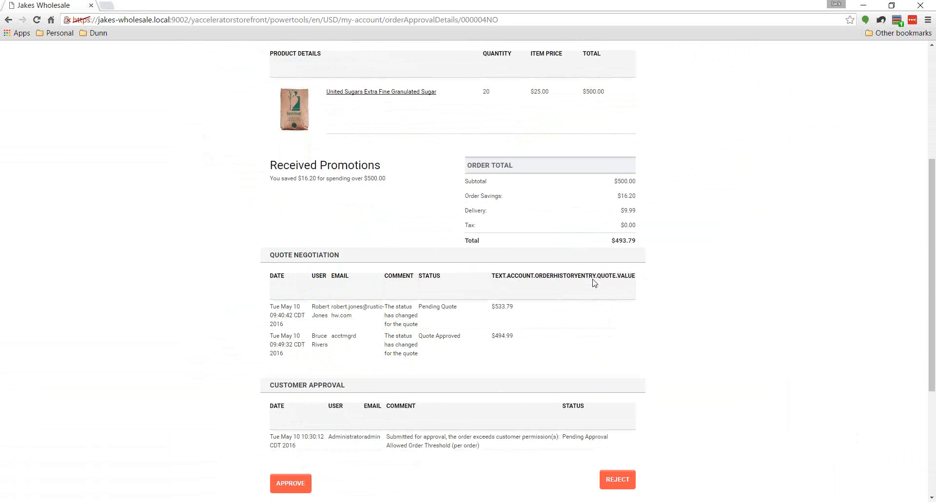
pyautogui.scroll(-3)
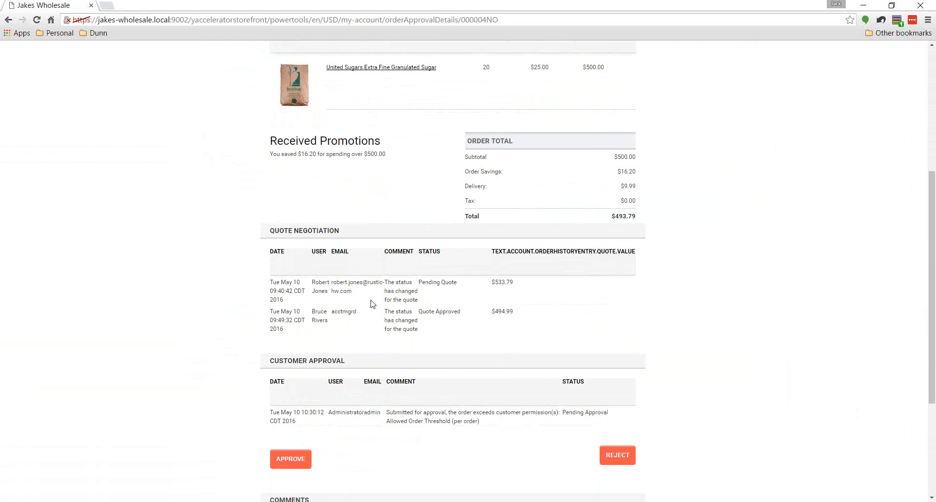
pyautogui.scroll(-3)
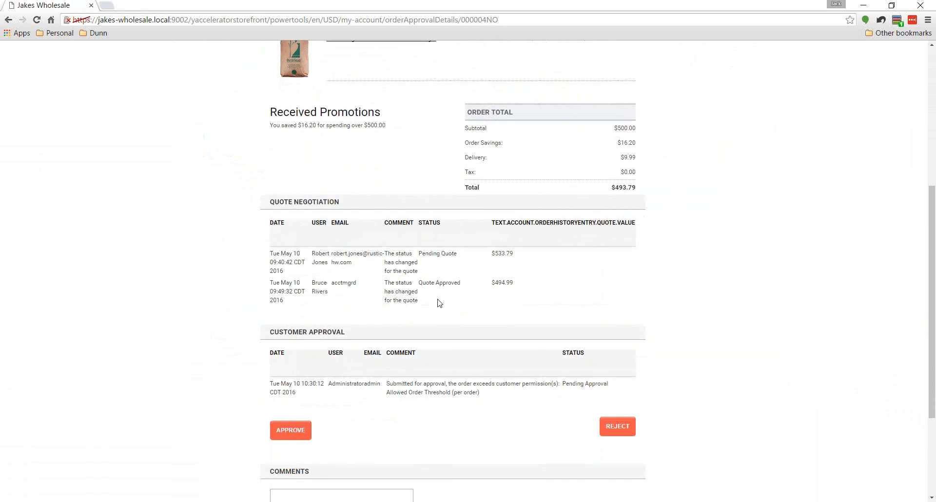
pyautogui.moveTo(511, 280)
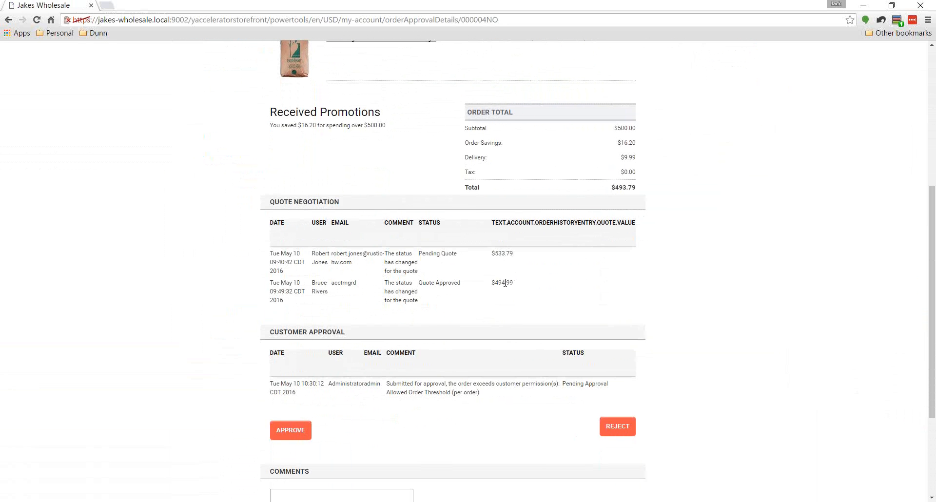
pyautogui.scroll(-3)
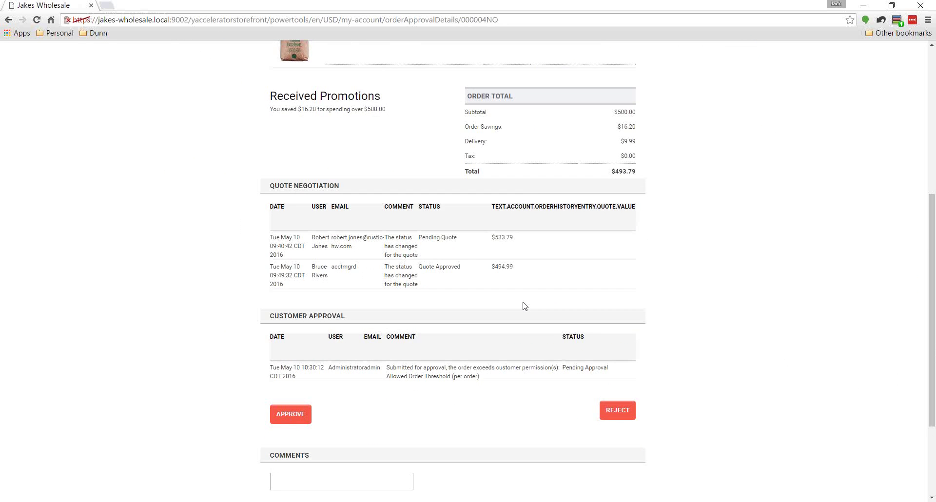
pyautogui.scroll(-3)
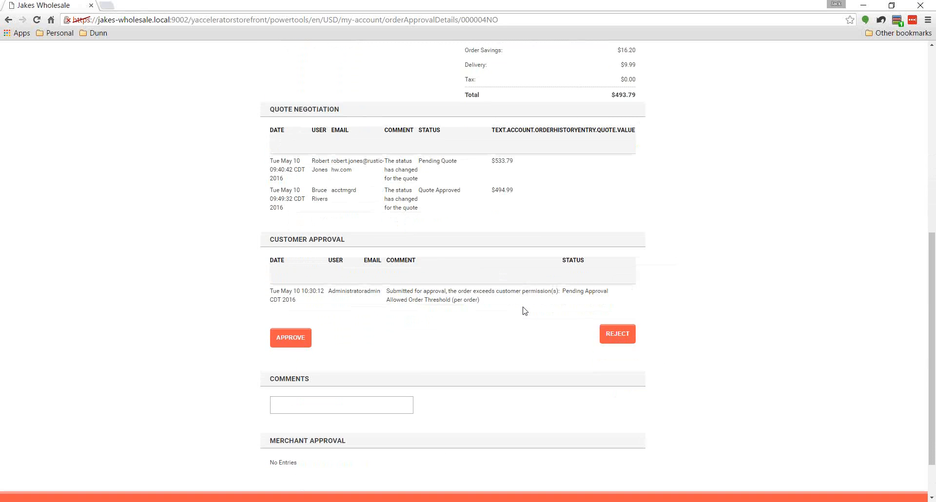
# Step: Comment "This looks good to me, this is approved." on order 00013017 and approve it
pyautogui.click(342, 349)
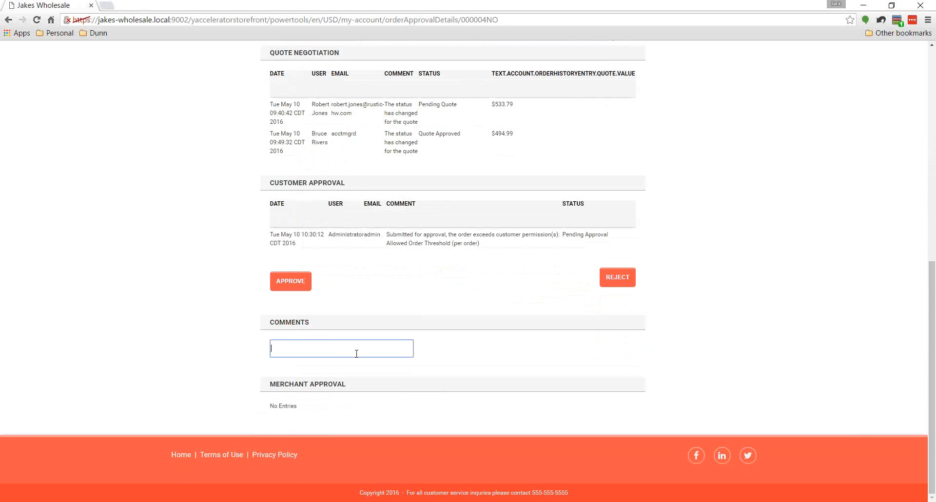
pyautogui.write('TH')
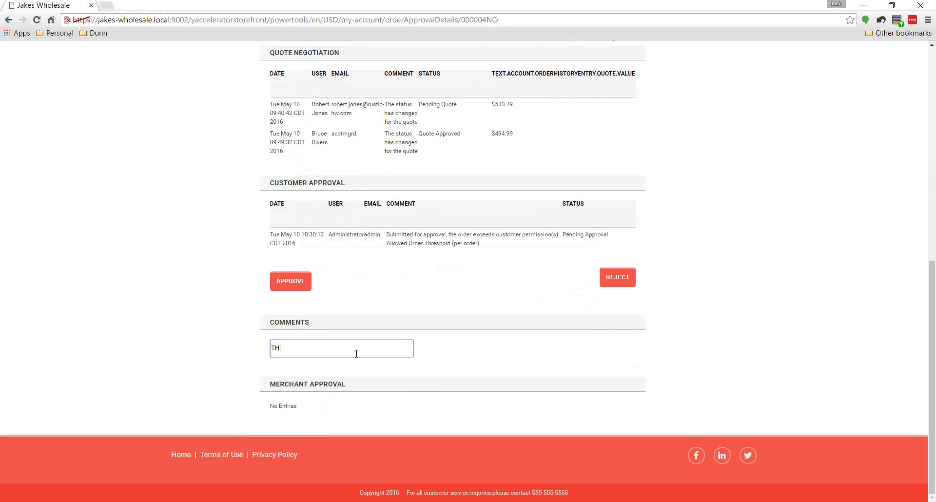
pyautogui.write('This looks')
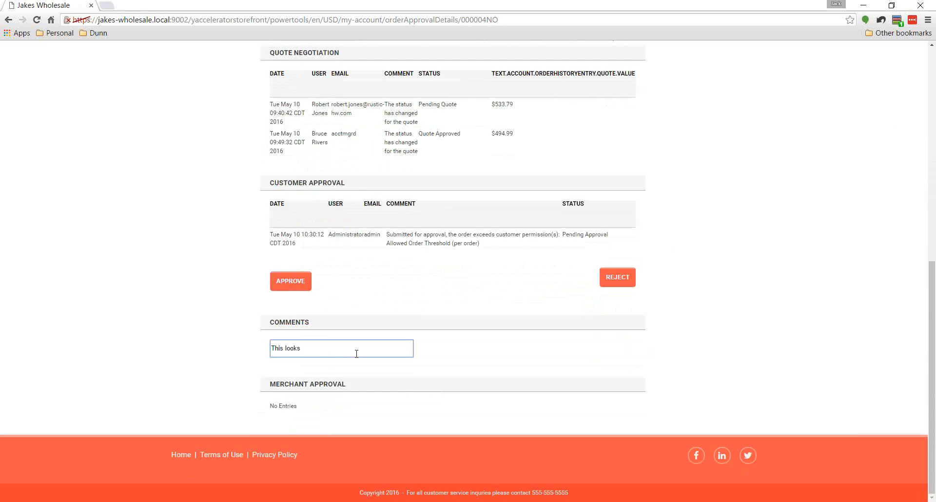
pyautogui.write('good to me.')
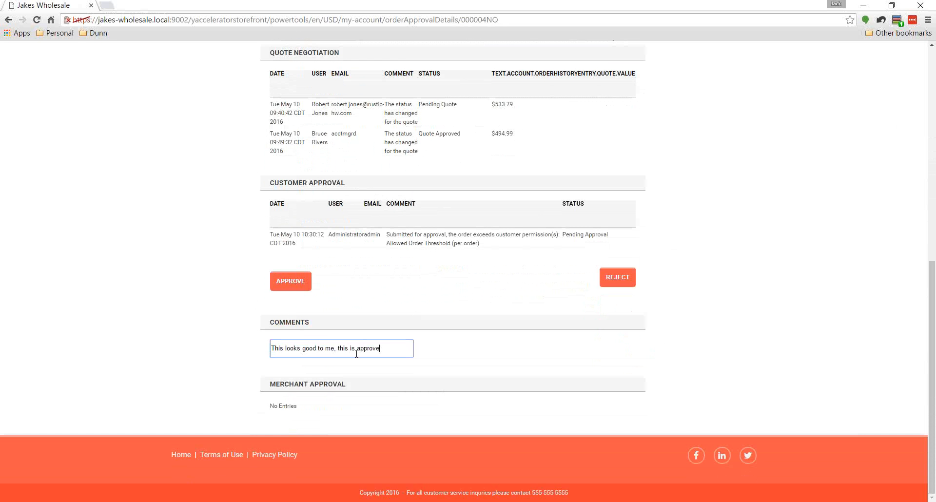
pyautogui.write('d.')
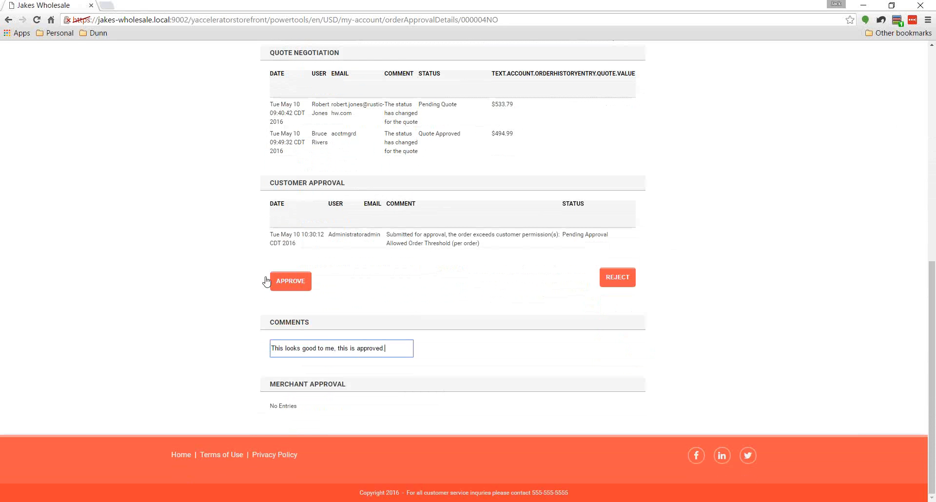
pyautogui.click(291, 282)
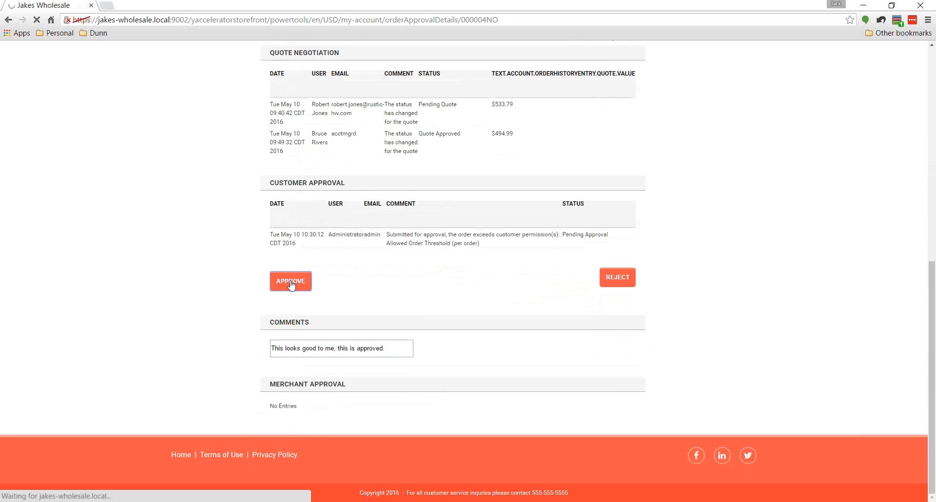
# Step: Scroll order 00013017's details to confirm its status reads Approved, then Completed
pyautogui.click(291, 281)
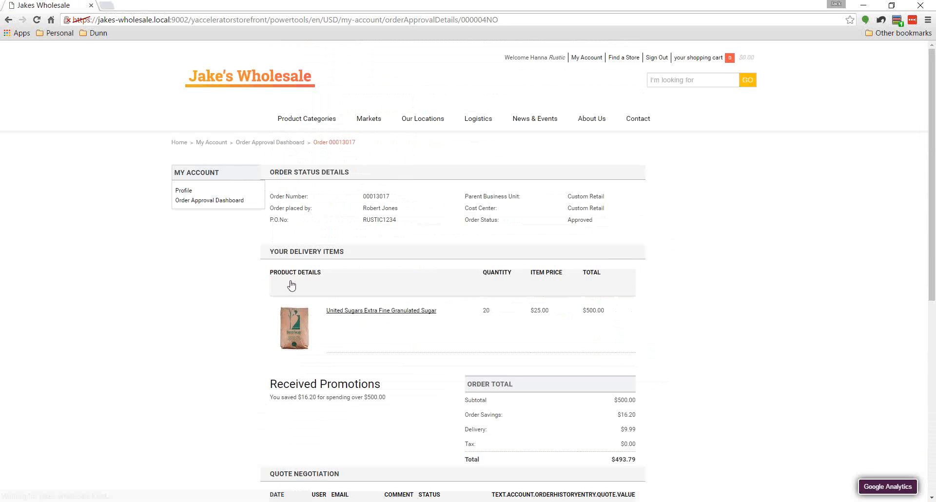
pyautogui.scroll(-3)
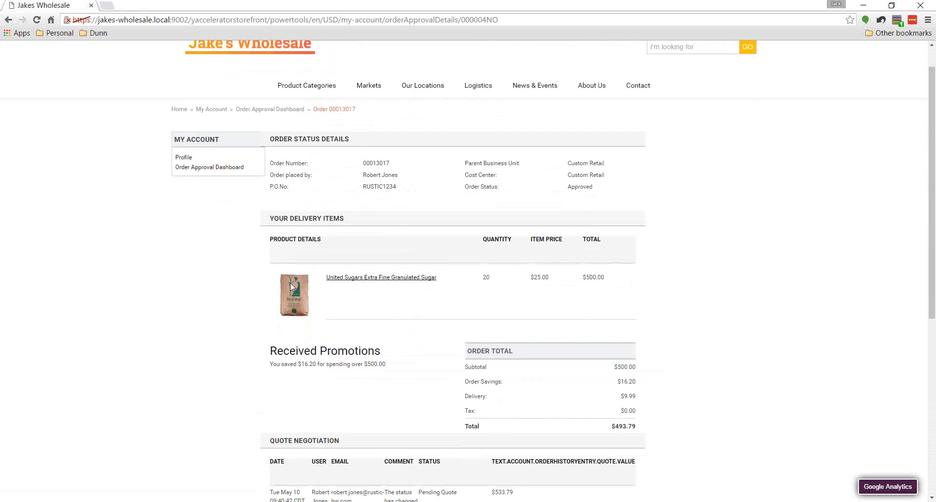
pyautogui.scroll(-3)
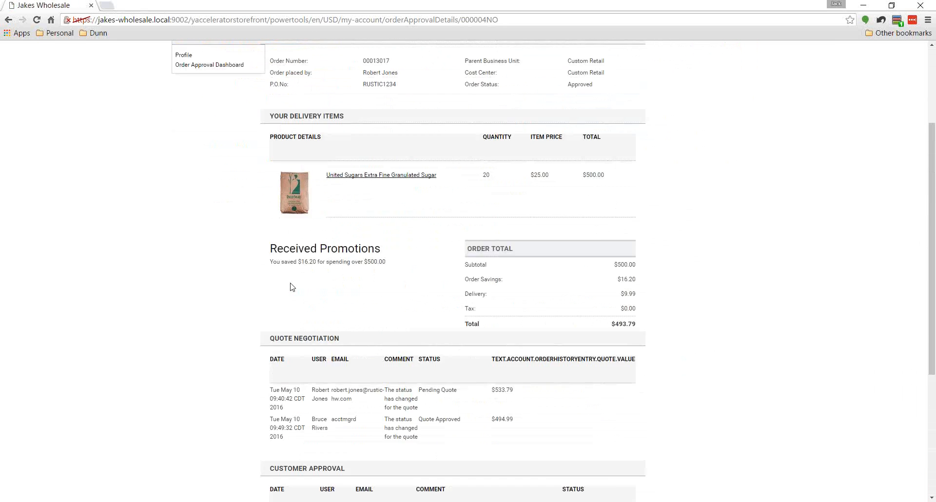
pyautogui.scroll(3)
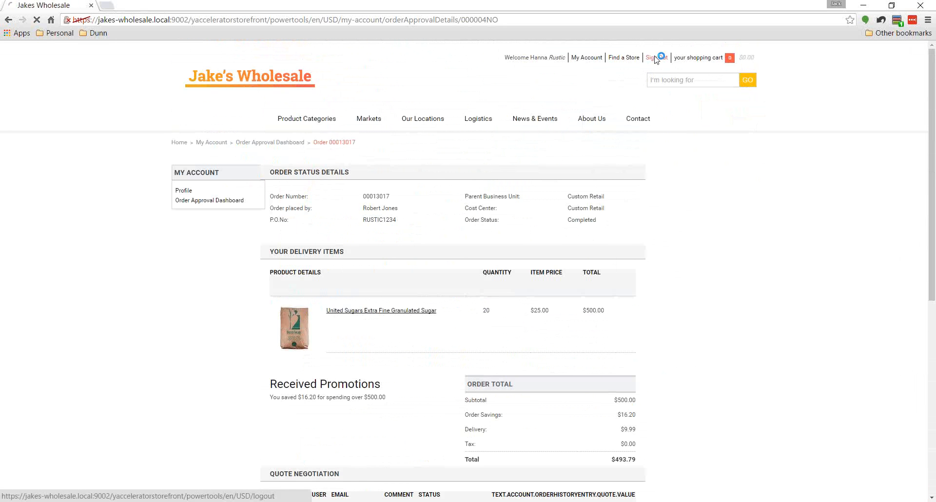
pyautogui.click(656, 58)
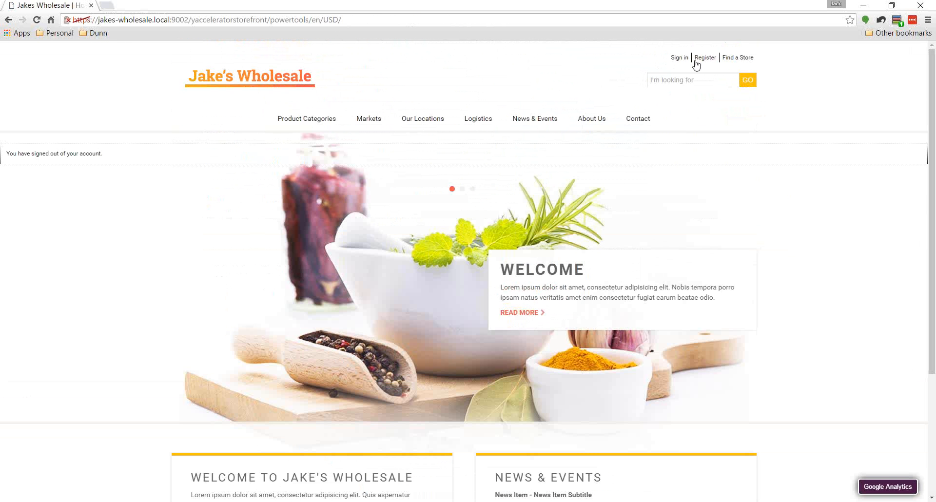
pyautogui.click(680, 58)
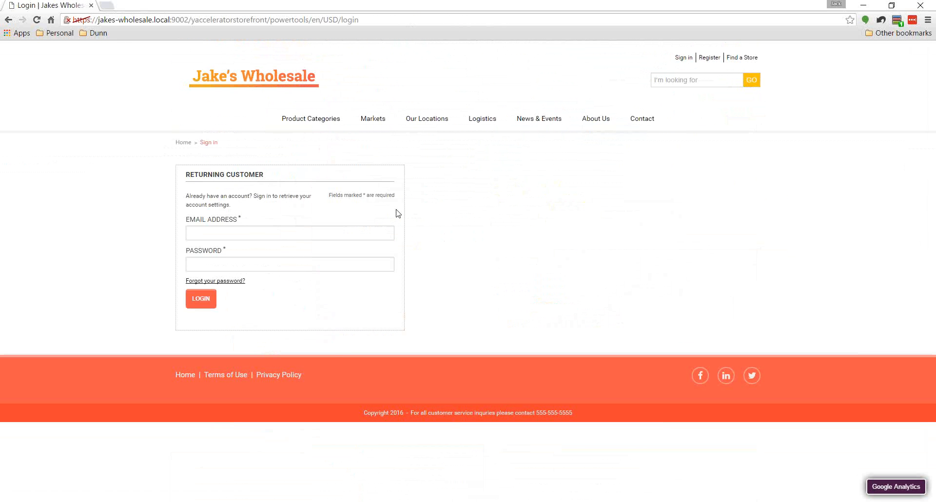
pyautogui.click(291, 233)
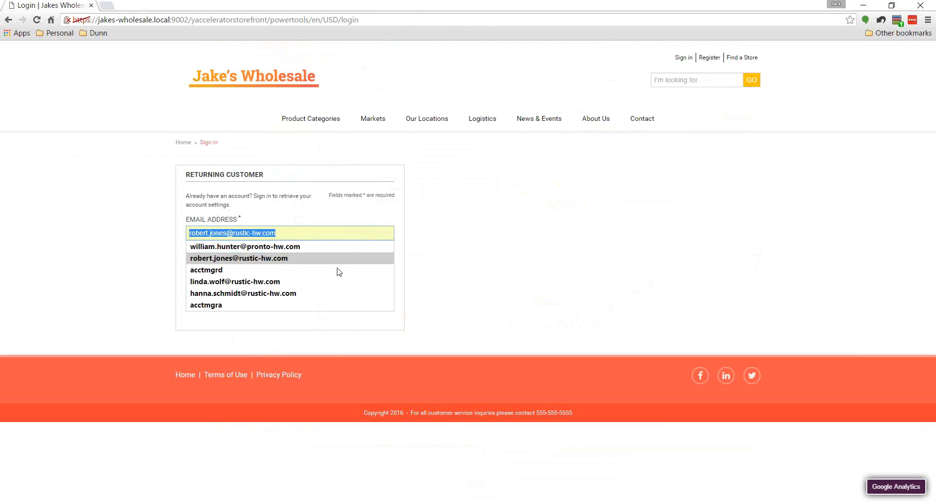
pyautogui.click(235, 282)
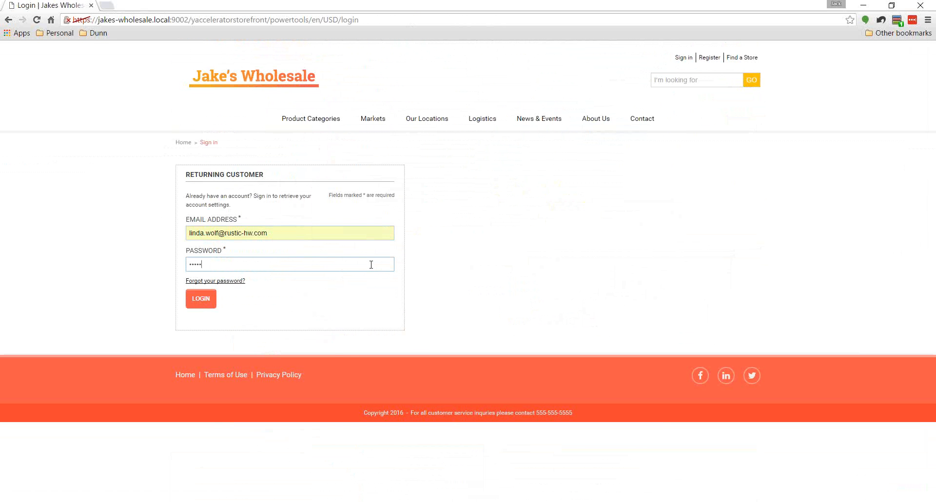
pyautogui.click(201, 299)
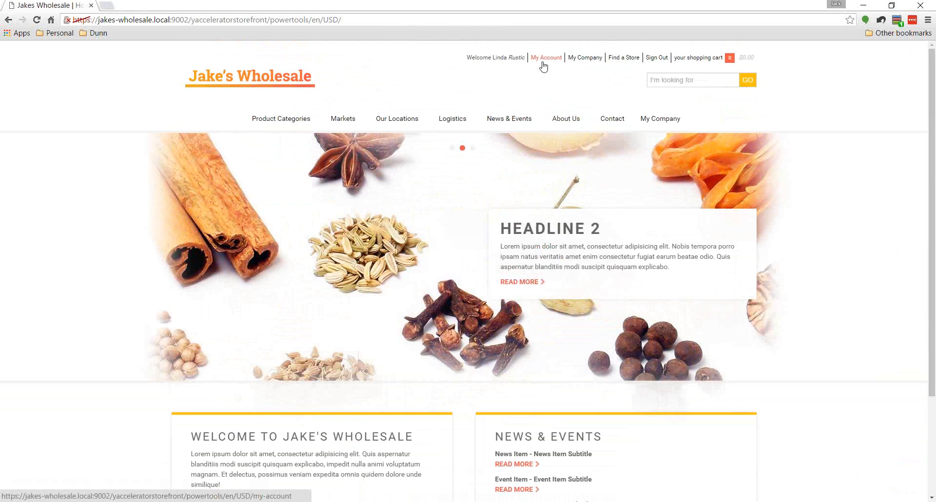
pyautogui.moveTo(582, 62)
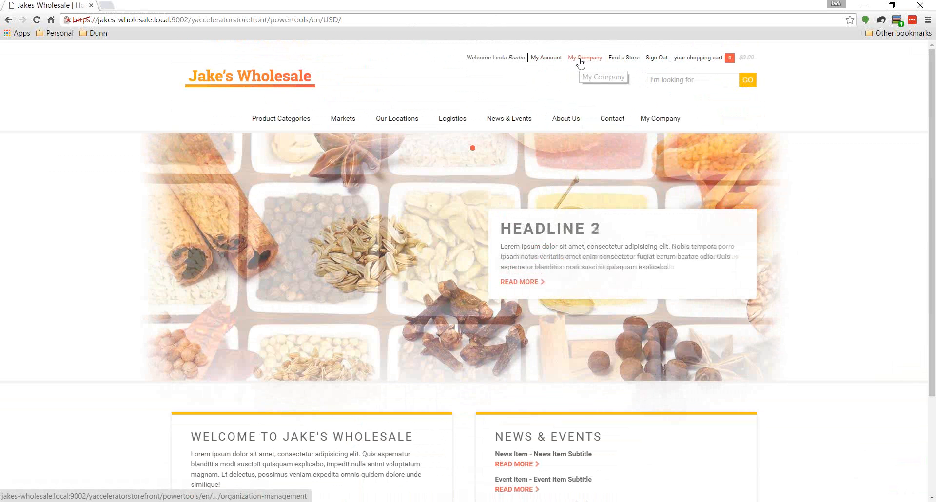
pyautogui.click(585, 58)
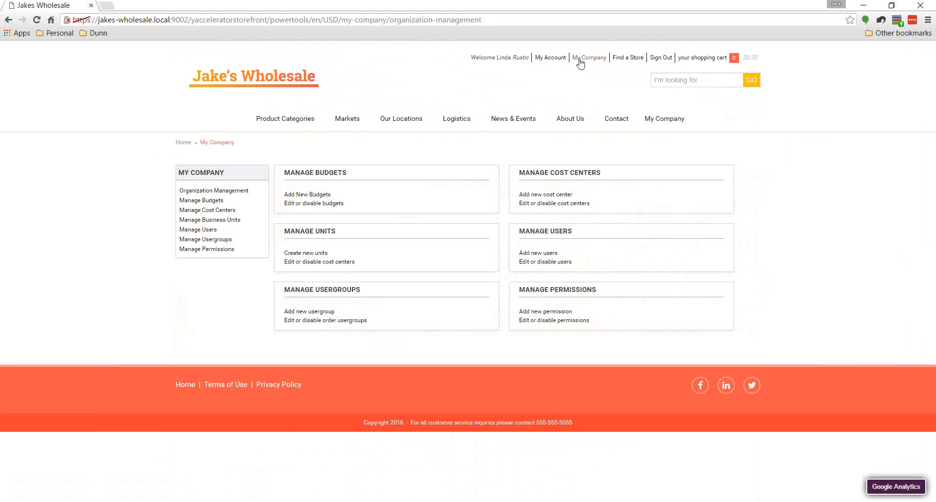
pyautogui.moveTo(580, 61)
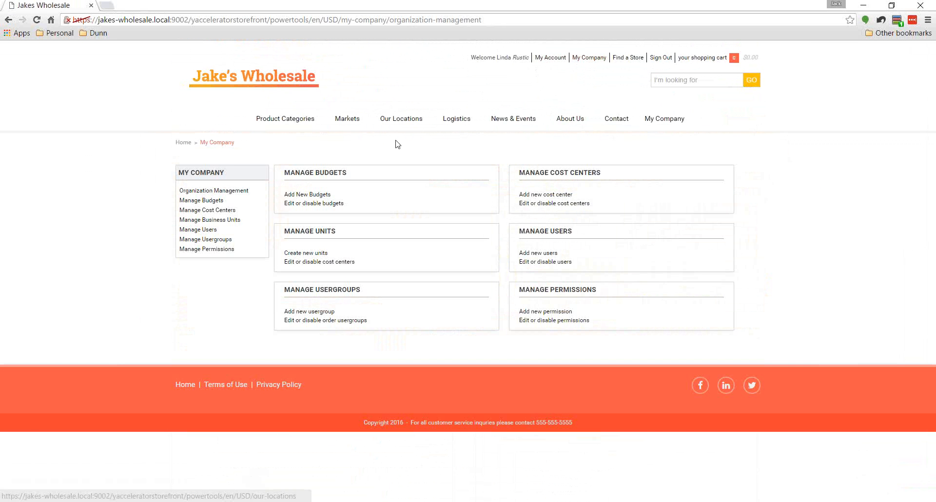
pyautogui.moveTo(586, 191)
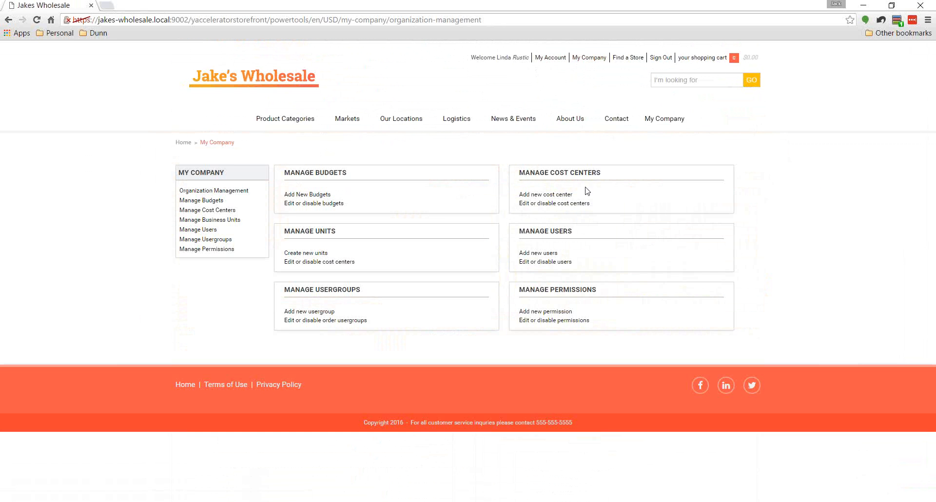
pyautogui.moveTo(435, 247)
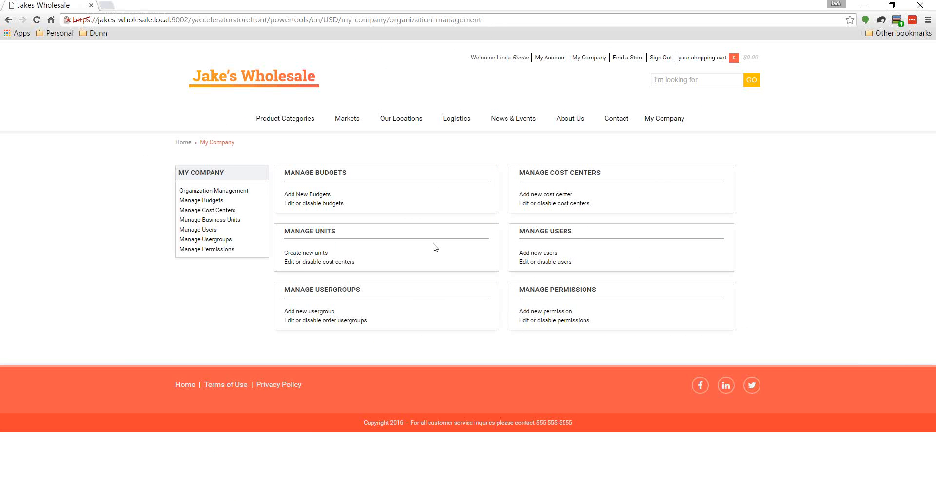
pyautogui.moveTo(534, 307)
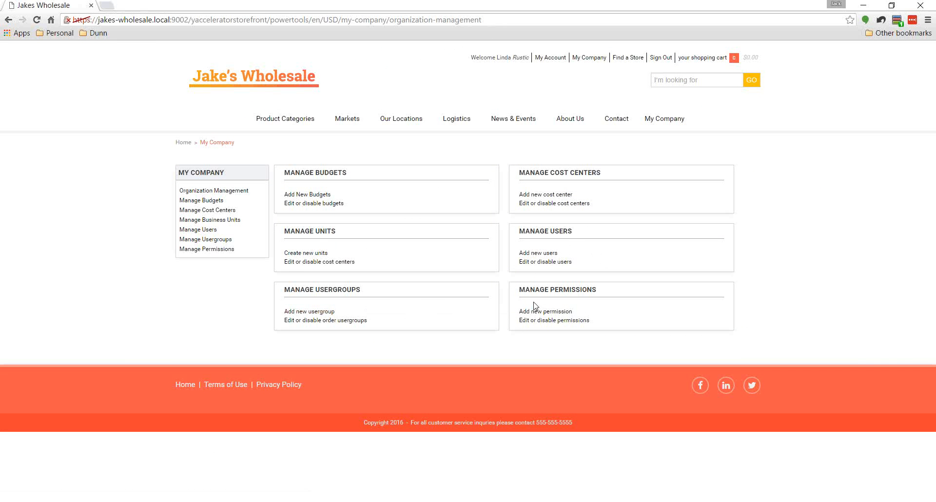
pyautogui.moveTo(528, 304)
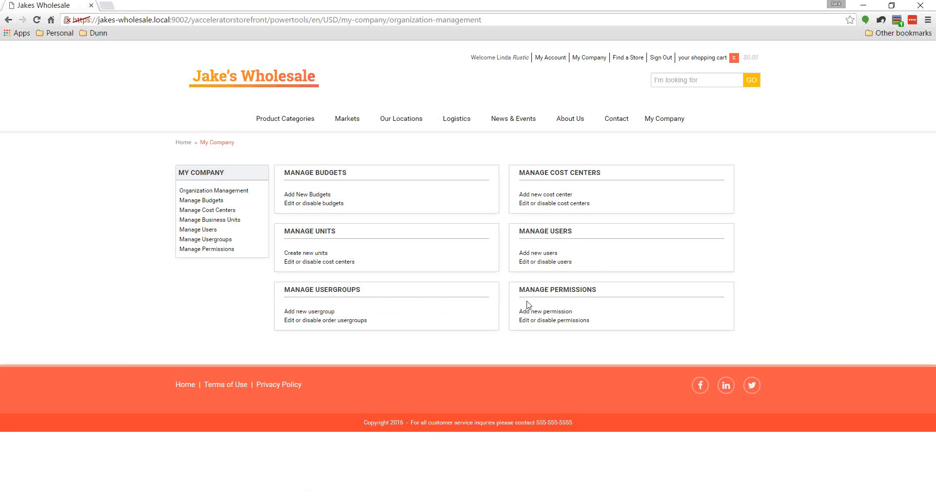
pyautogui.moveTo(304, 206)
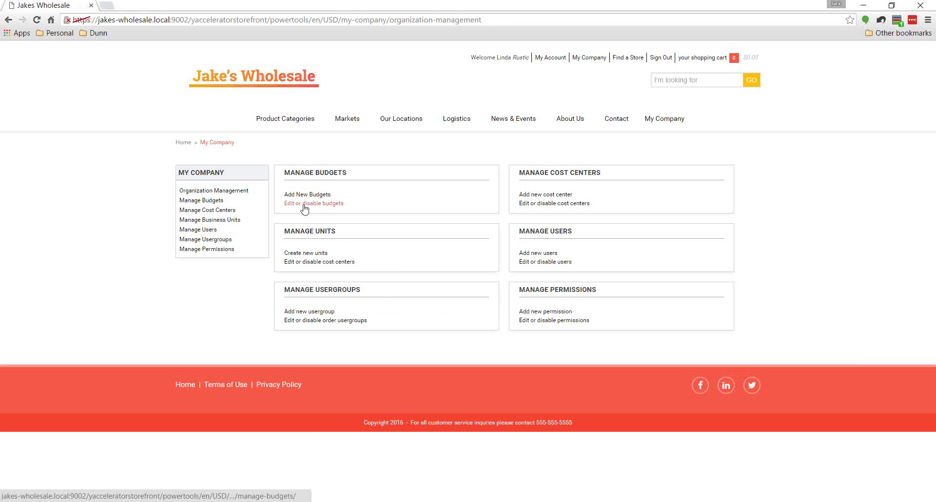
# Step: From the All Budgets list, show the Monthly 2.5K USD budget: 2,500 USD, Rustic Retail, enabled
pyautogui.click(313, 204)
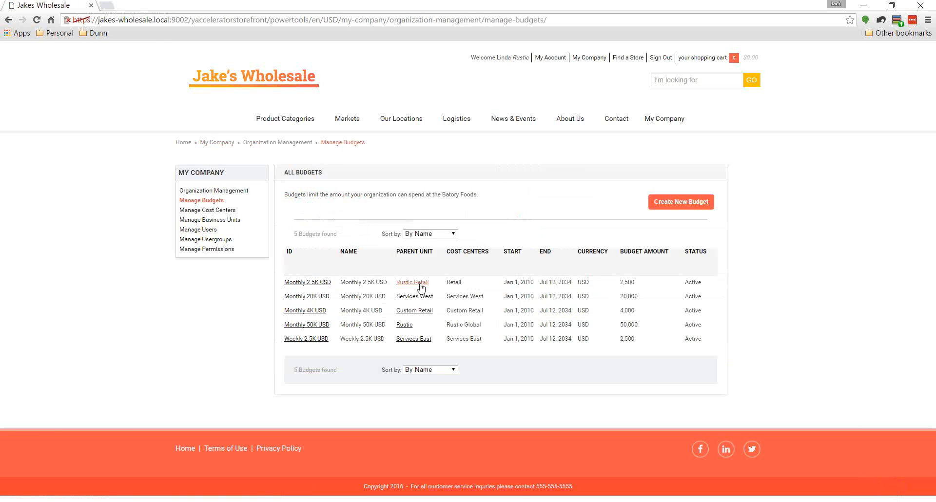
pyautogui.moveTo(469, 288)
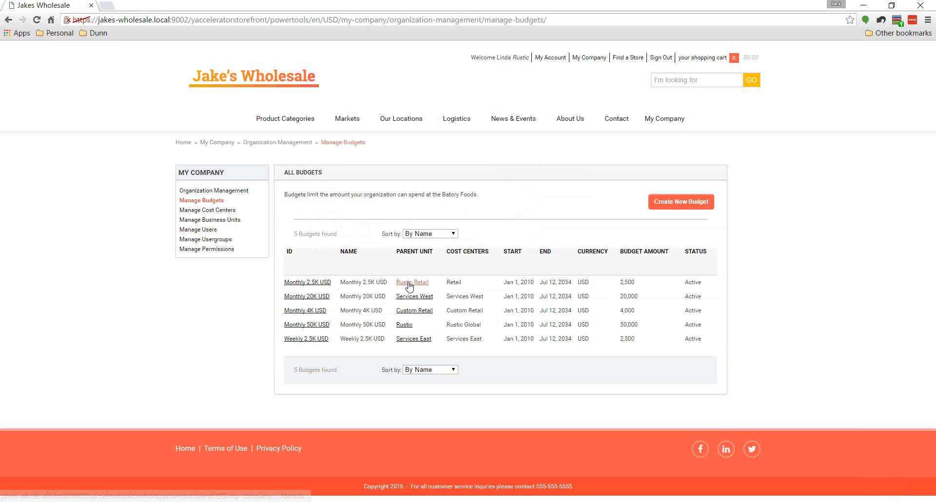
pyautogui.moveTo(308, 283)
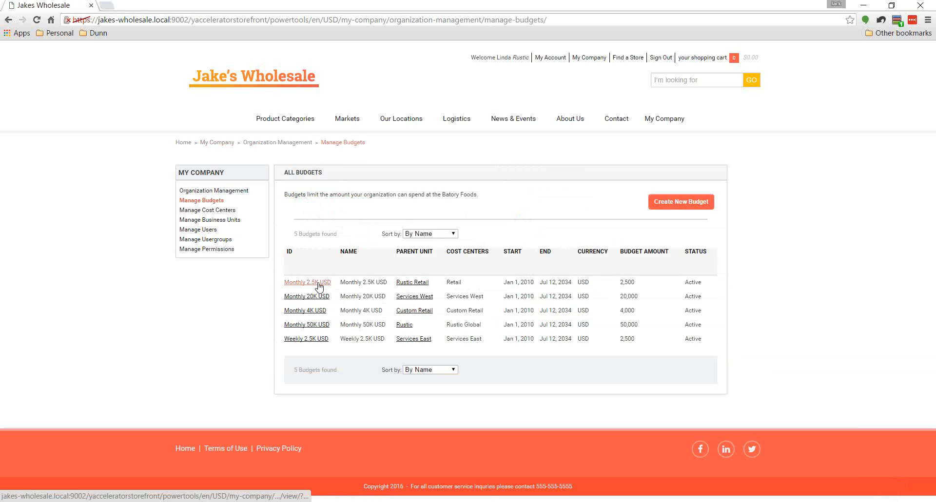
pyautogui.moveTo(307, 283)
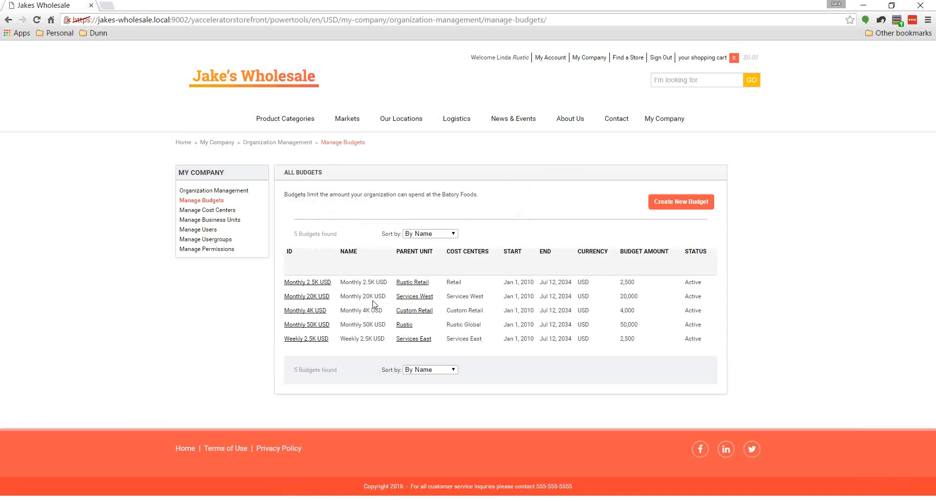
pyautogui.moveTo(317, 318)
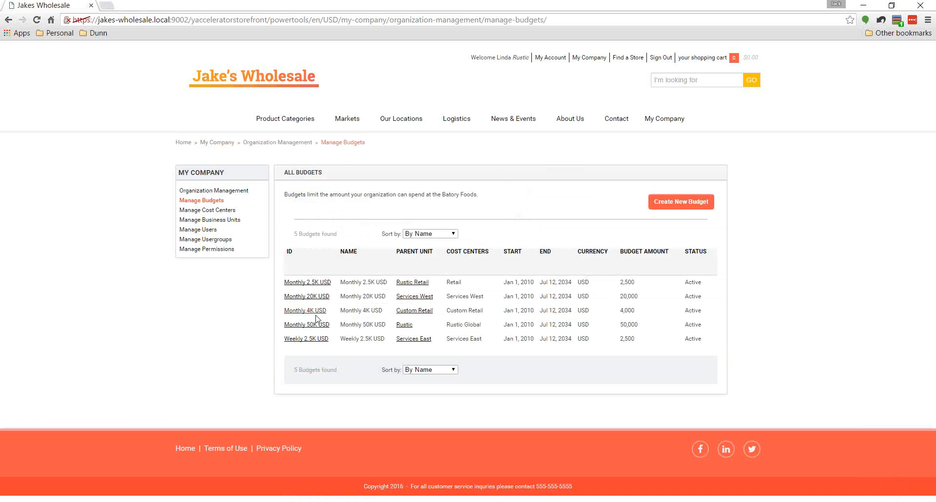
pyautogui.moveTo(331, 348)
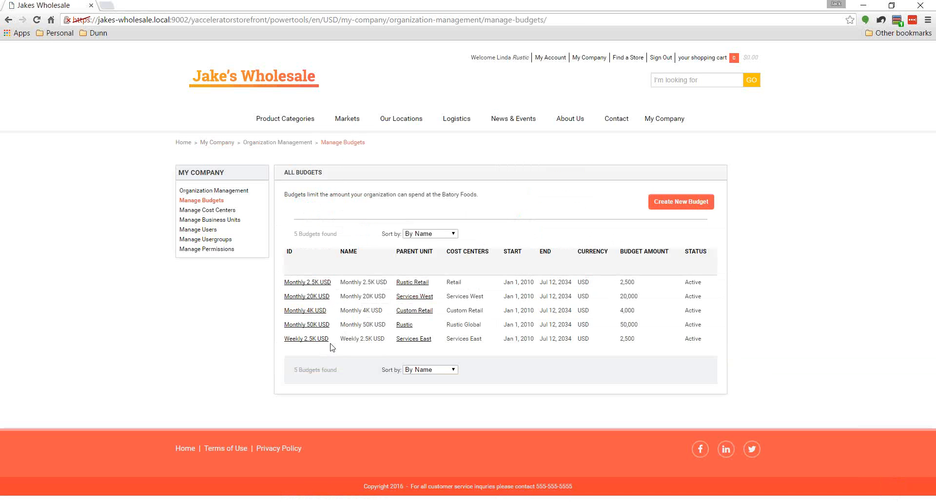
pyautogui.moveTo(482, 381)
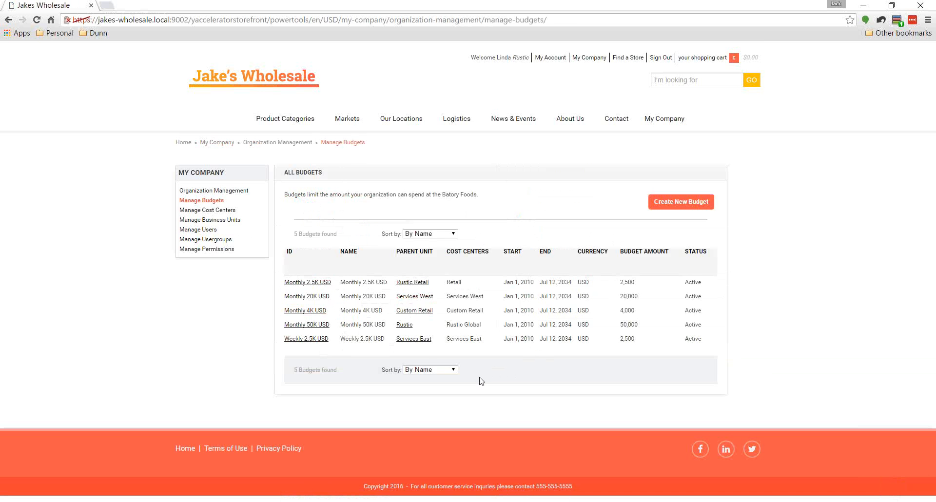
pyautogui.click(307, 283)
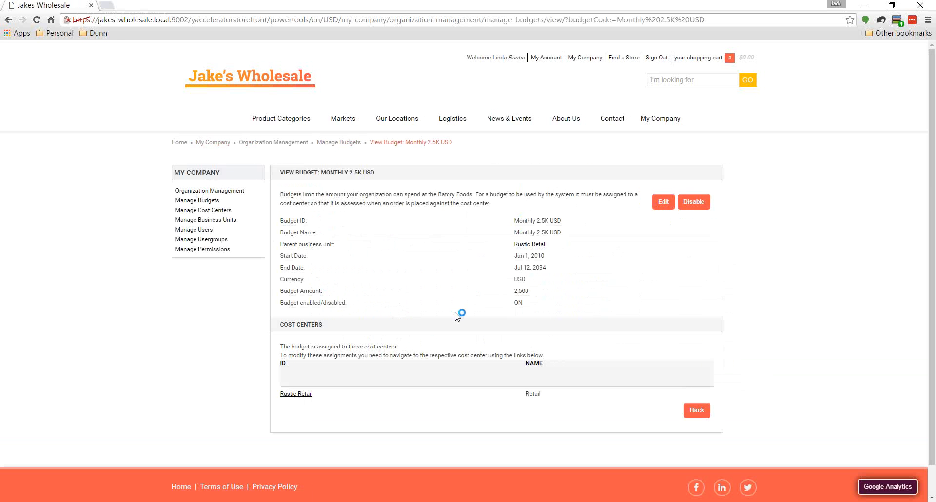
pyautogui.moveTo(535, 279)
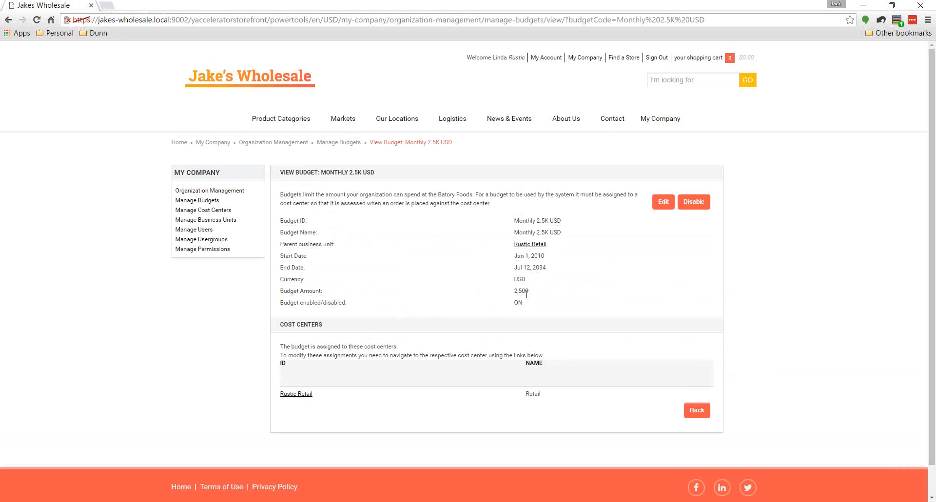
pyautogui.moveTo(577, 419)
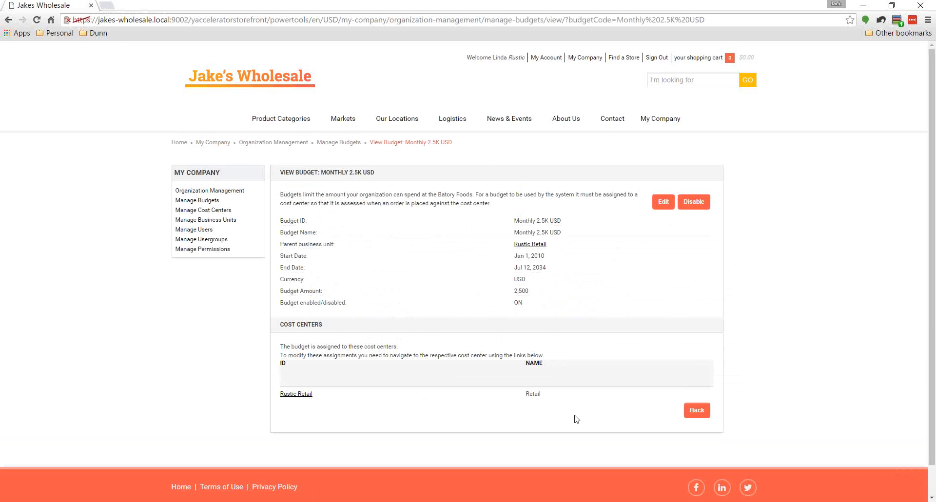
pyautogui.moveTo(661, 225)
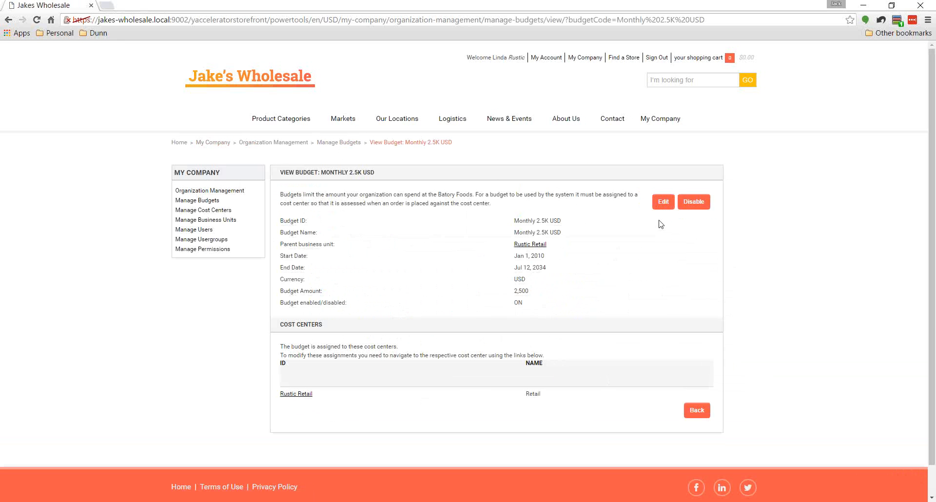
pyautogui.moveTo(203, 210)
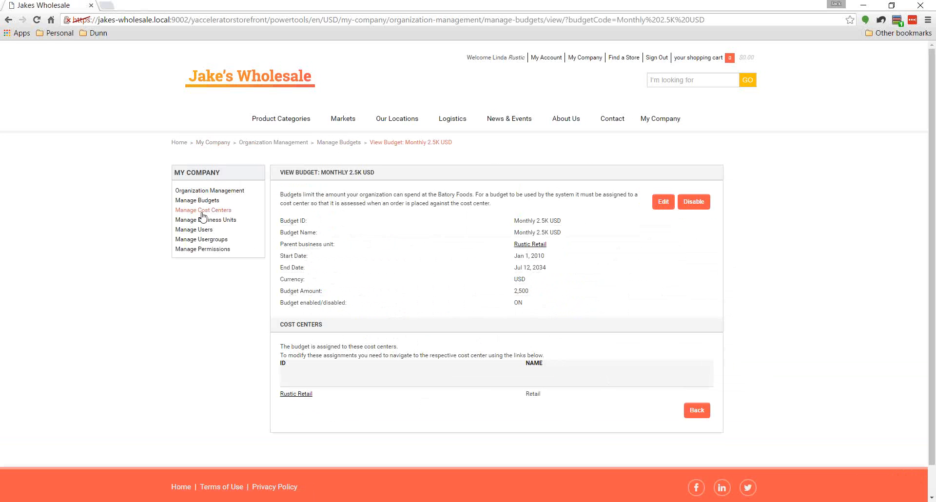
pyautogui.moveTo(228, 223)
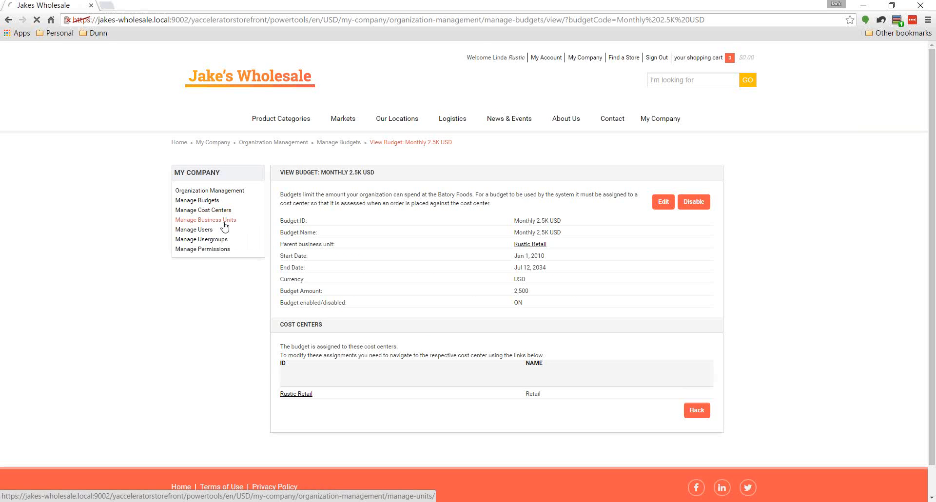
# Step: On Manage Units, expand Rustic Retail and Rustic Services to reveal Custom Retail, Services East and West
pyautogui.click(204, 220)
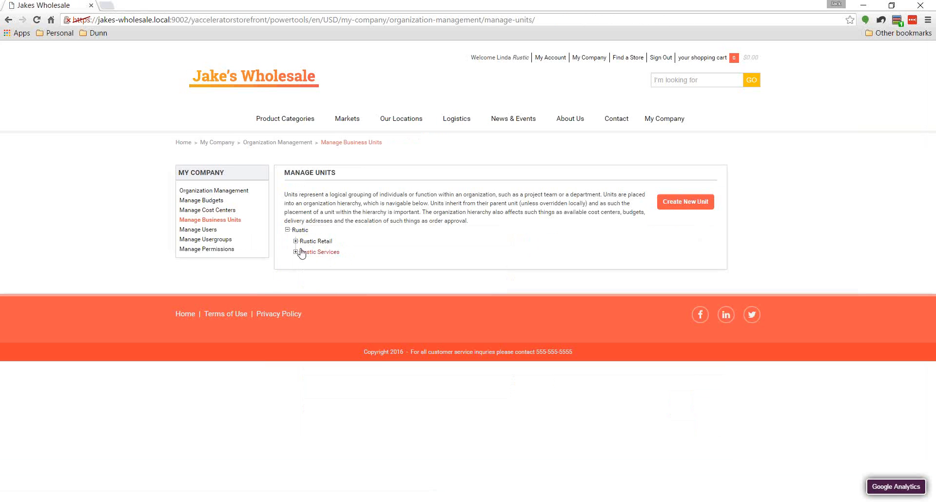
pyautogui.click(297, 242)
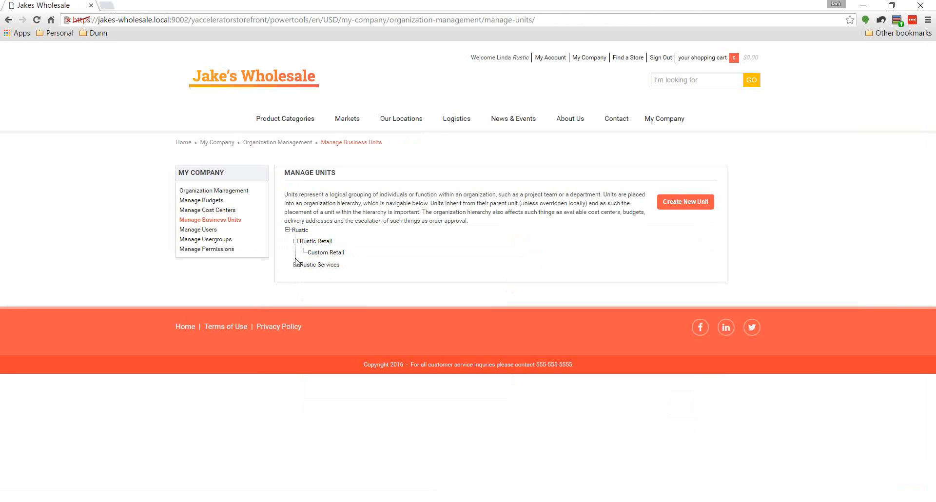
pyautogui.click(296, 265)
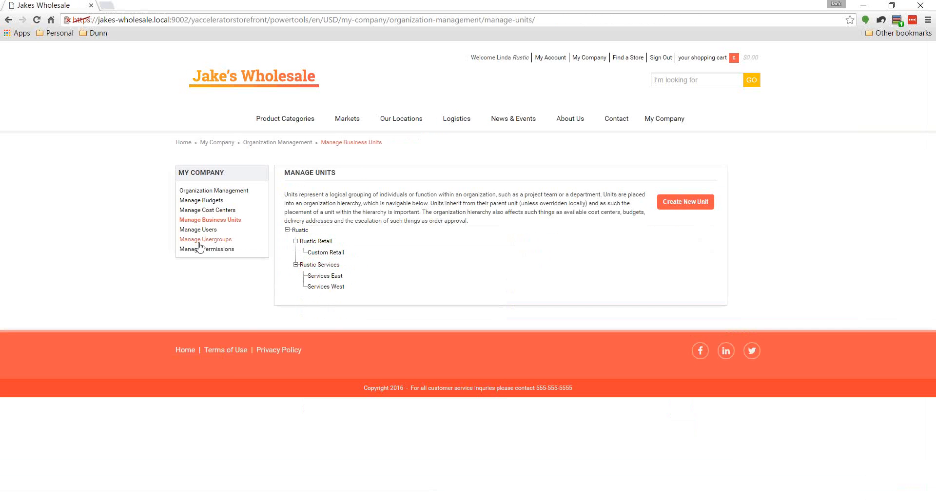
pyautogui.moveTo(419, 286)
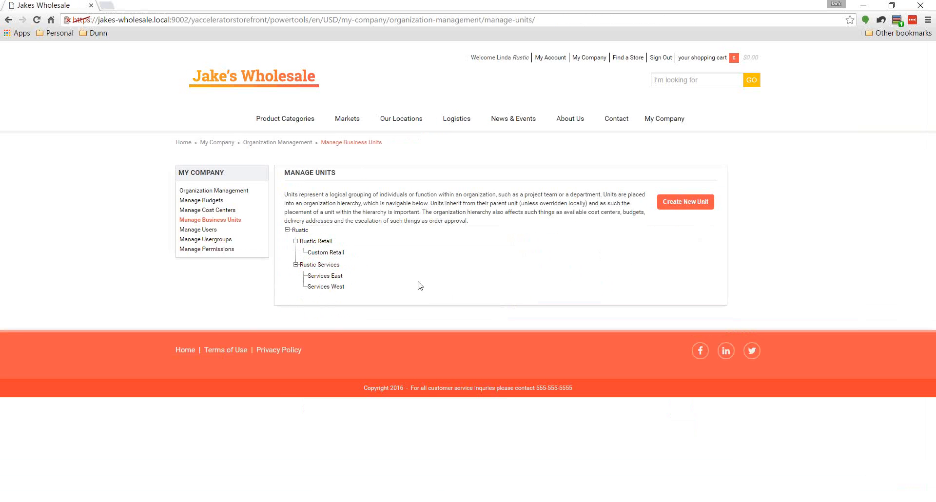
pyautogui.moveTo(205, 240)
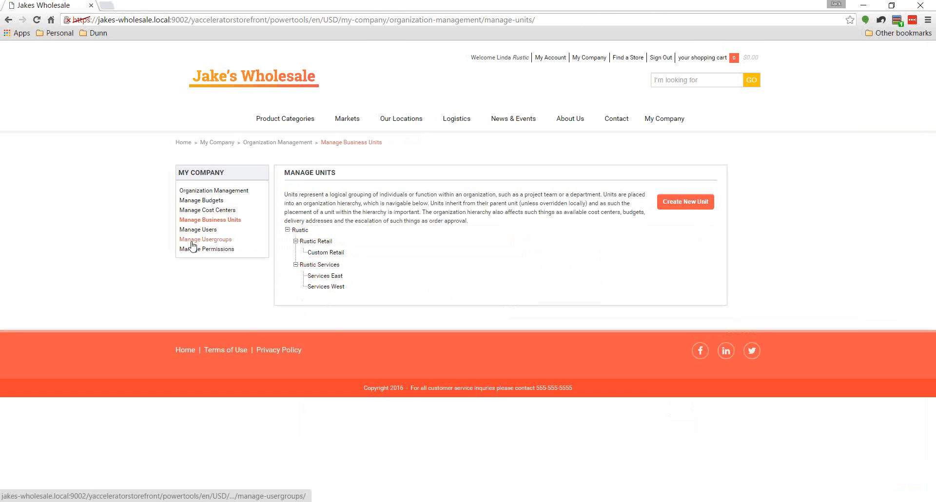
pyautogui.click(198, 229)
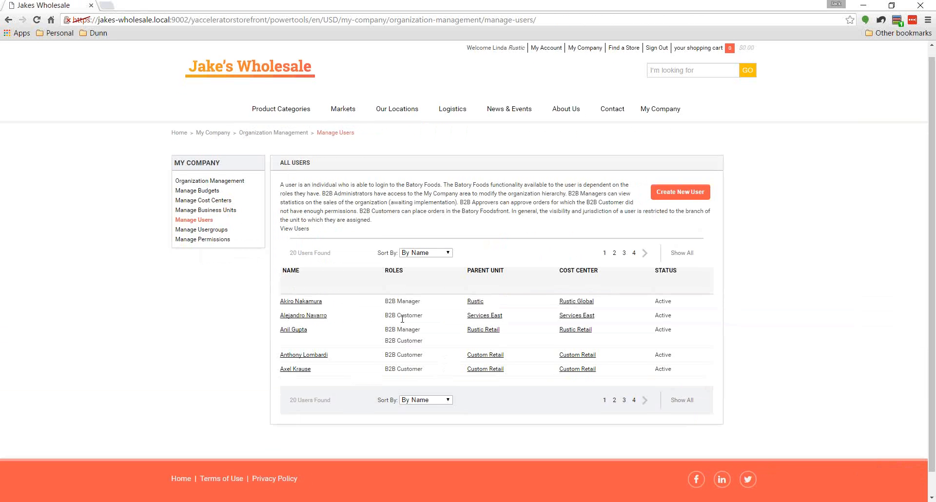
pyautogui.scroll(-3)
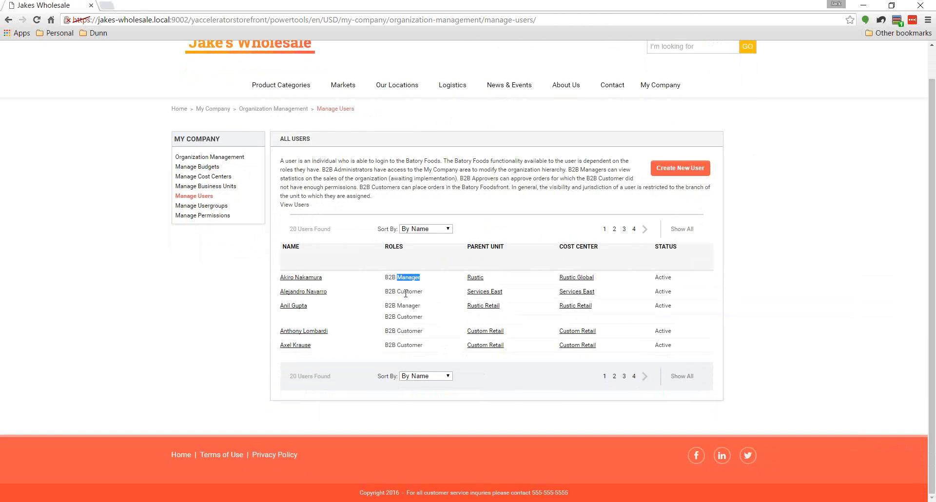
pyautogui.moveTo(687, 393)
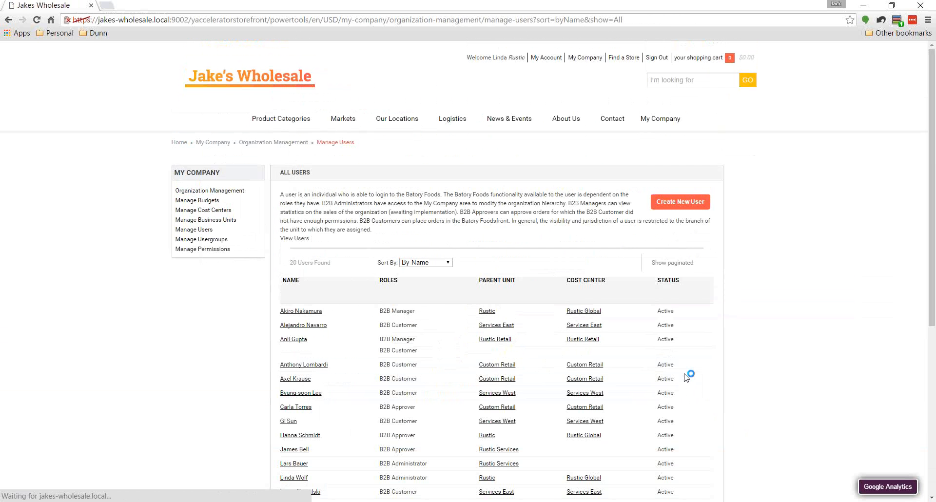
pyautogui.scroll(-3)
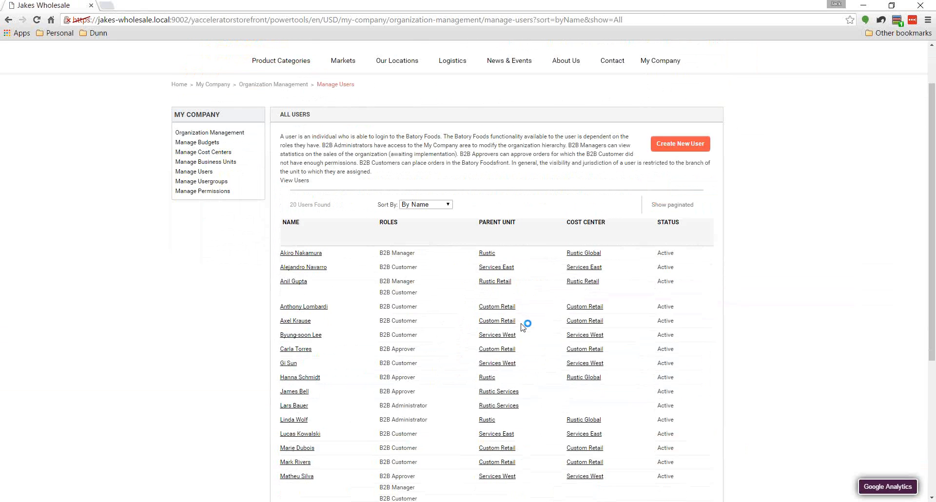
pyautogui.scroll(-3)
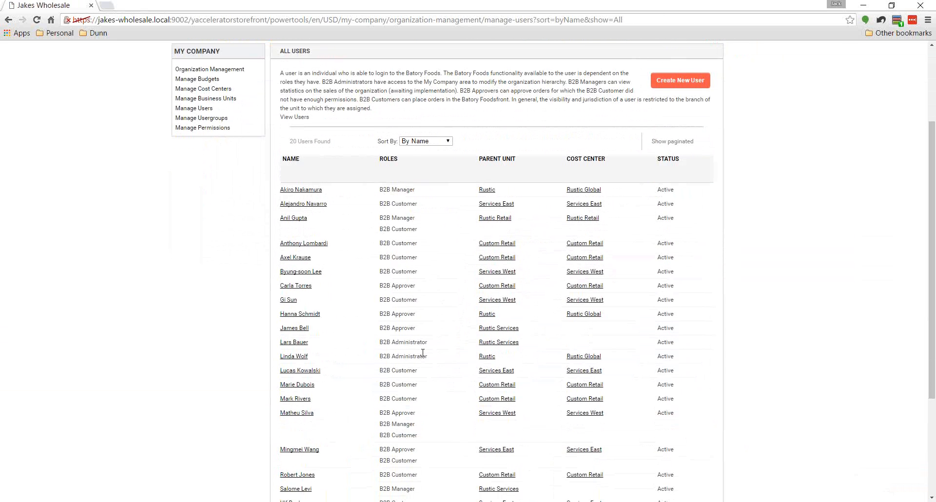
pyautogui.scroll(-3)
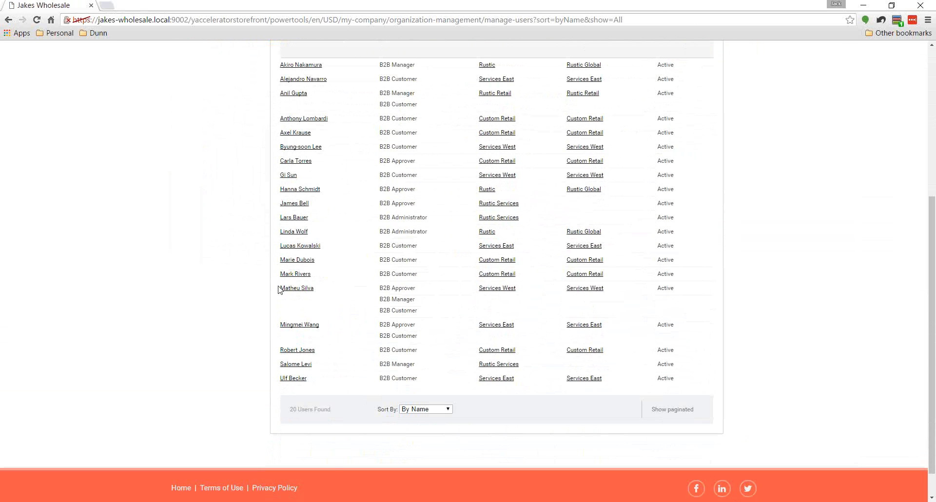
pyautogui.moveTo(307, 293)
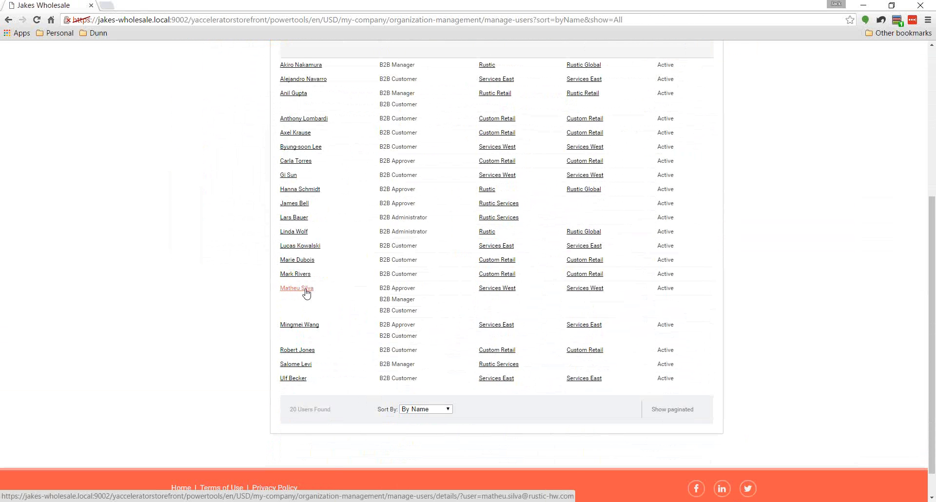
pyautogui.moveTo(308, 296)
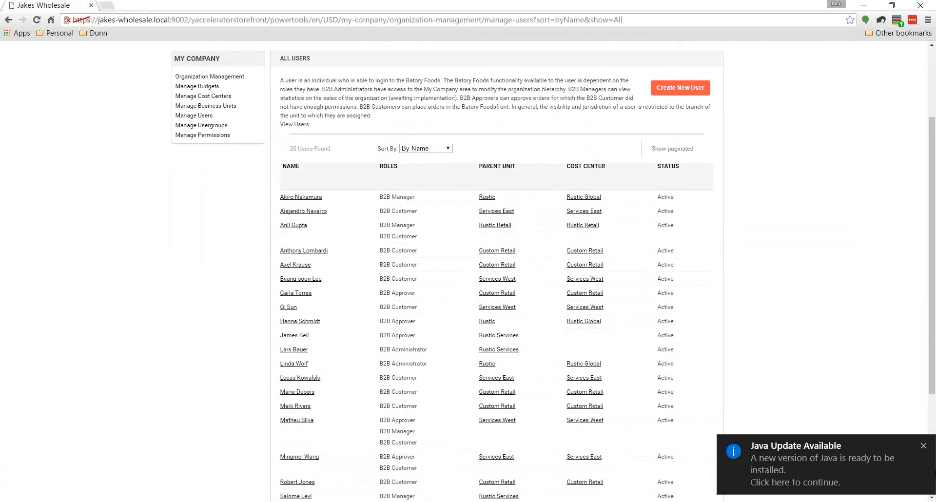
pyautogui.click(922, 447)
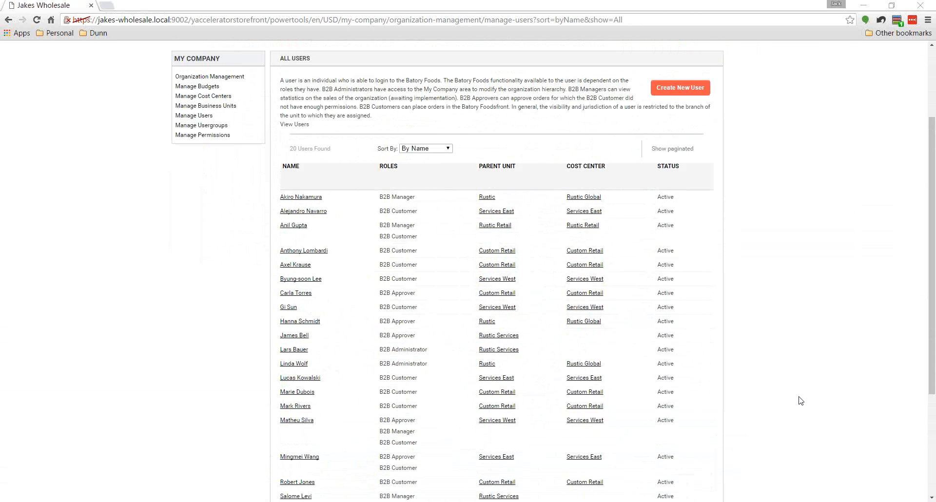
pyautogui.moveTo(796, 398)
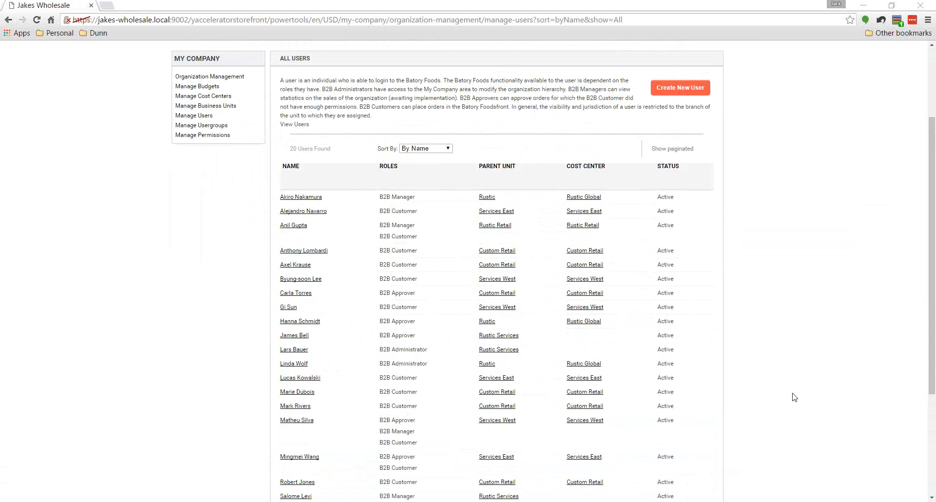
pyautogui.scroll(-3)
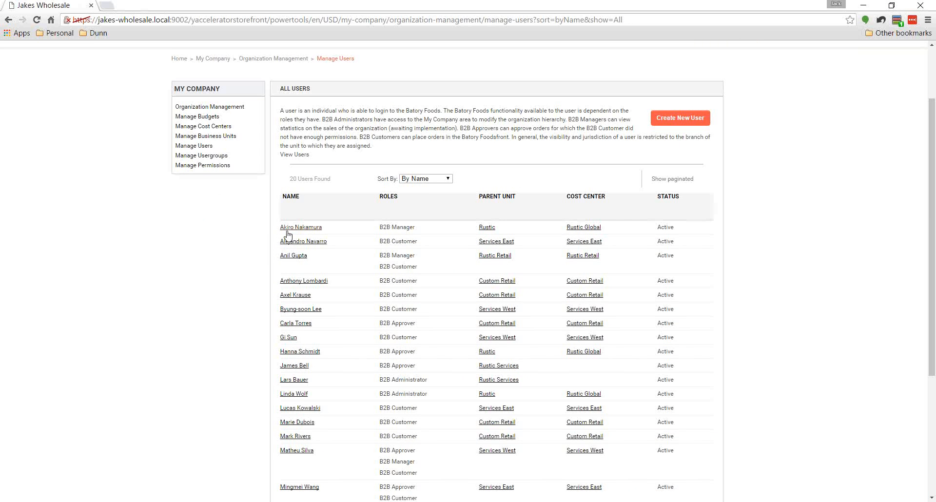
pyautogui.click(300, 227)
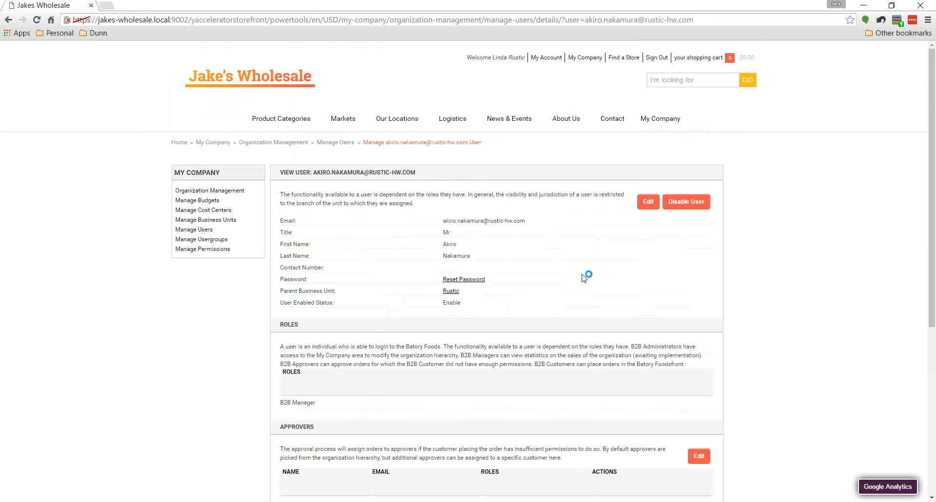
pyautogui.scroll(-3)
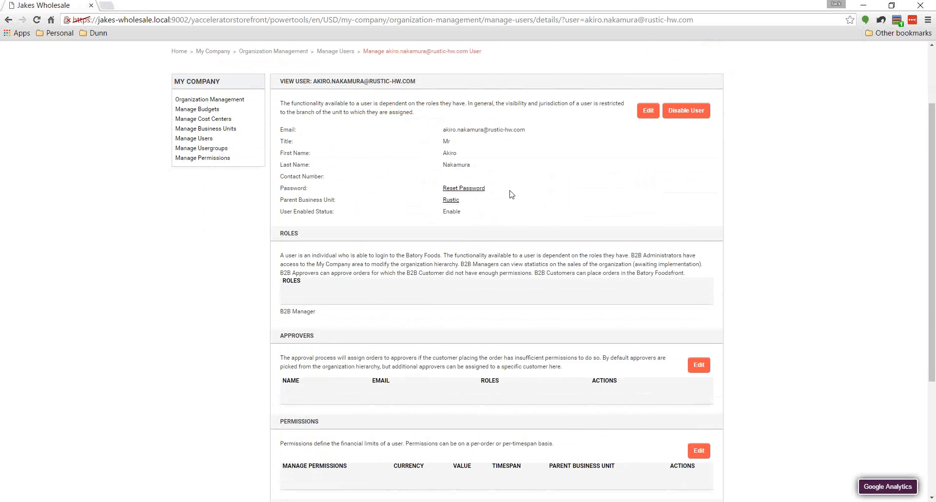
pyautogui.scroll(-3)
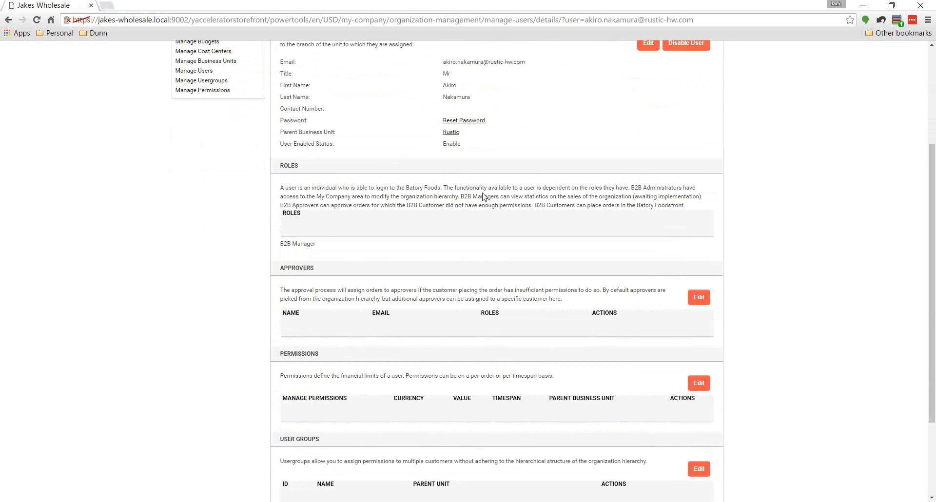
pyautogui.scroll(-3)
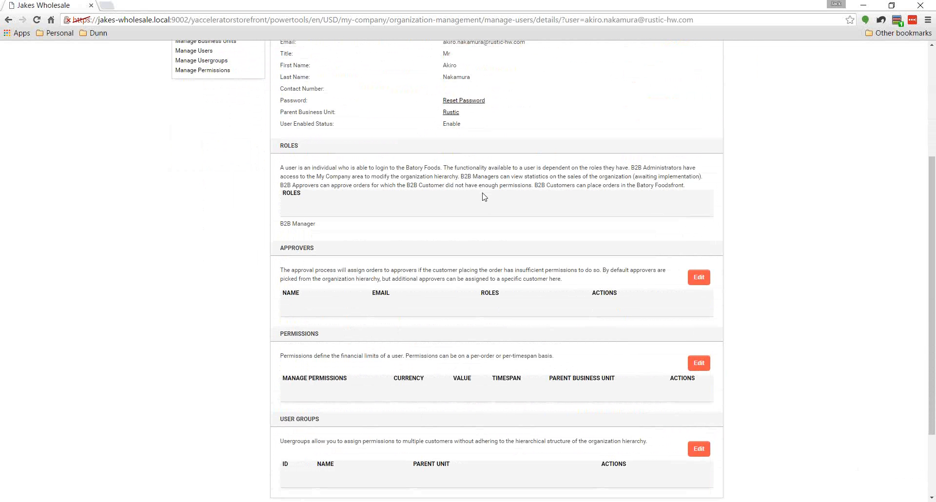
pyautogui.scroll(3)
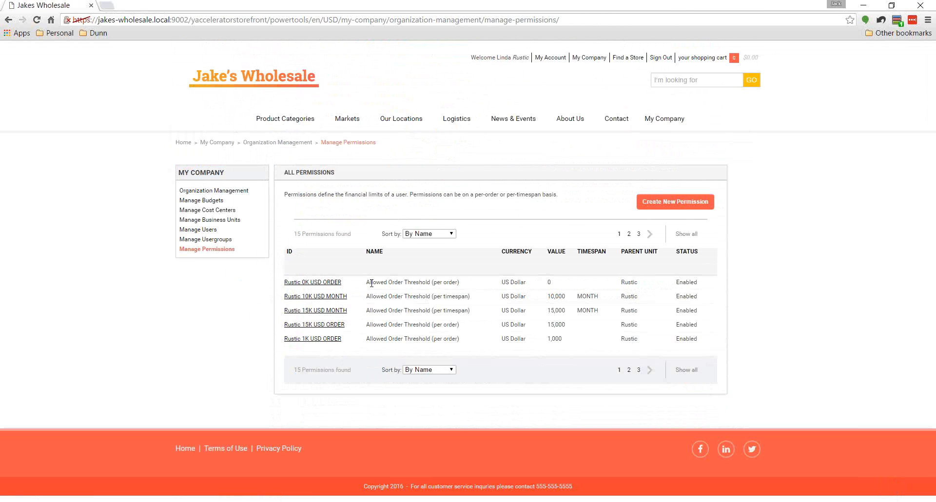
# Step: View the Rustic 0K USD ORDER permission details, then return to the Manage Users list of 20 users
pyautogui.click(313, 283)
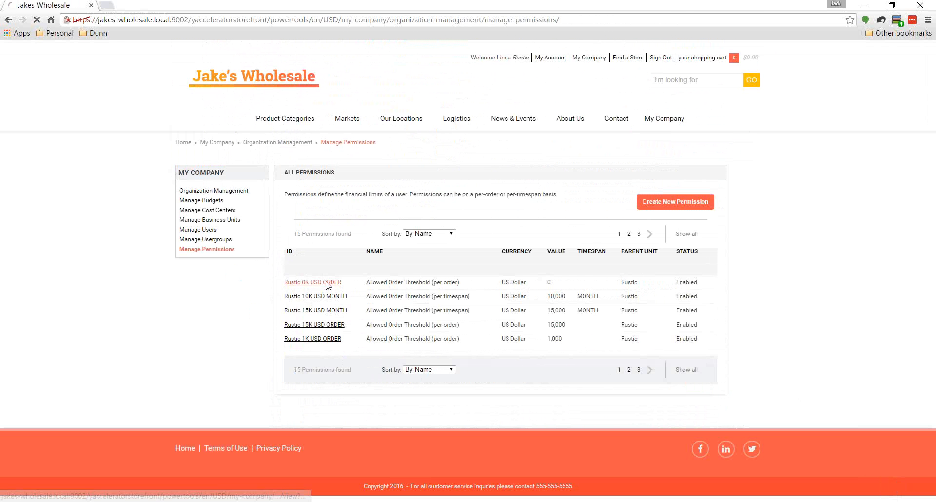
pyautogui.click(312, 282)
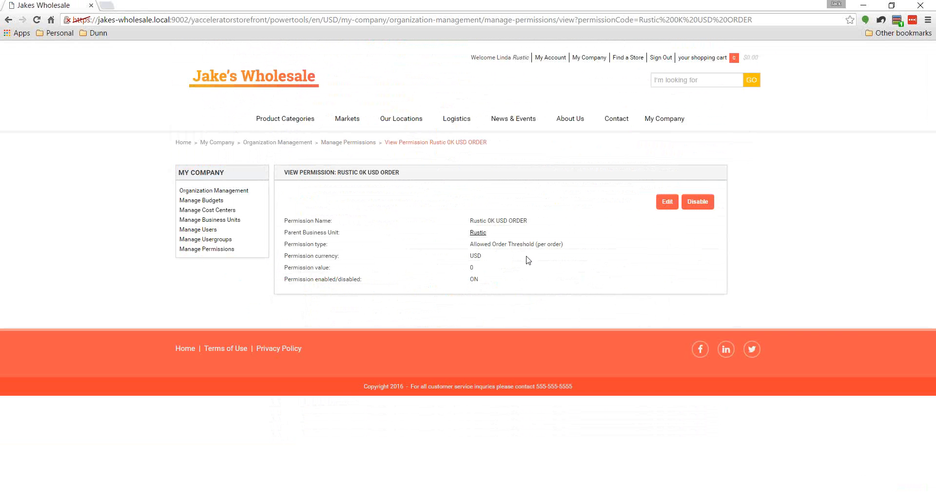
pyautogui.moveTo(205, 239)
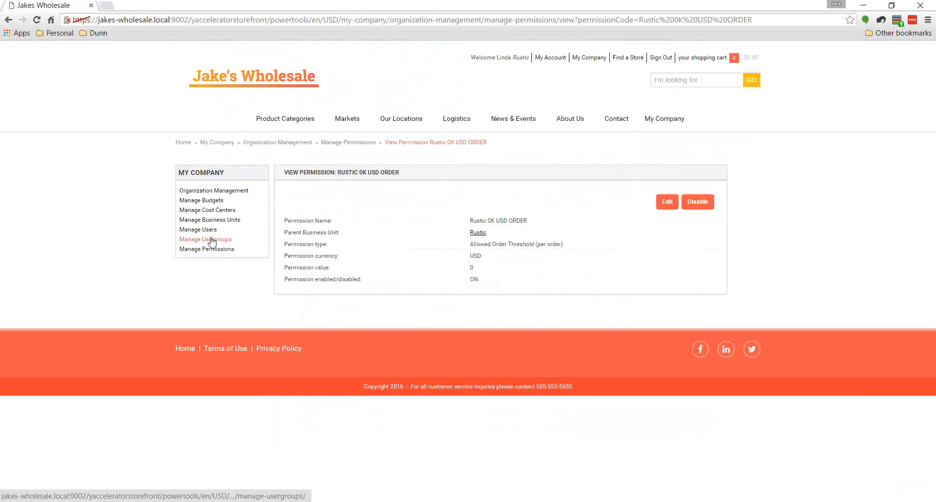
pyautogui.click(194, 230)
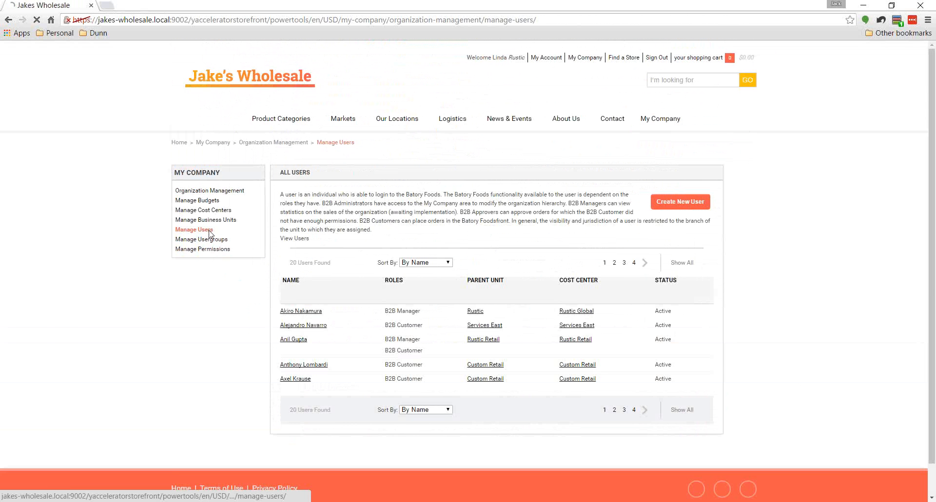
pyautogui.click(201, 239)
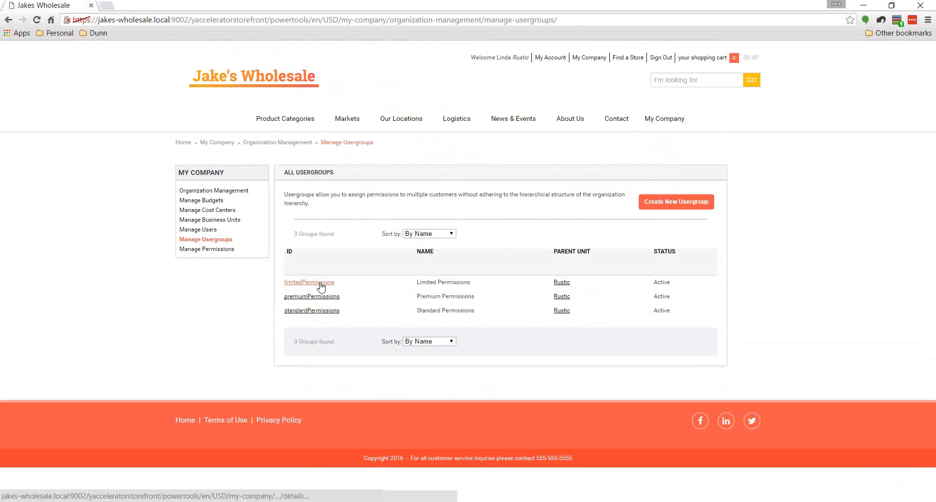
pyautogui.click(309, 283)
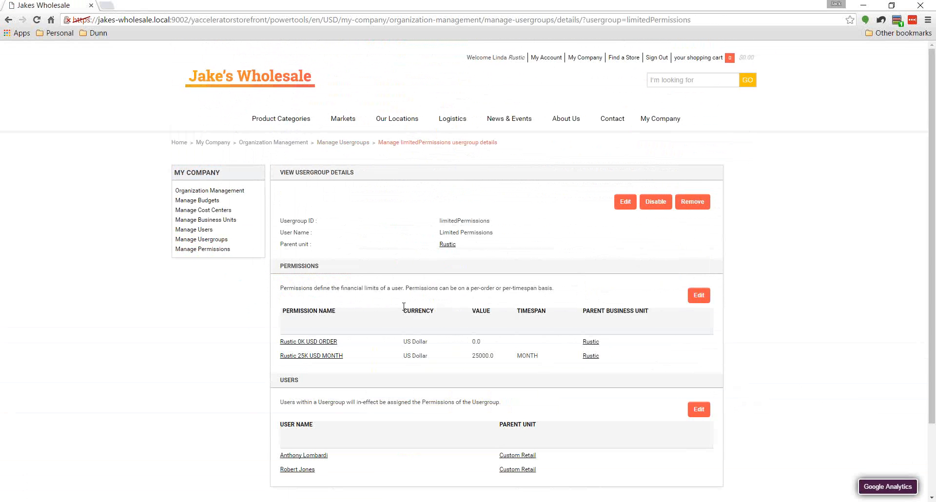
pyautogui.scroll(-3)
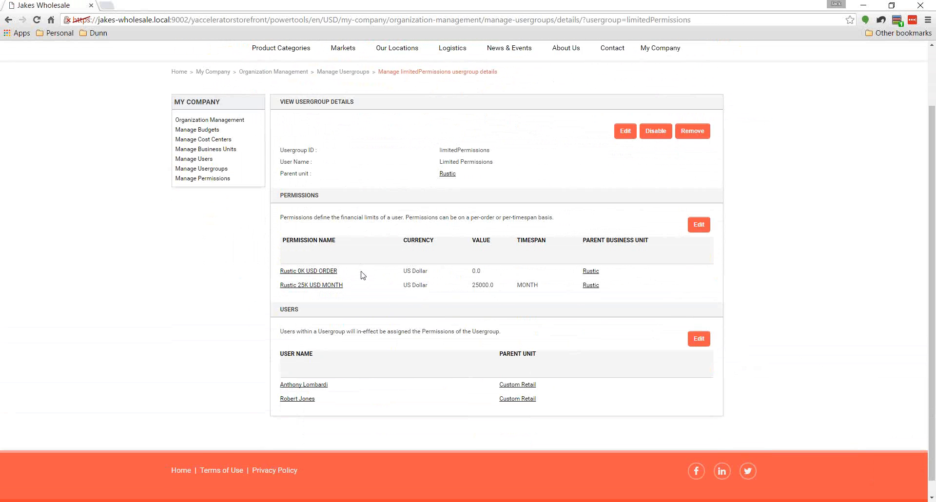
pyautogui.scroll(-3)
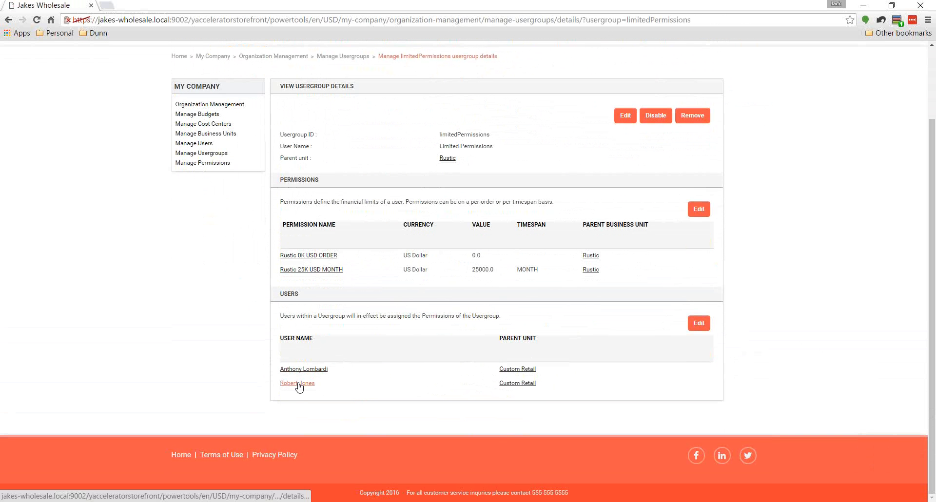
pyautogui.moveTo(299, 386)
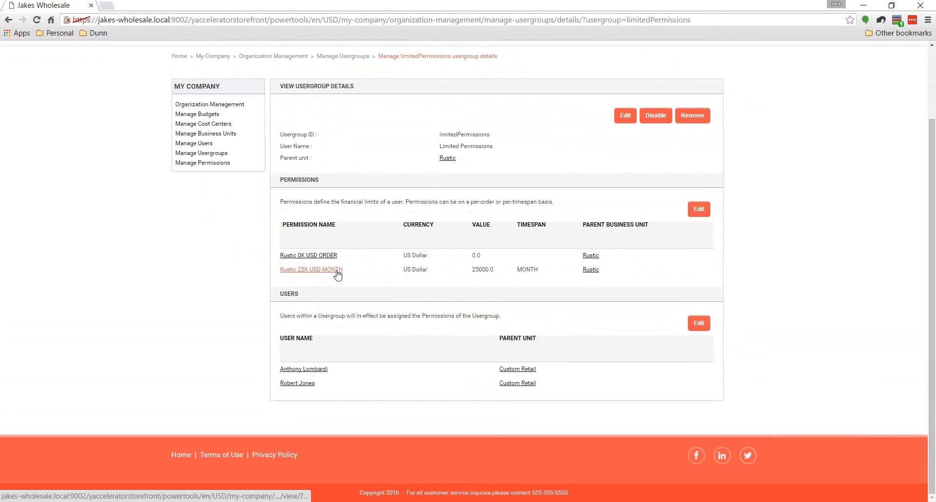
pyautogui.moveTo(338, 275)
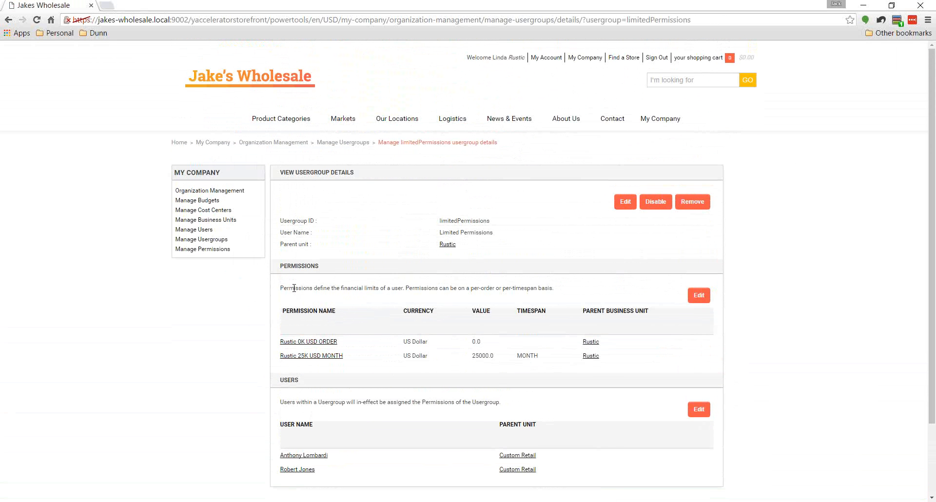
pyautogui.moveTo(576, 444)
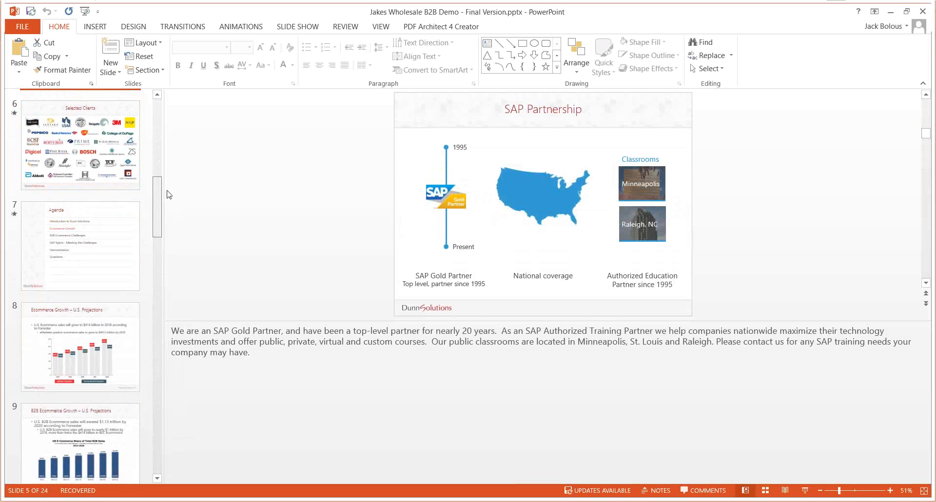
# Step: Scroll the slide thumbnail pane of the Jakes Wholesale B2B Demo deck at the SAP Partnership slide
pyautogui.scroll(-3)
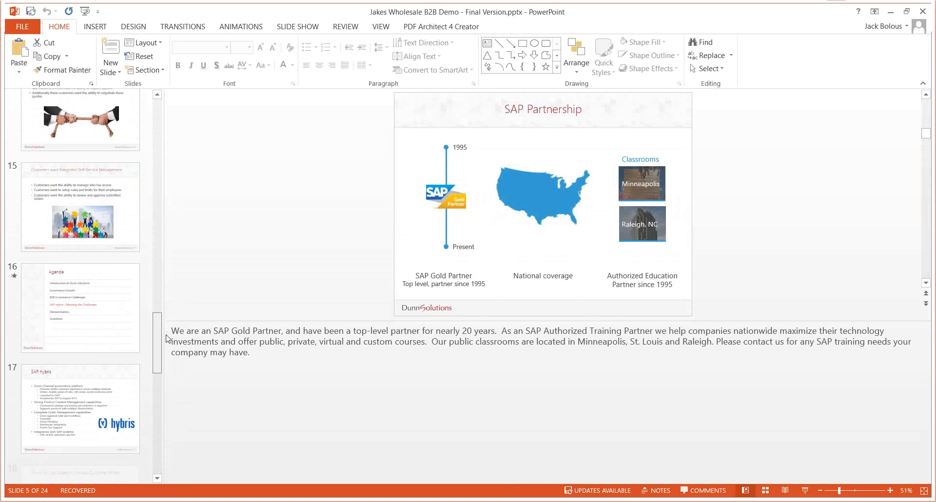